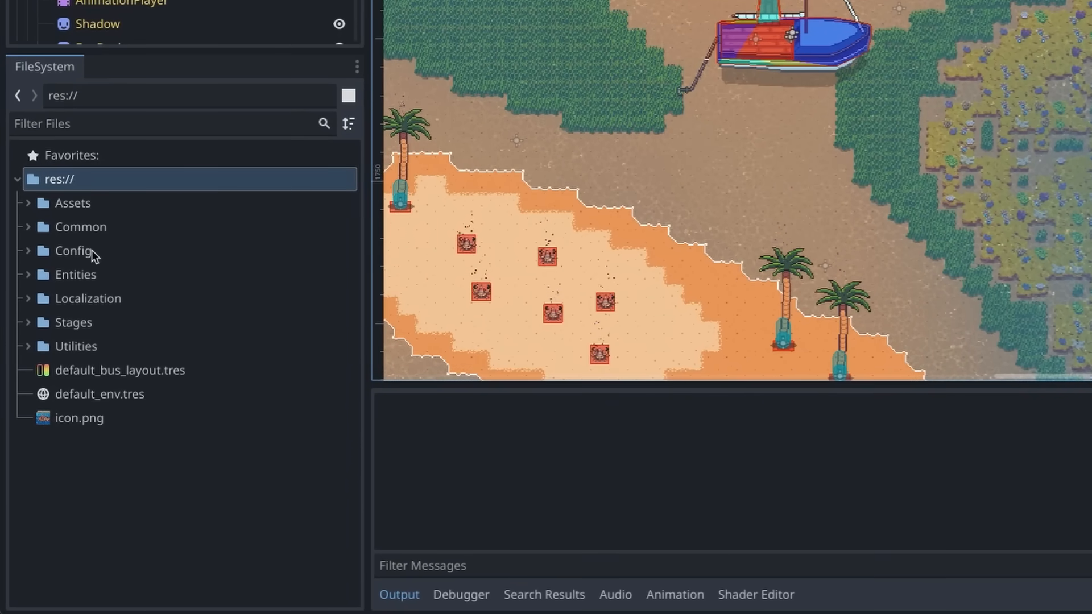
# Step: Expand the Entities folder, then select the project root and the Entities folder
pyautogui.click(27, 274)
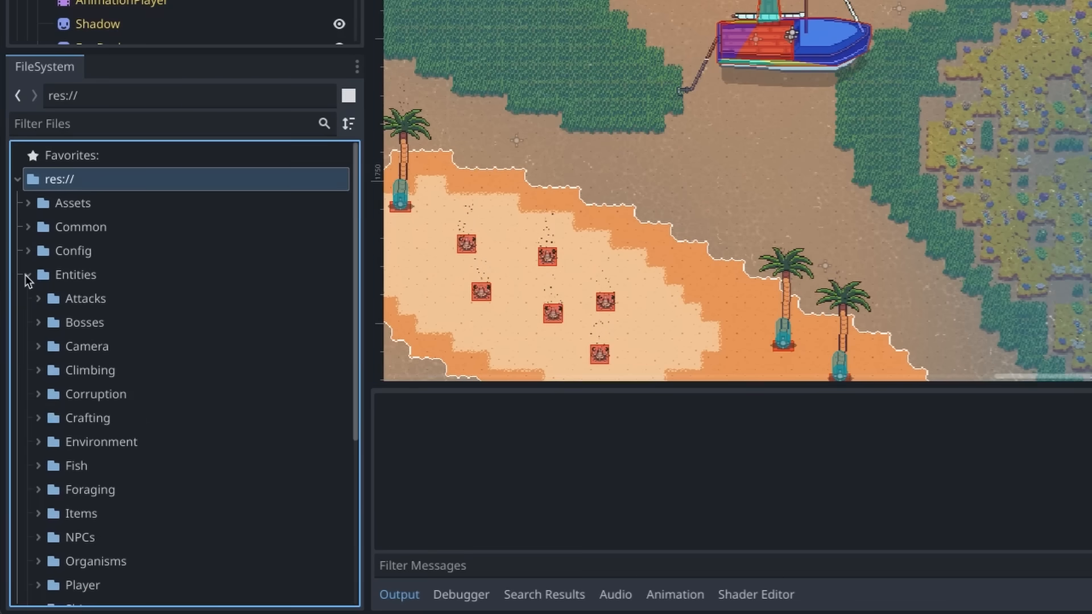
pyautogui.scroll(-3)
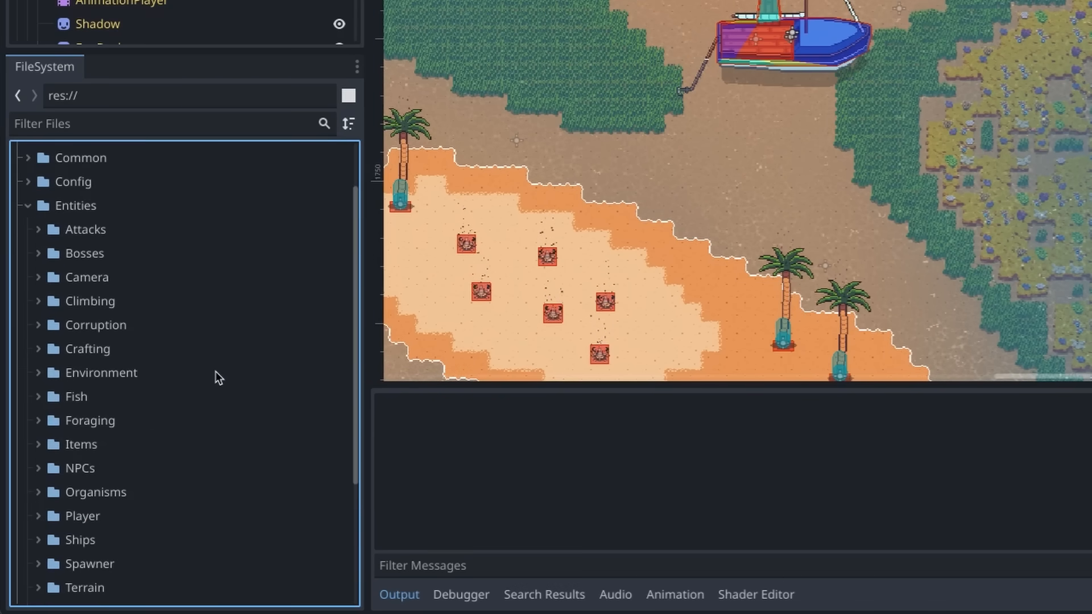
pyautogui.moveTo(214, 449)
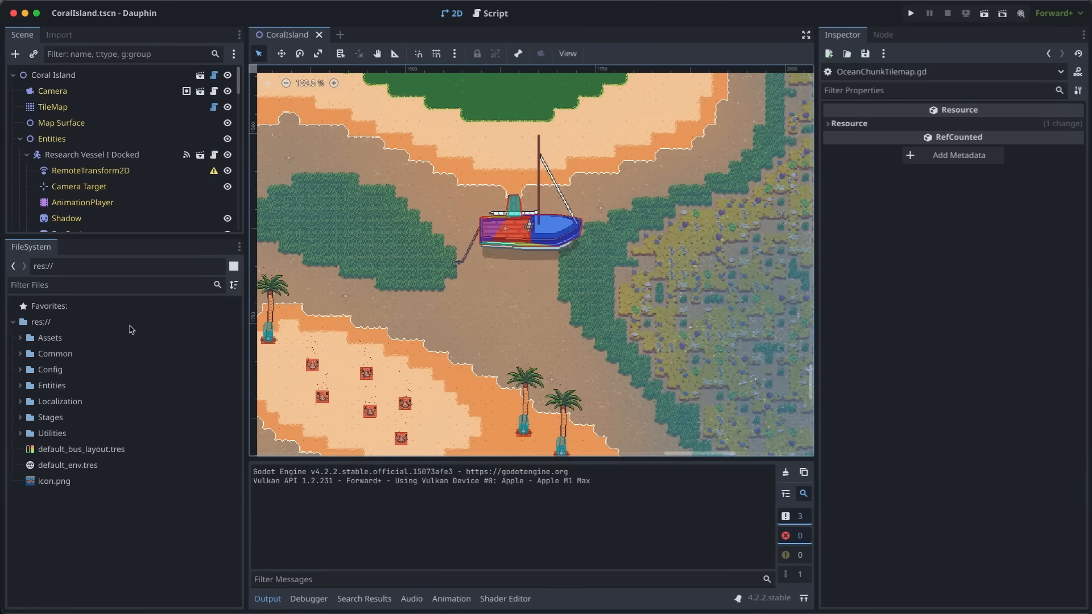
pyautogui.click(41, 321)
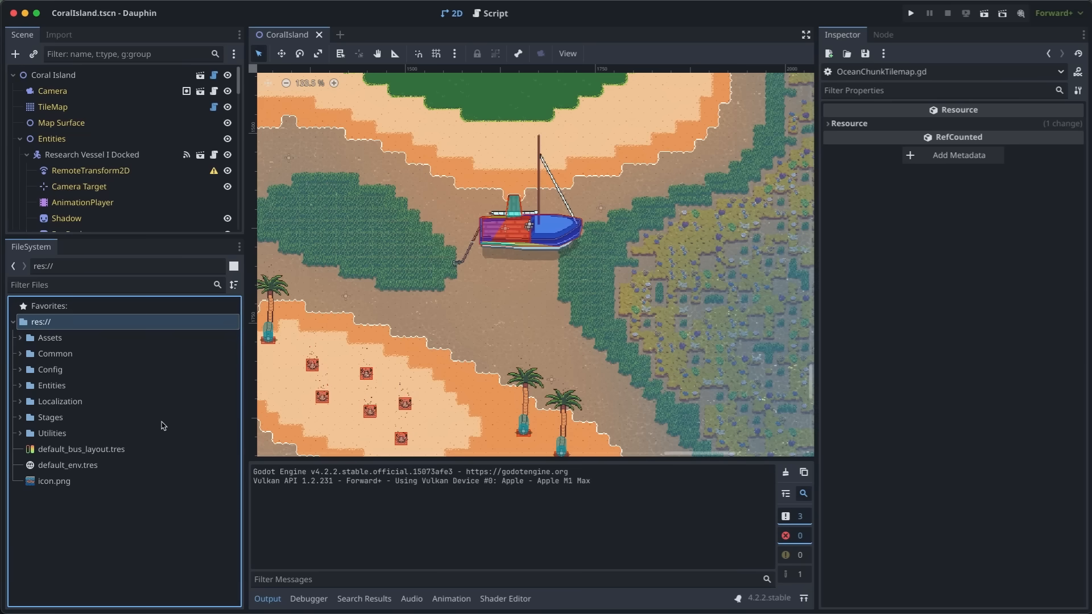
pyautogui.moveTo(167, 416)
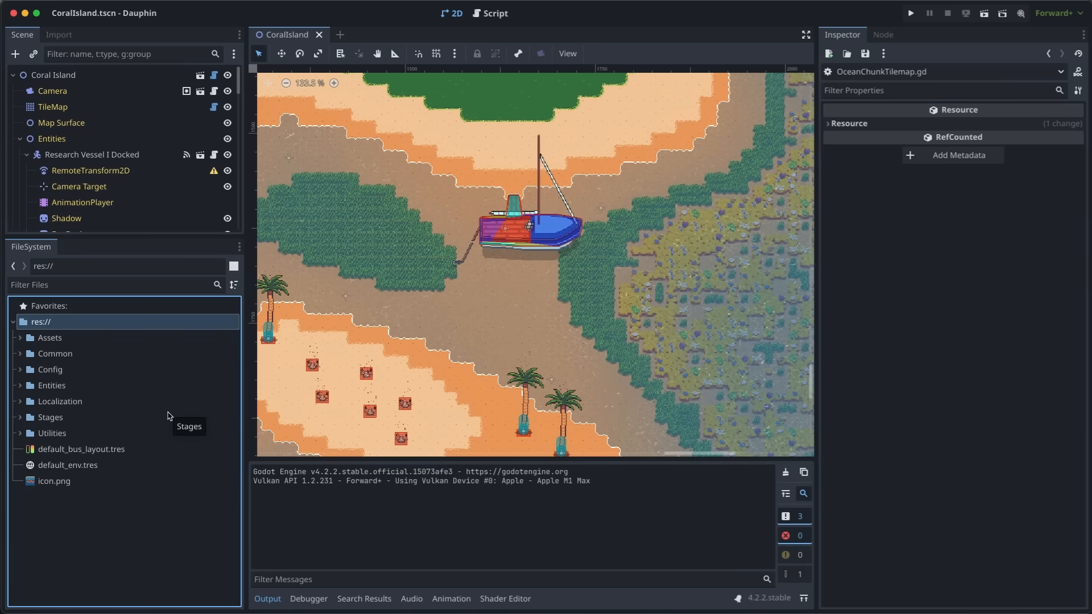
pyautogui.moveTo(77, 342)
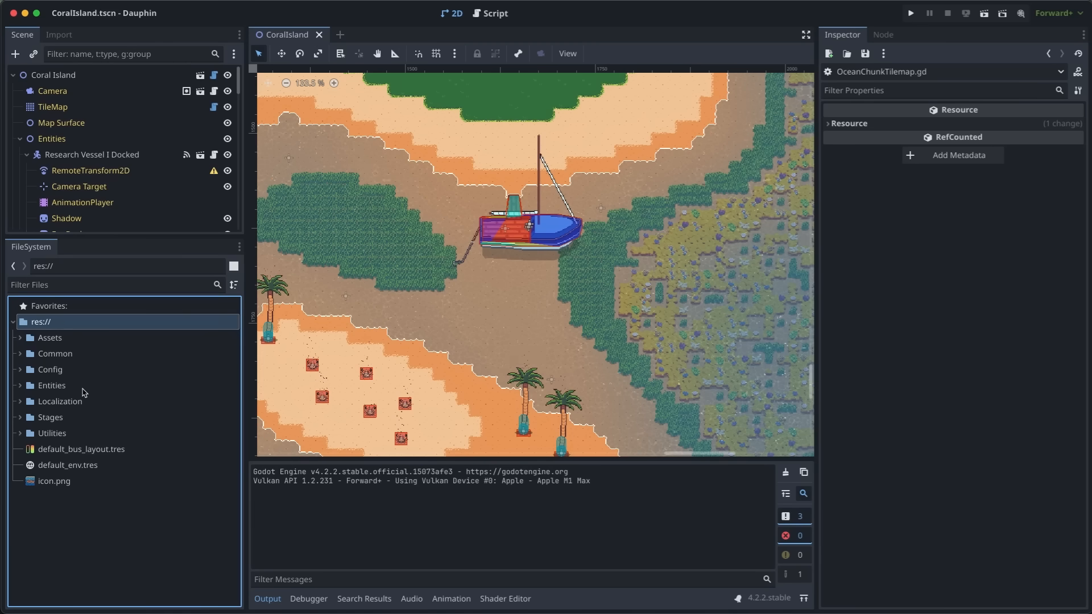
pyautogui.moveTo(86, 406)
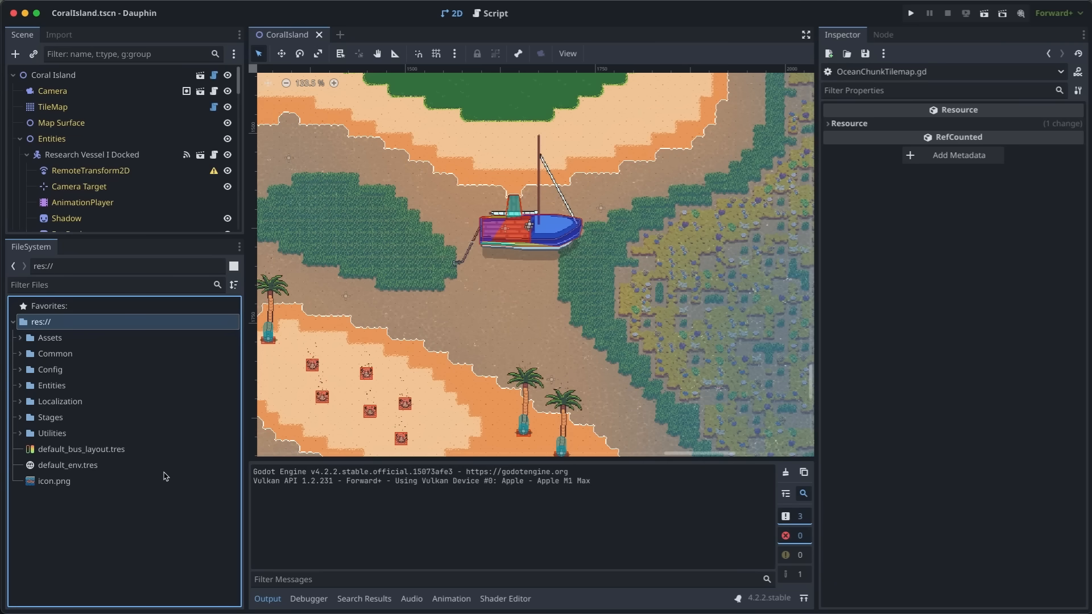
pyautogui.moveTo(50, 389)
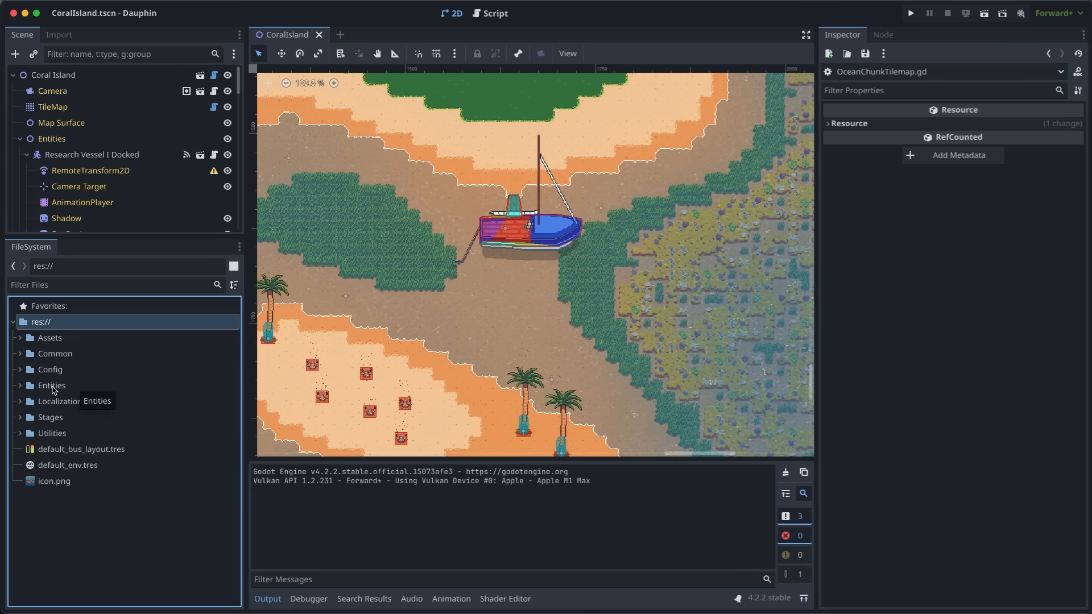
pyautogui.click(50, 385)
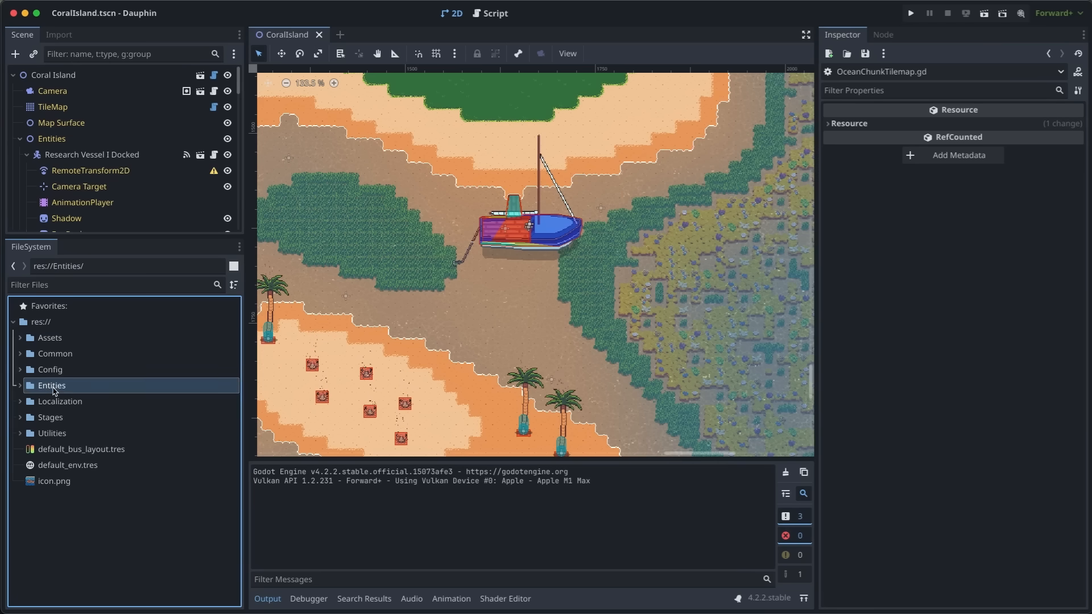
pyautogui.click(50, 385)
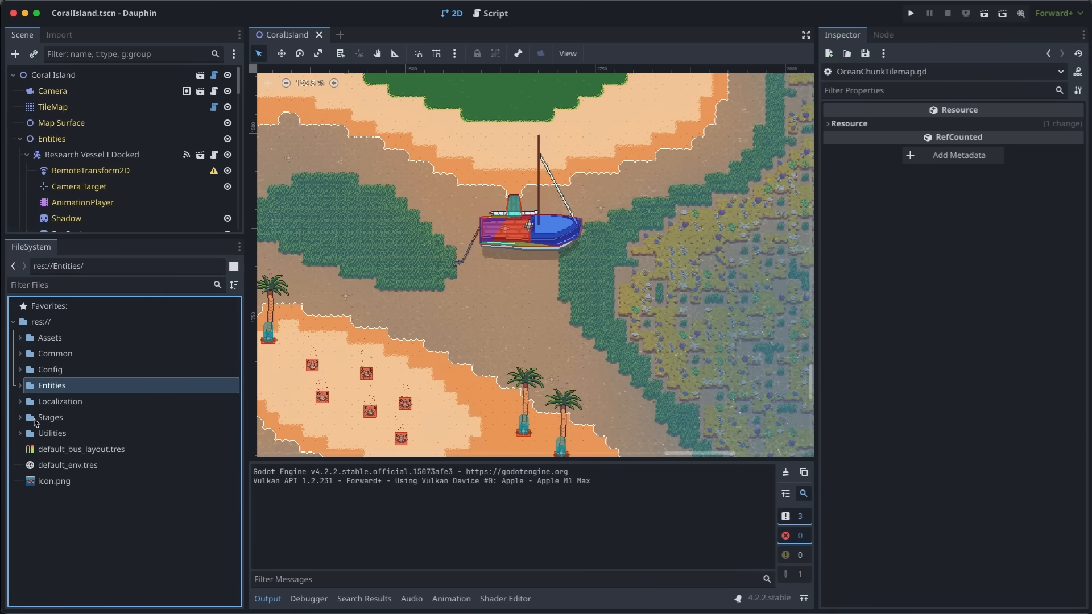
# Step: Expand Stages, select its Ocean folder, and reveal the Time Manager folder's contents
pyautogui.click(50, 417)
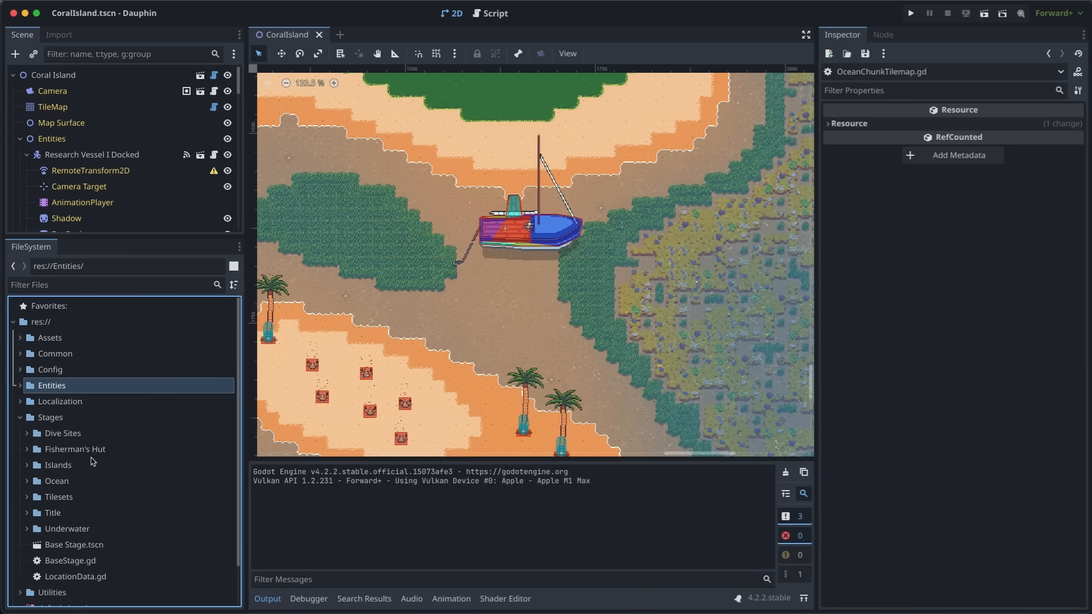
pyautogui.click(57, 480)
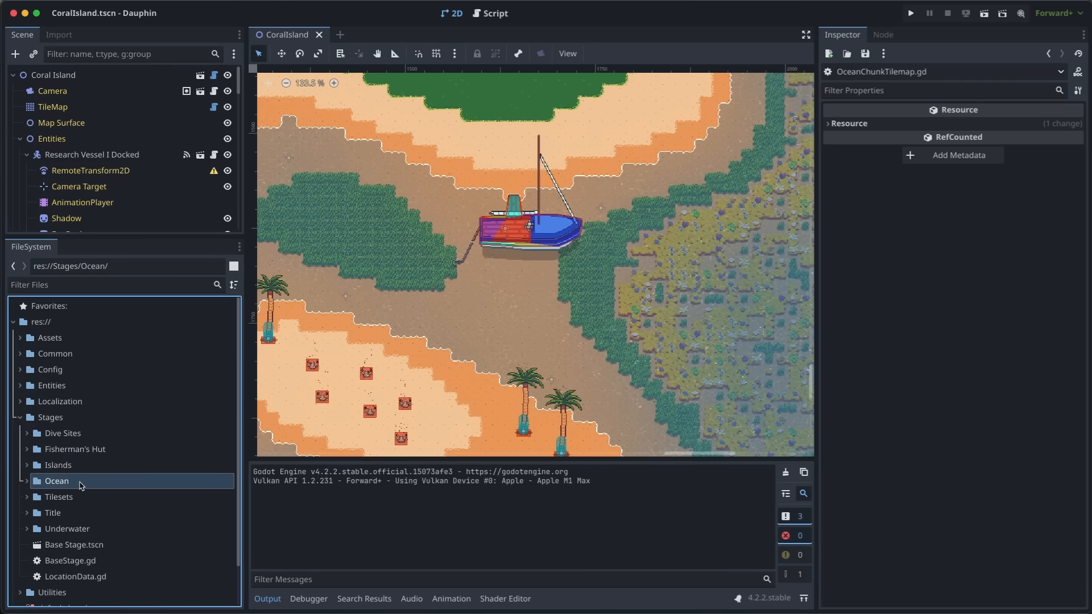
pyautogui.click(21, 417)
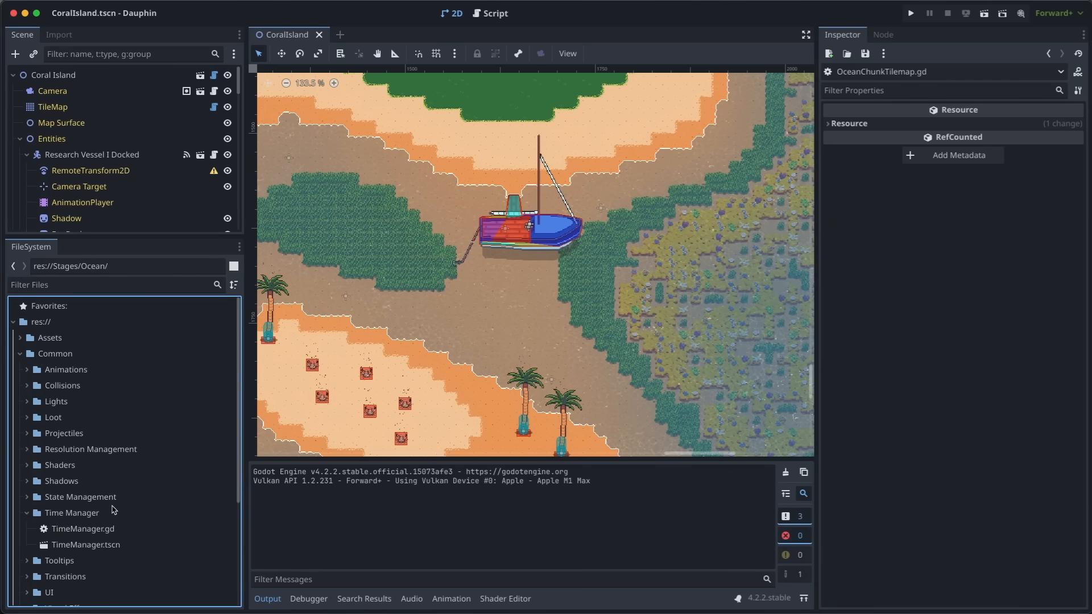
pyautogui.moveTo(120, 418)
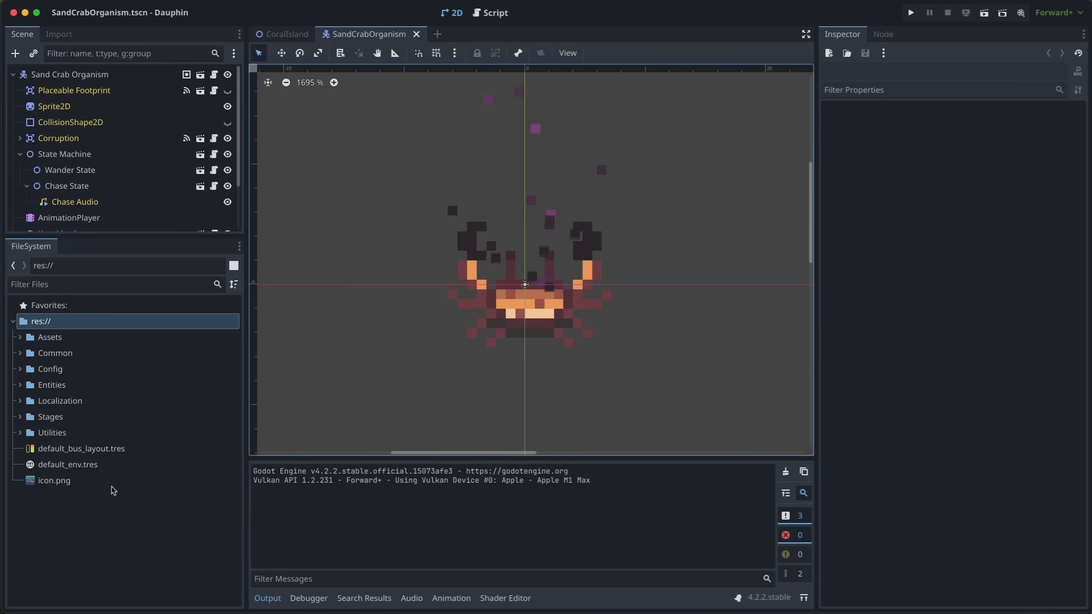
# Step: Drill into Entities > Organisms > Invertebrates > Sand Crab, select SandCrabOrganism, and expand Art
pyautogui.click(51, 385)
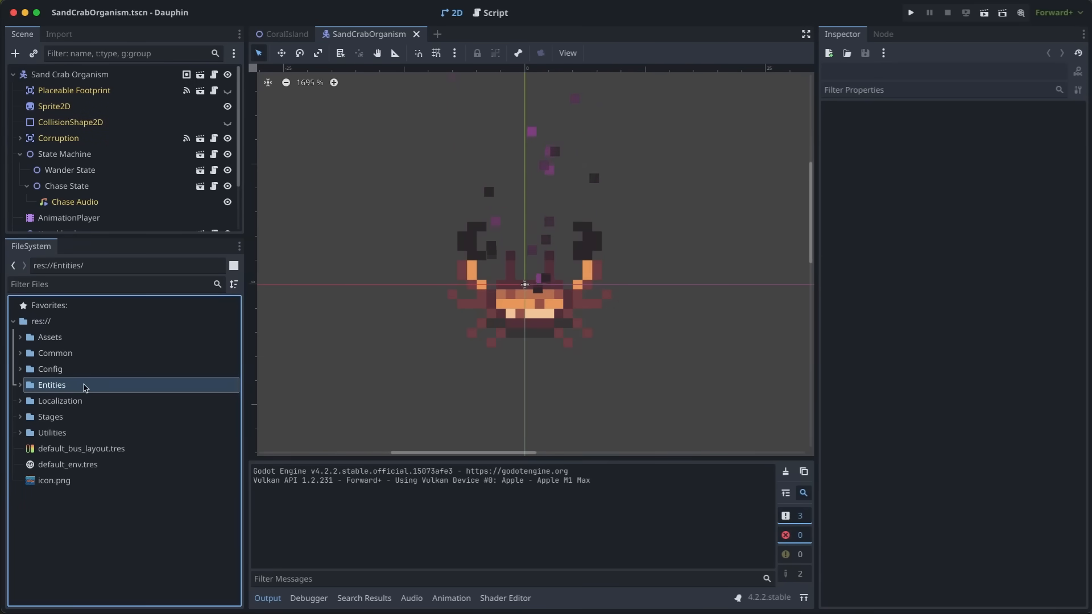
pyautogui.click(22, 385)
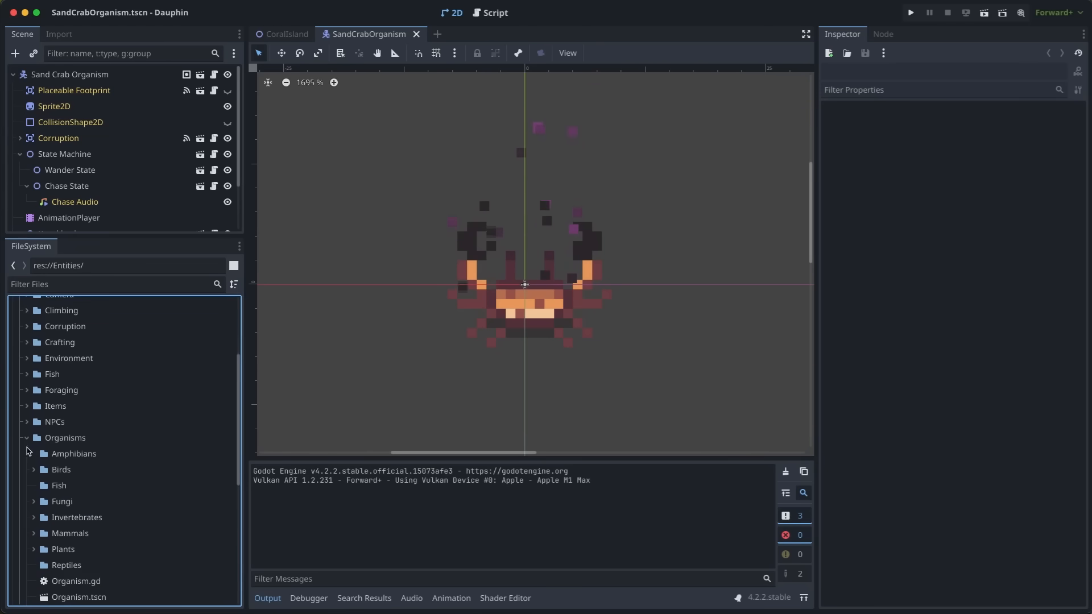
pyautogui.click(77, 517)
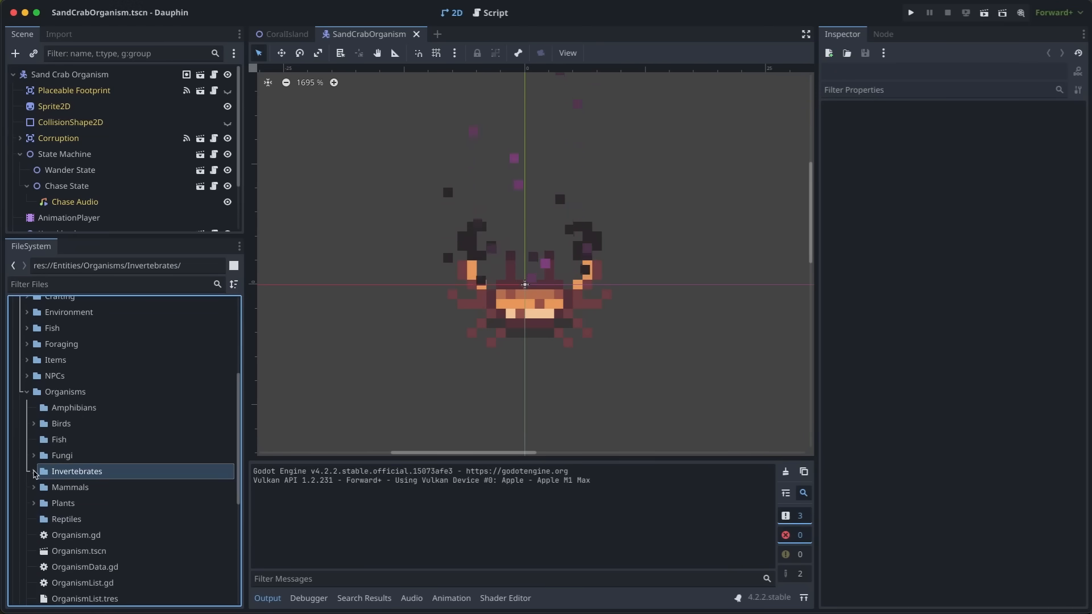
pyautogui.click(35, 471)
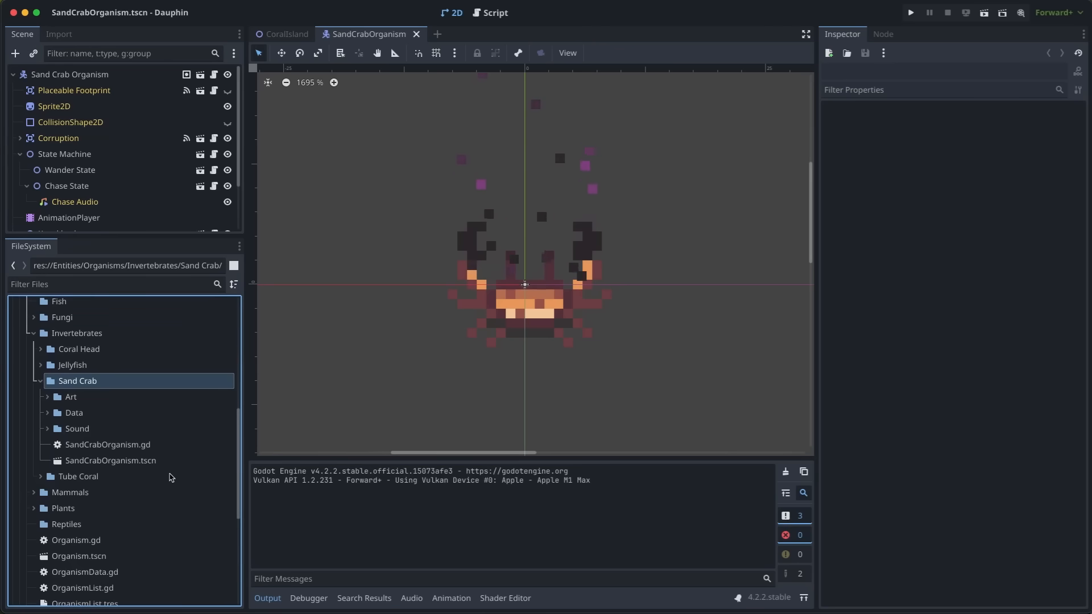
pyautogui.click(110, 460)
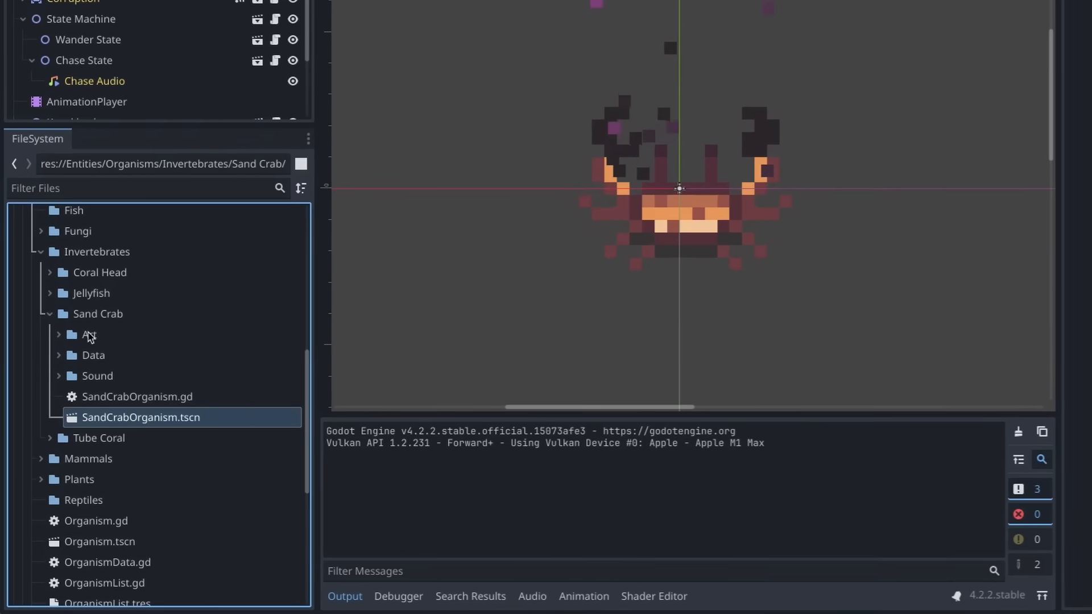
pyautogui.click(89, 335)
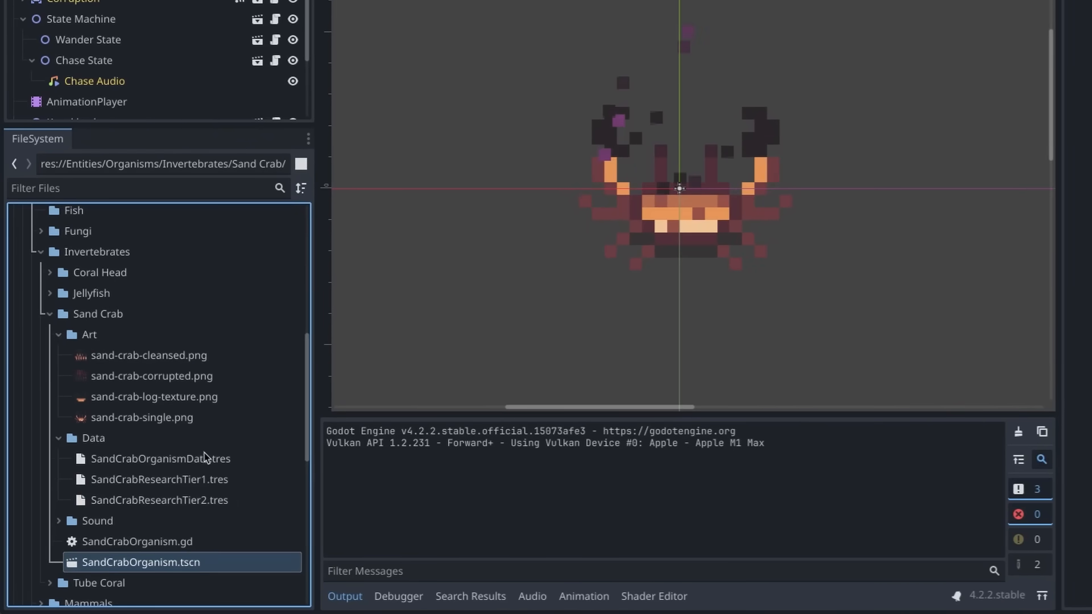
pyautogui.scroll(-3)
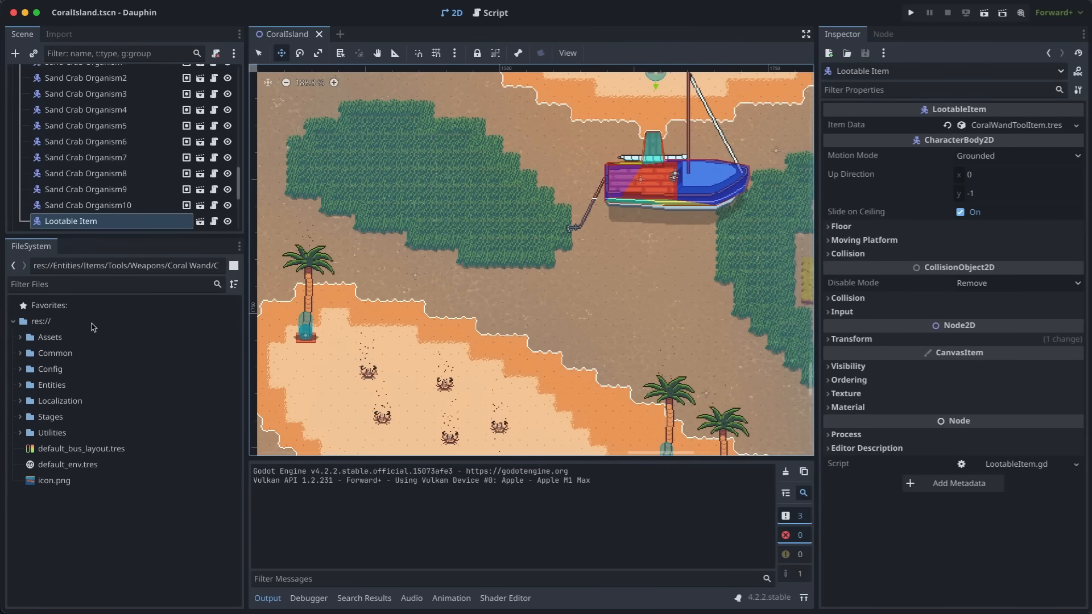
# Step: Select the Assets and Config folders, then expand the Common folder
pyautogui.click(49, 337)
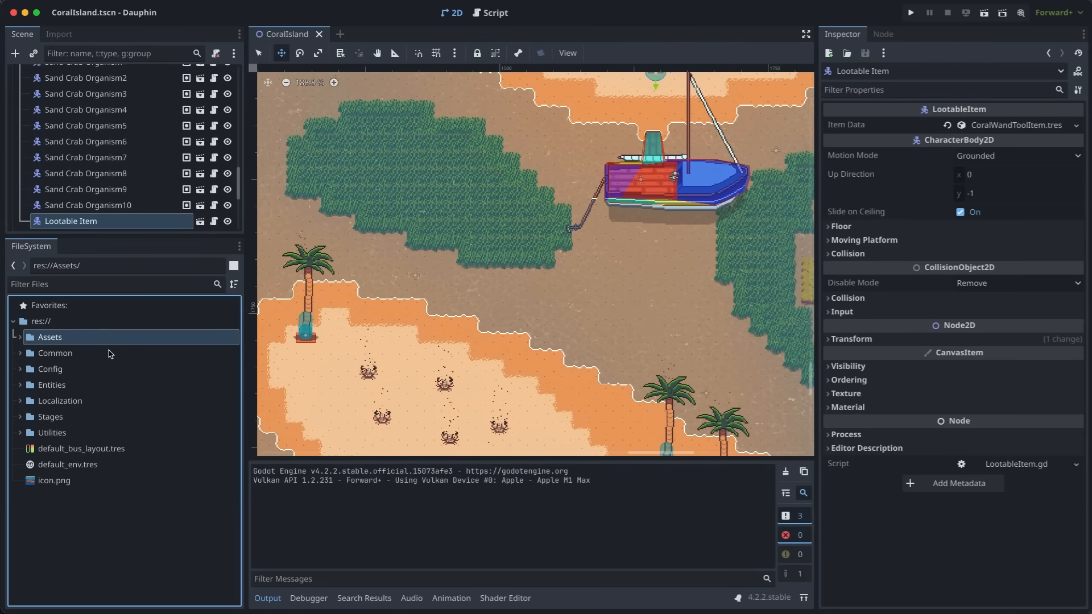
pyautogui.click(50, 368)
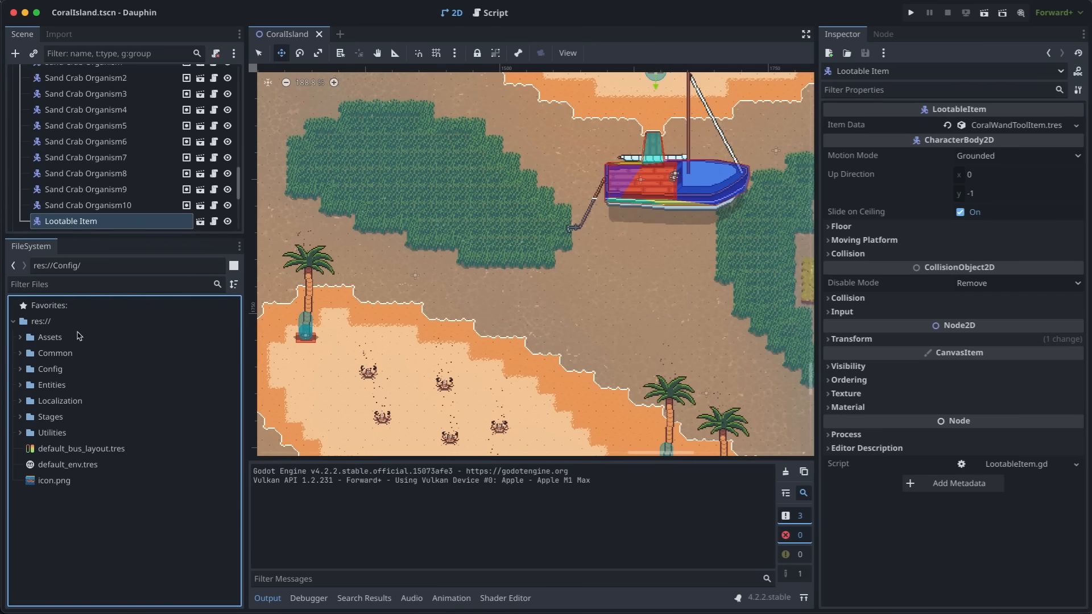
pyautogui.click(21, 353)
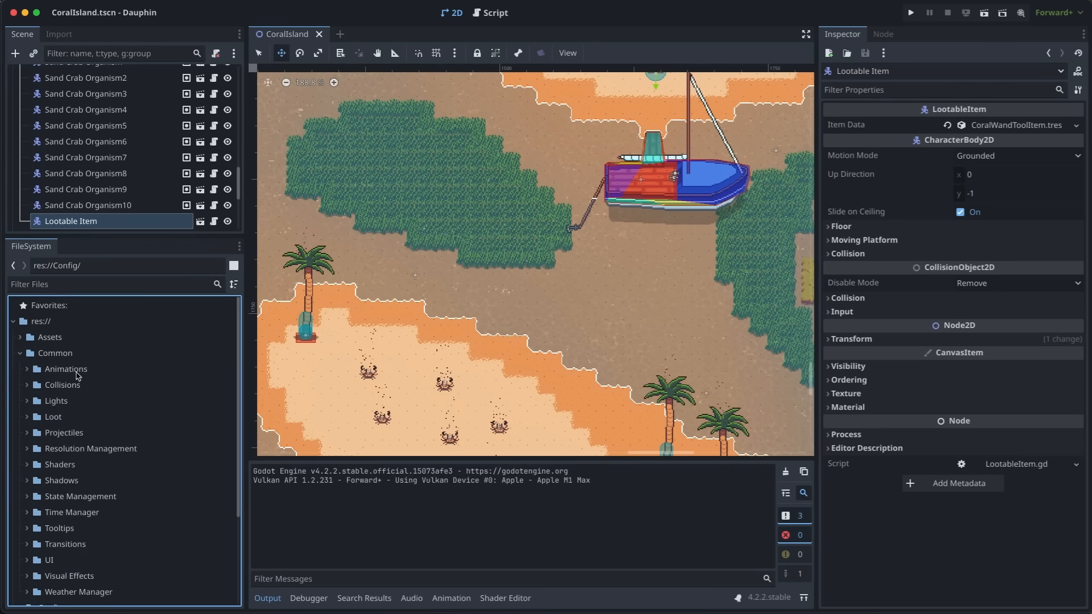
# Step: View the BaseIsland script, return to Coral Island's 2D view, select Config and expand Assets
pyautogui.click(495, 12)
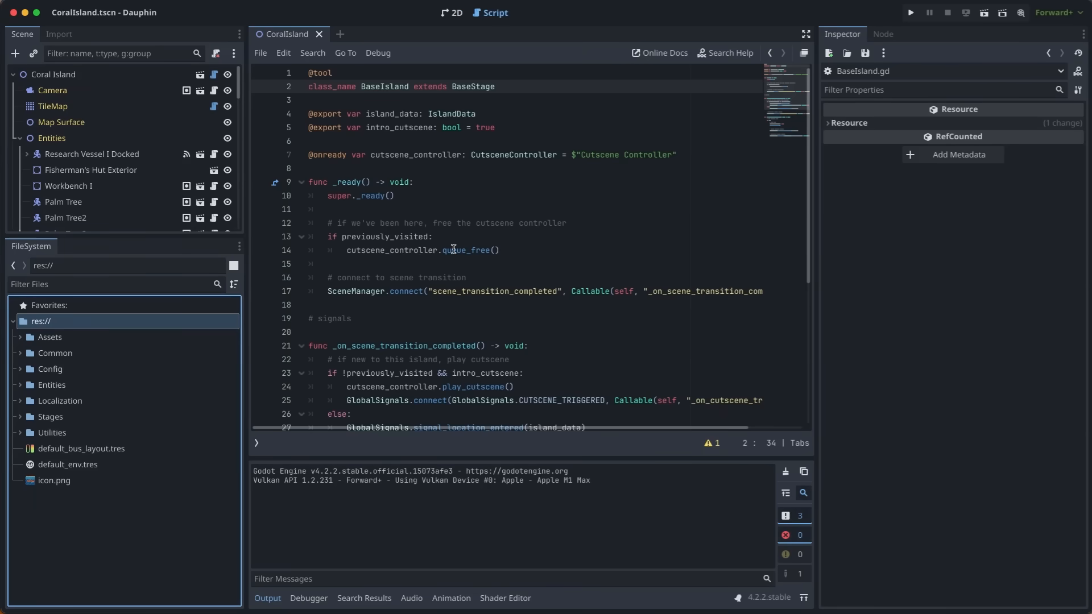
pyautogui.click(451, 12)
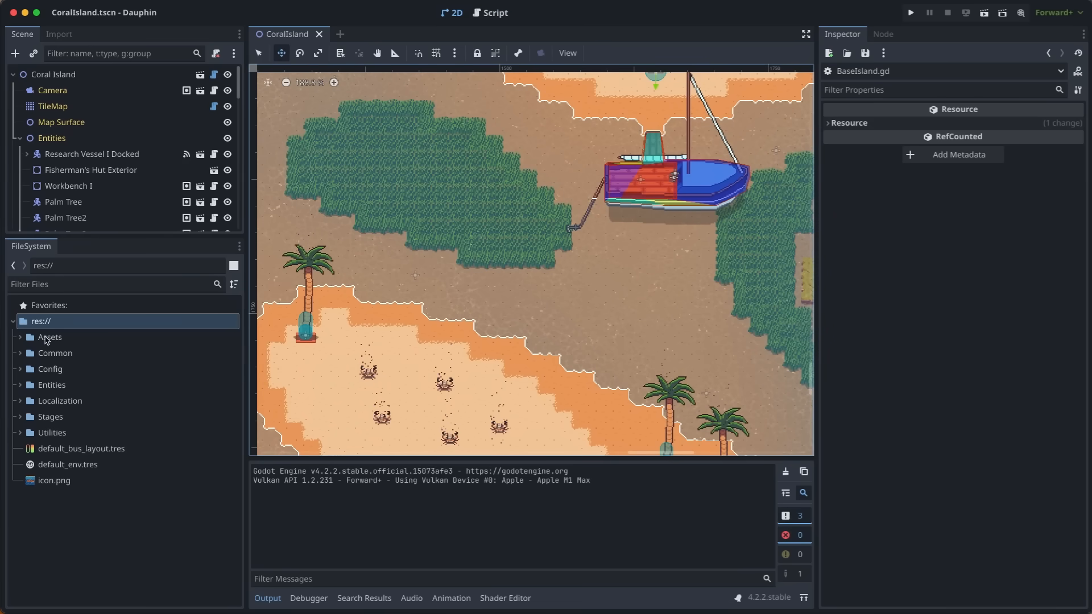
pyautogui.click(50, 368)
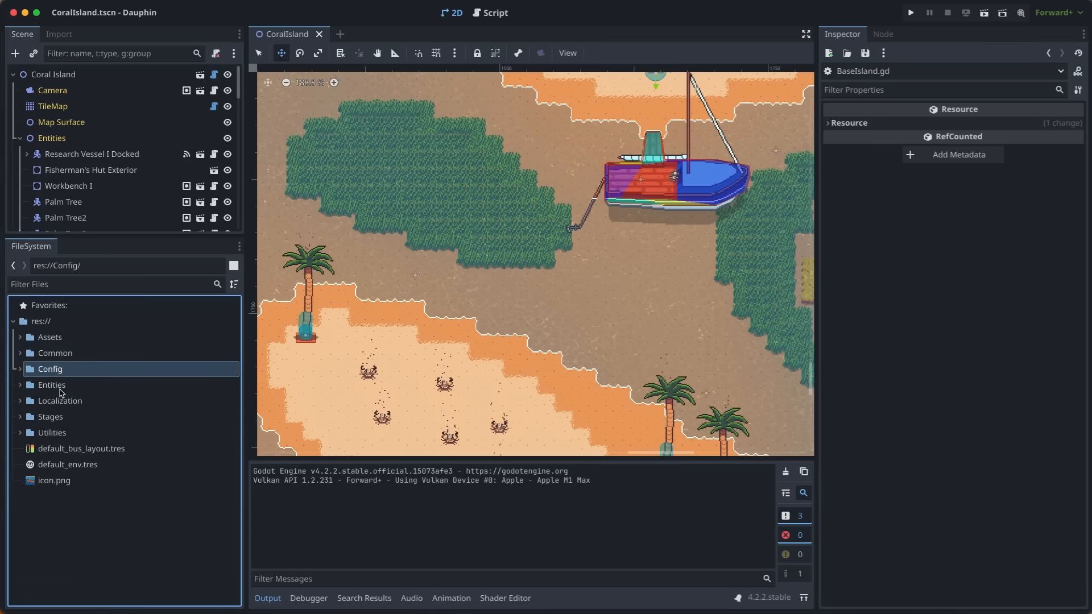
pyautogui.click(52, 432)
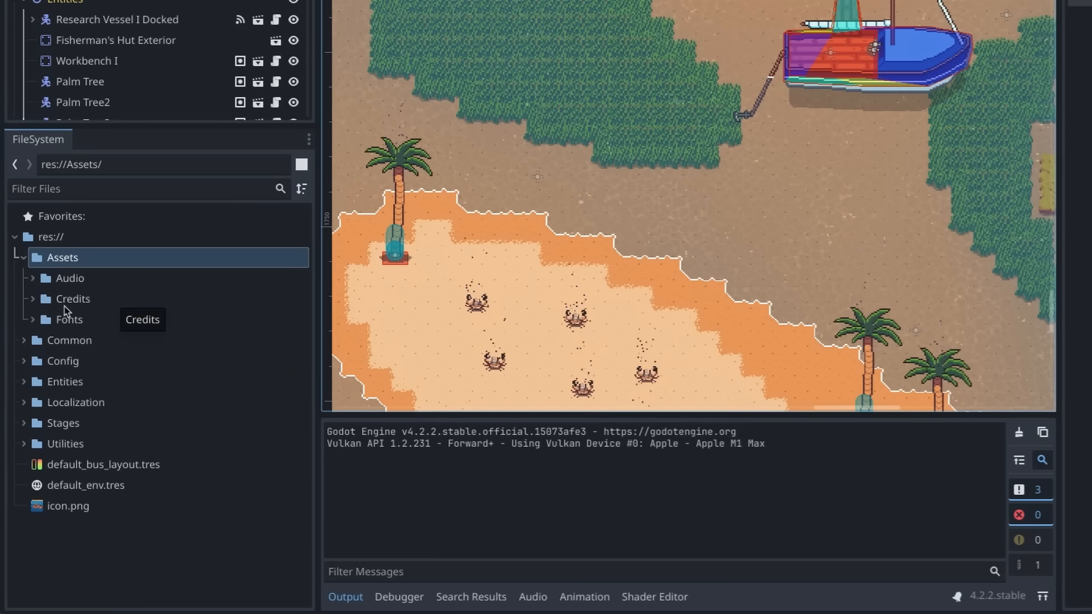
pyautogui.moveTo(34, 288)
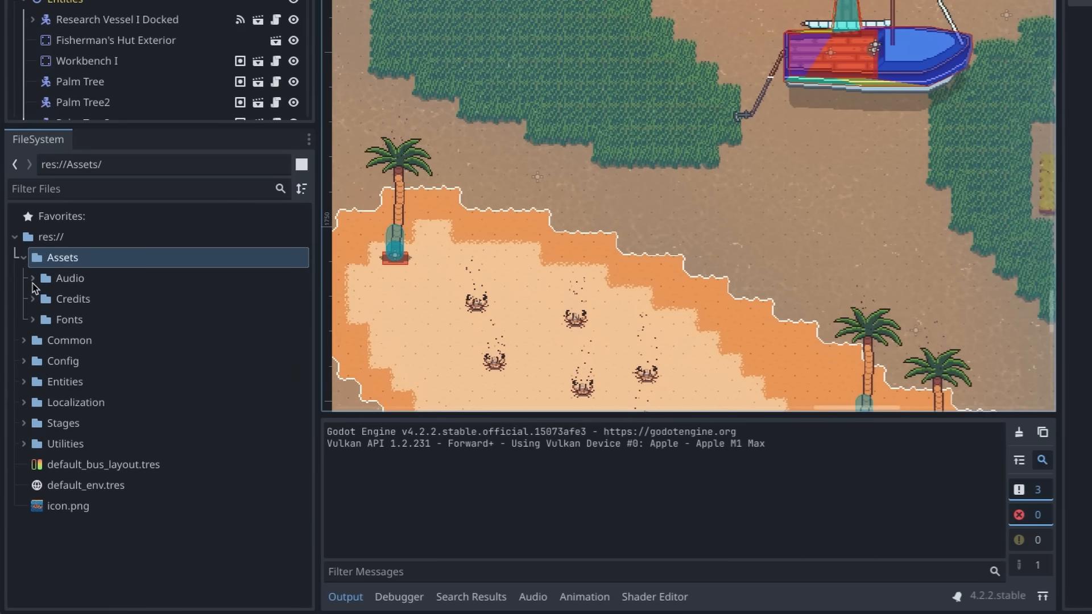
# Step: Expand the Audio, Credits and Fonts subfolders inside Assets
pyautogui.click(32, 278)
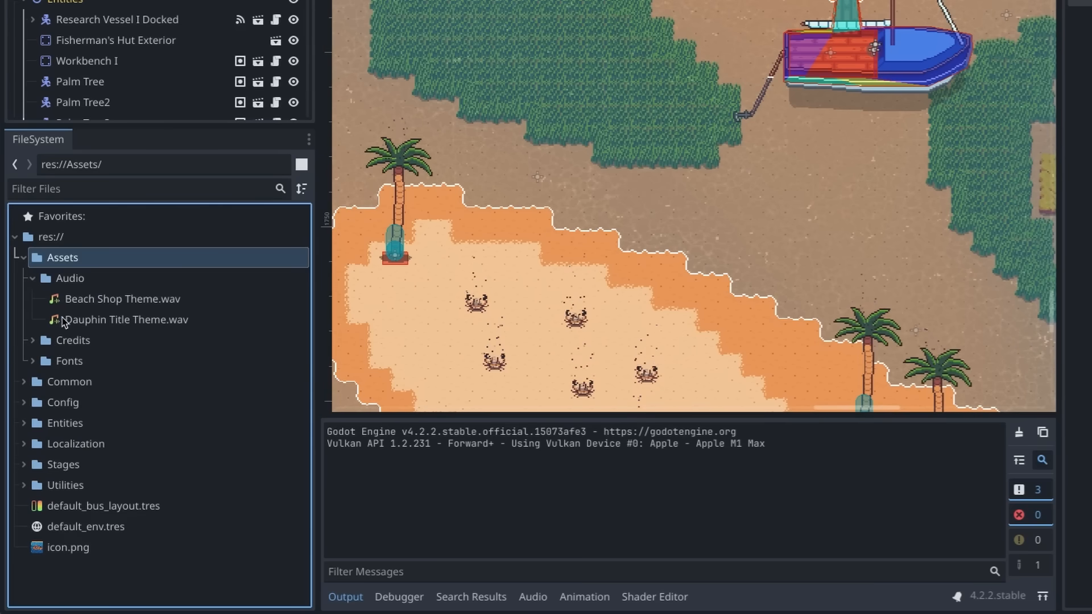
pyautogui.moveTo(126, 319)
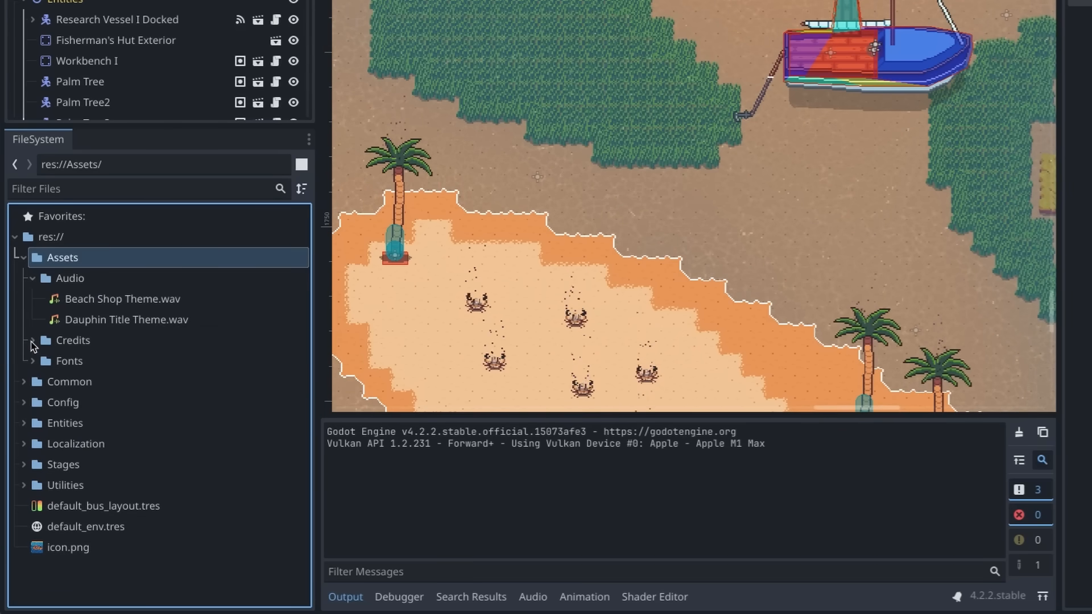
pyautogui.click(31, 340)
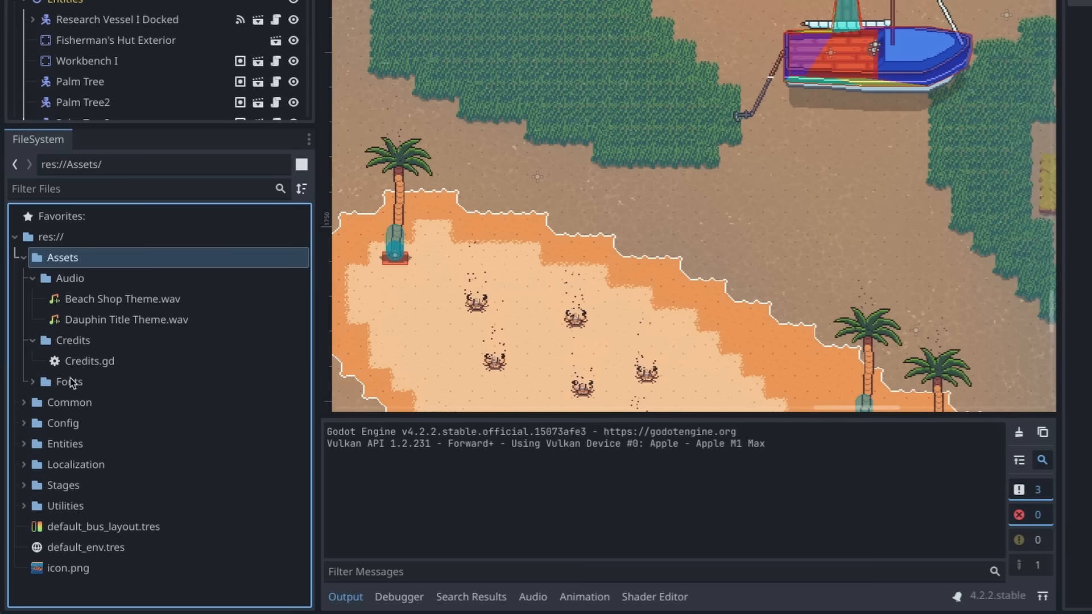
pyautogui.click(33, 382)
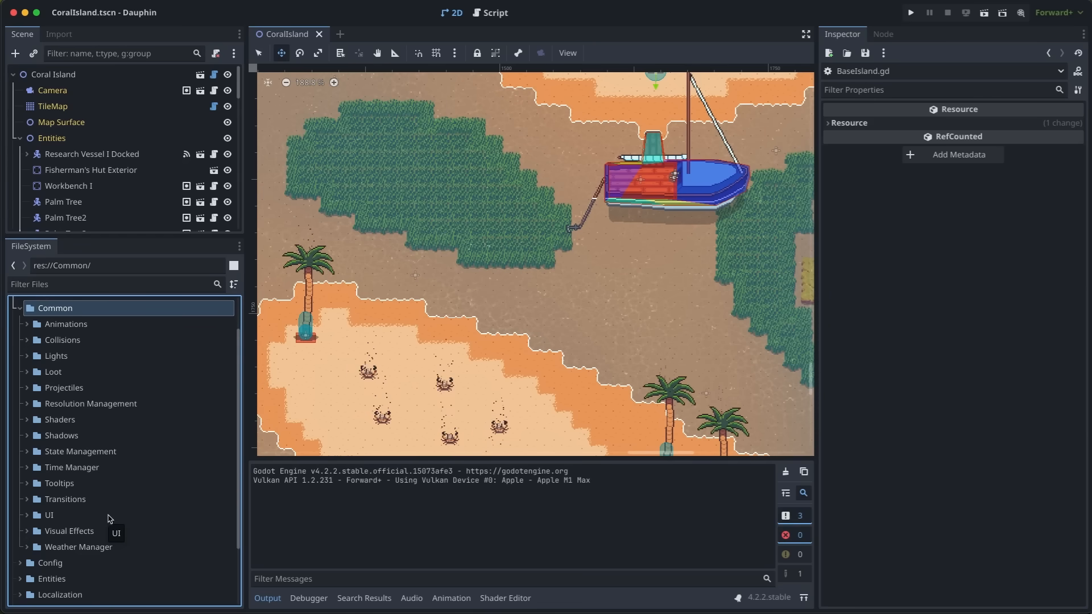
# Step: Expand Resolution Management and open the InterfaceScaler.gd script
pyautogui.click(89, 403)
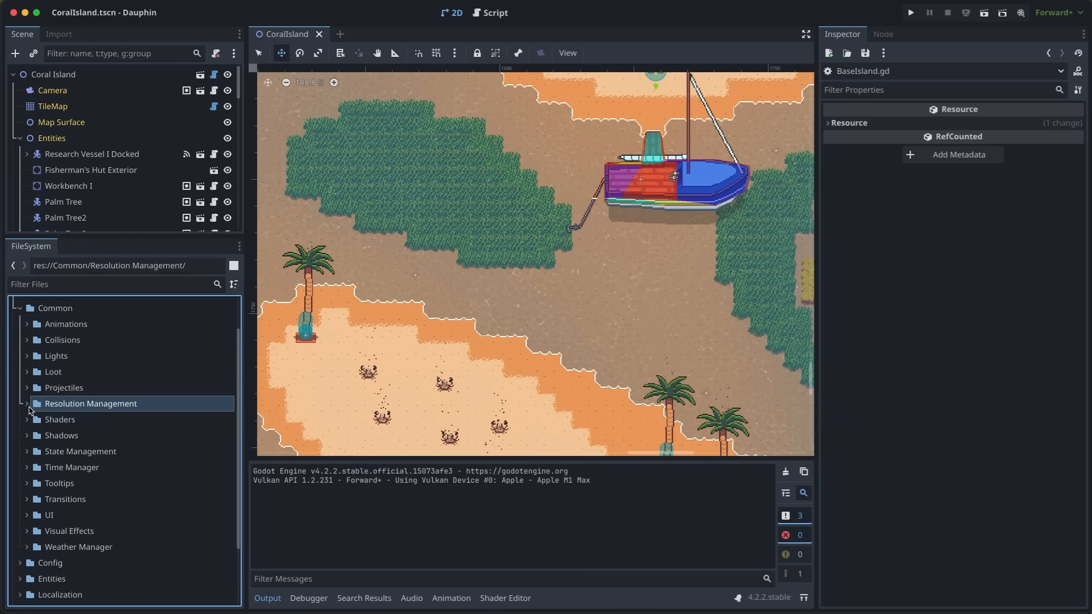
pyautogui.click(27, 403)
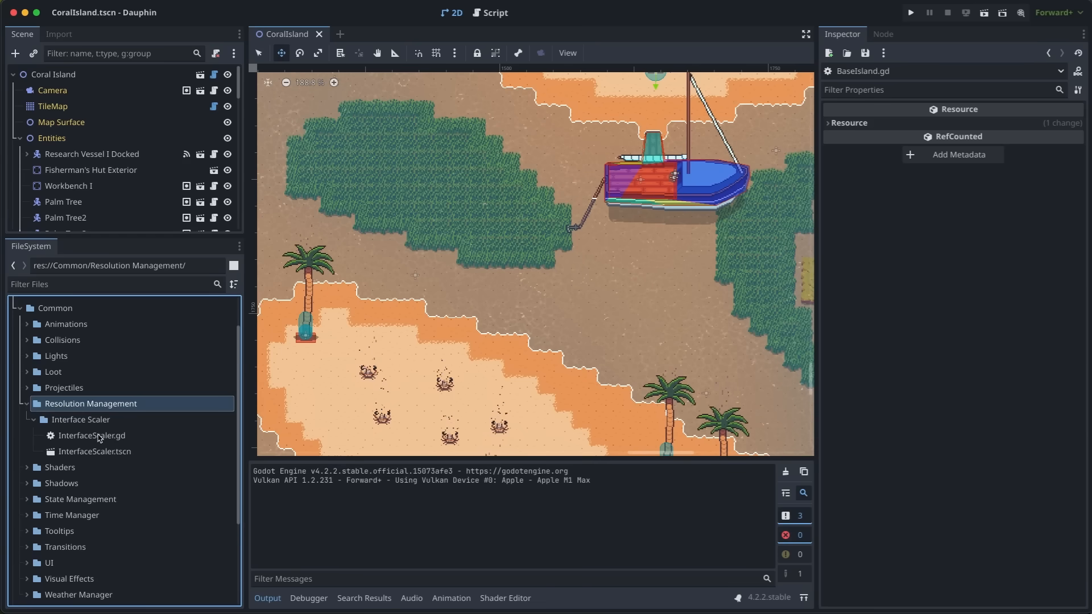
pyautogui.doubleClick(91, 435)
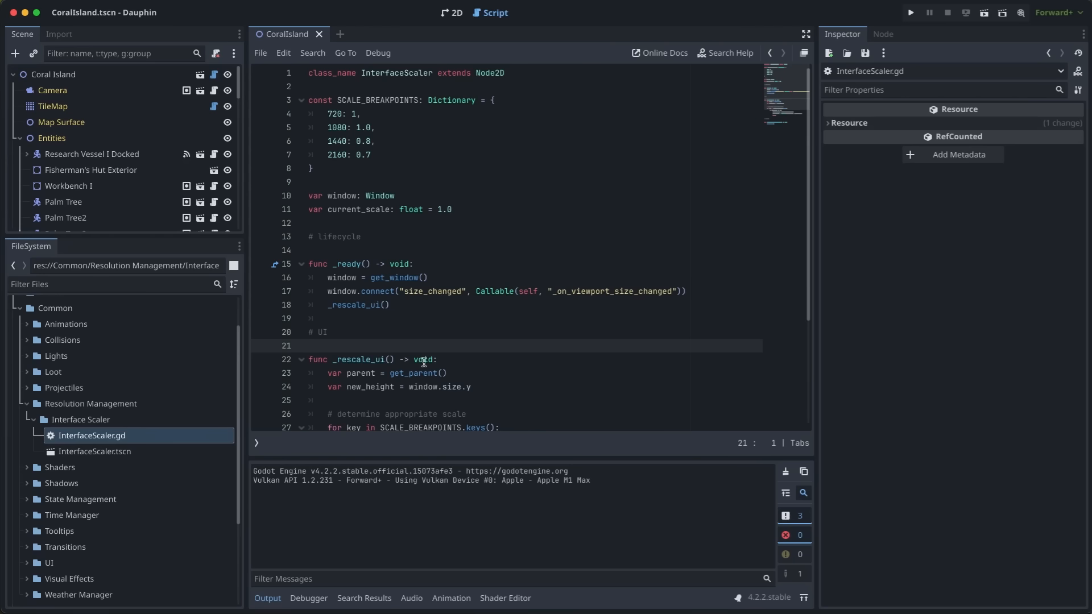
# Step: Expand State Management and Time Manager, open TimeManager.gd, then return to the Coral Island map
pyautogui.click(28, 499)
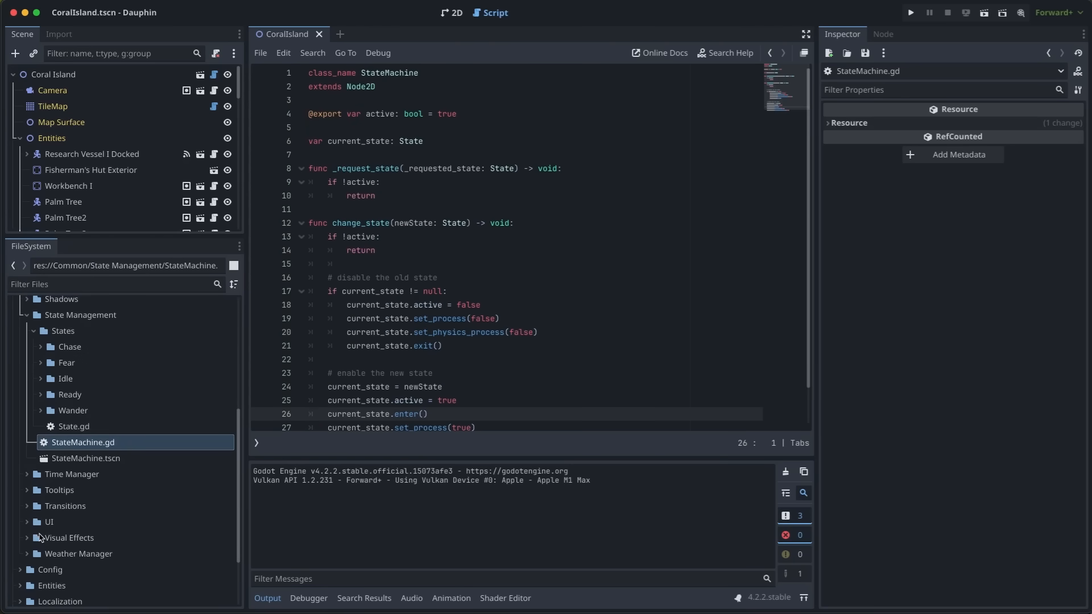
pyautogui.click(27, 474)
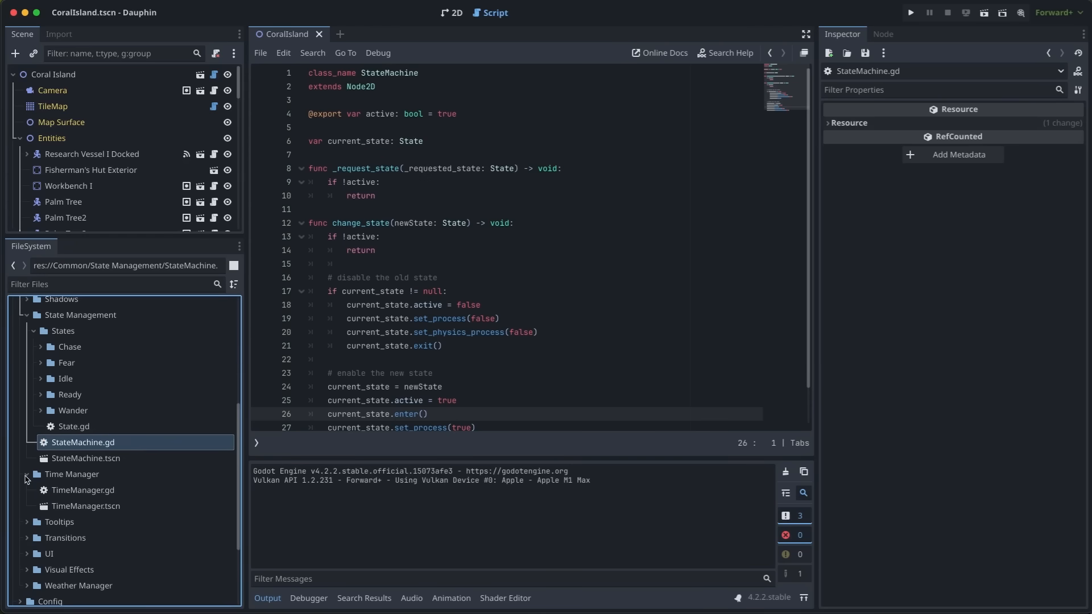
pyautogui.moveTo(149, 496)
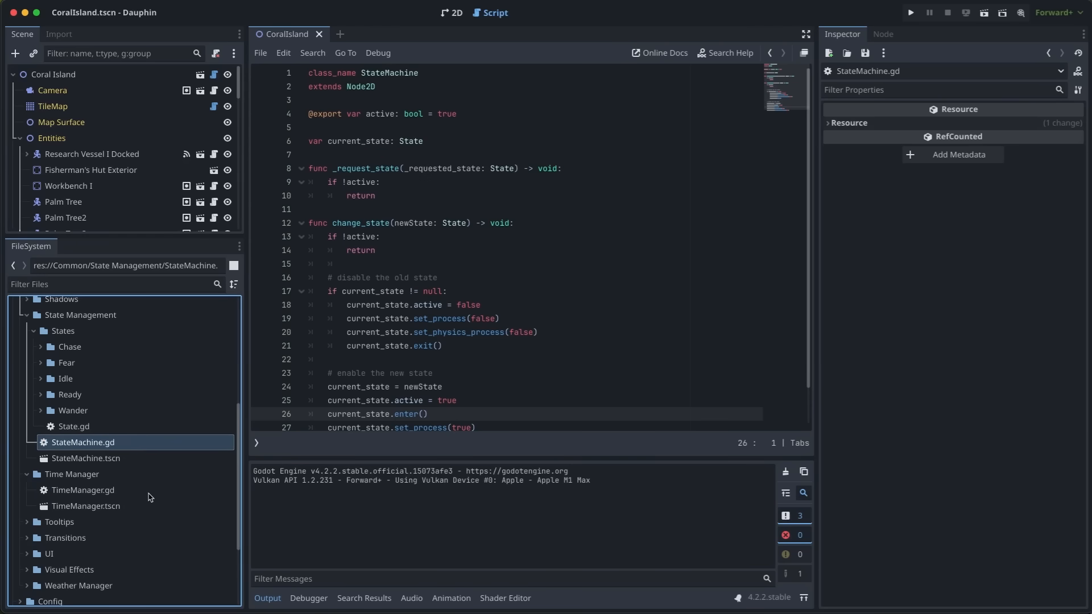
pyautogui.click(82, 489)
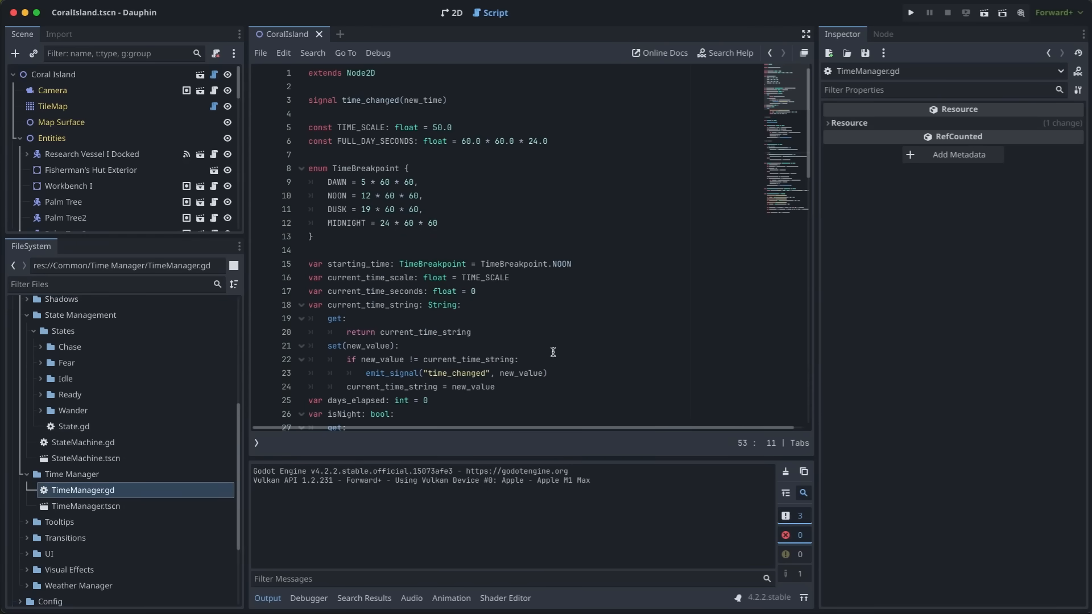
pyautogui.scroll(-3)
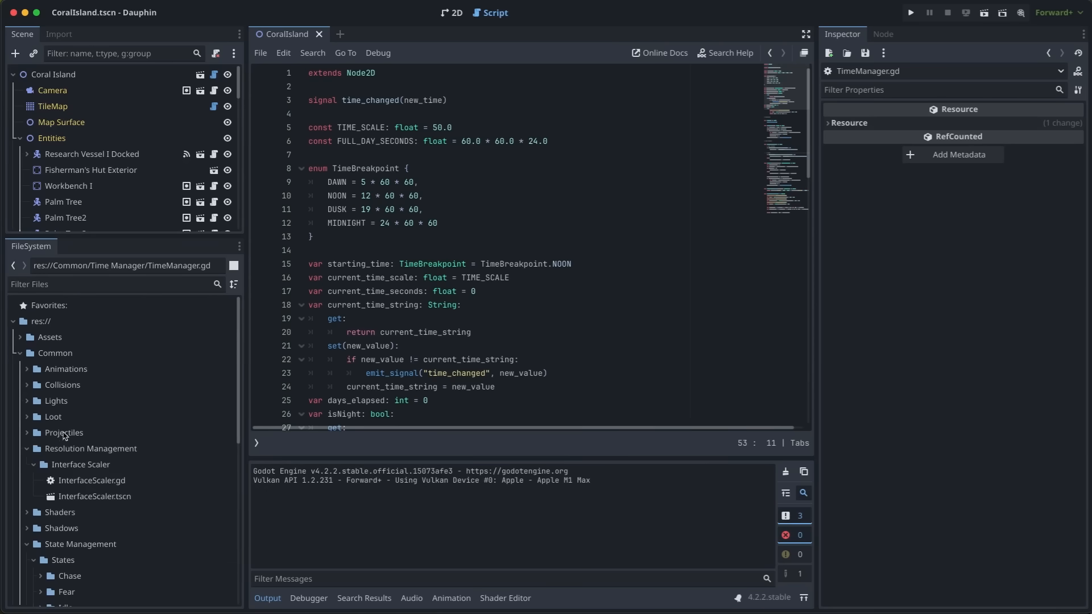
pyautogui.moveTo(390, 350)
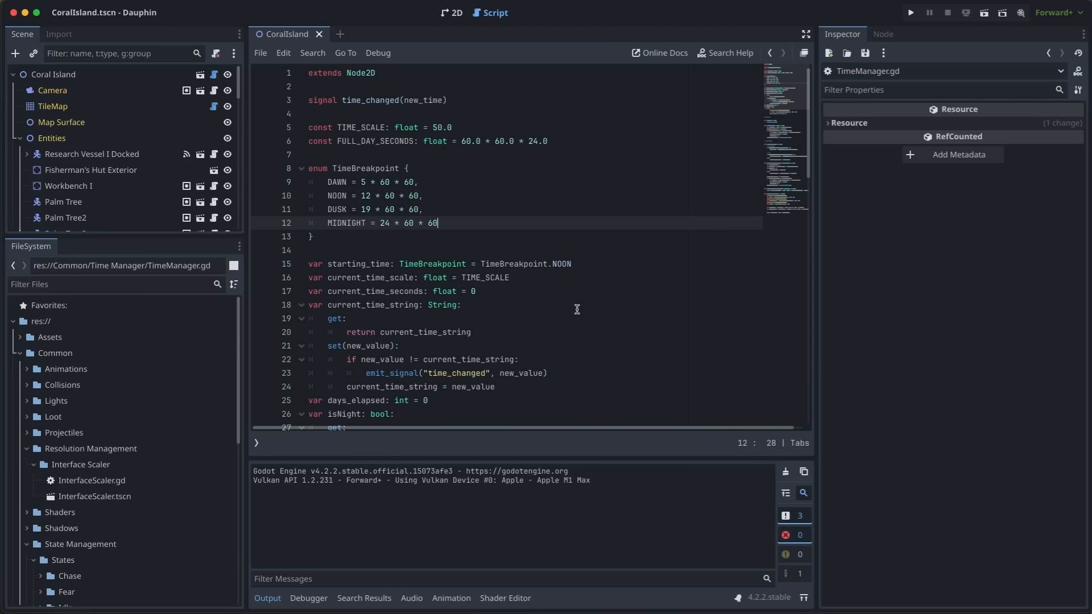
pyautogui.click(457, 13)
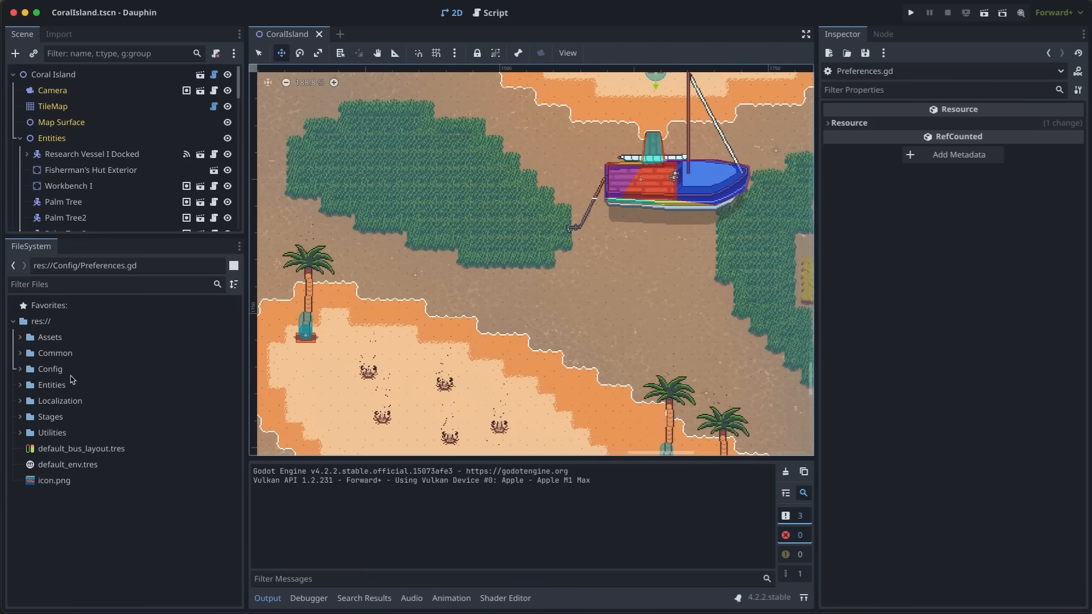
pyautogui.click(49, 368)
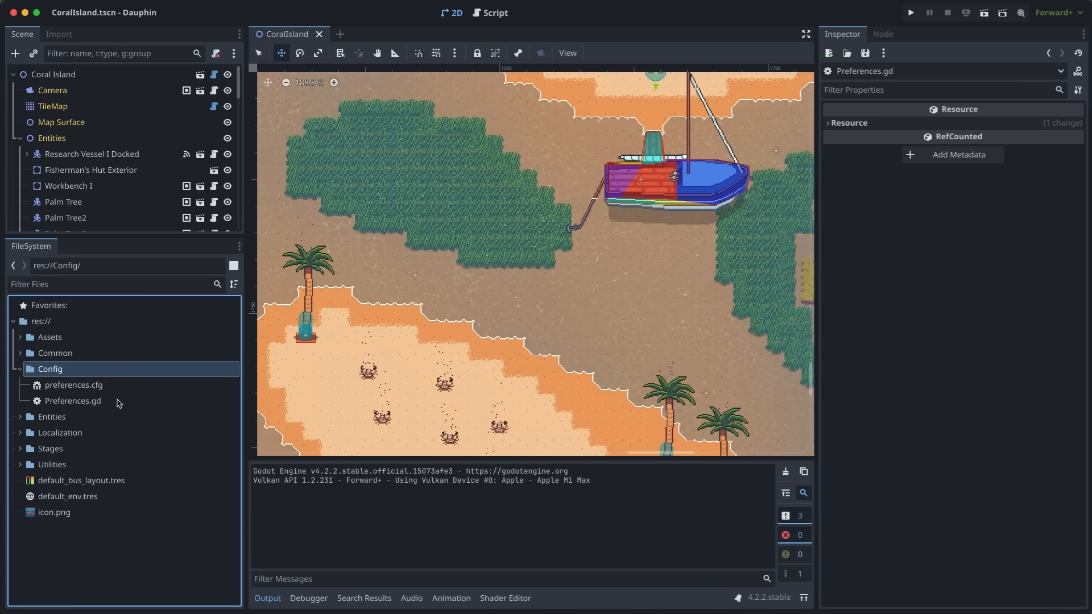
pyautogui.doubleClick(72, 400)
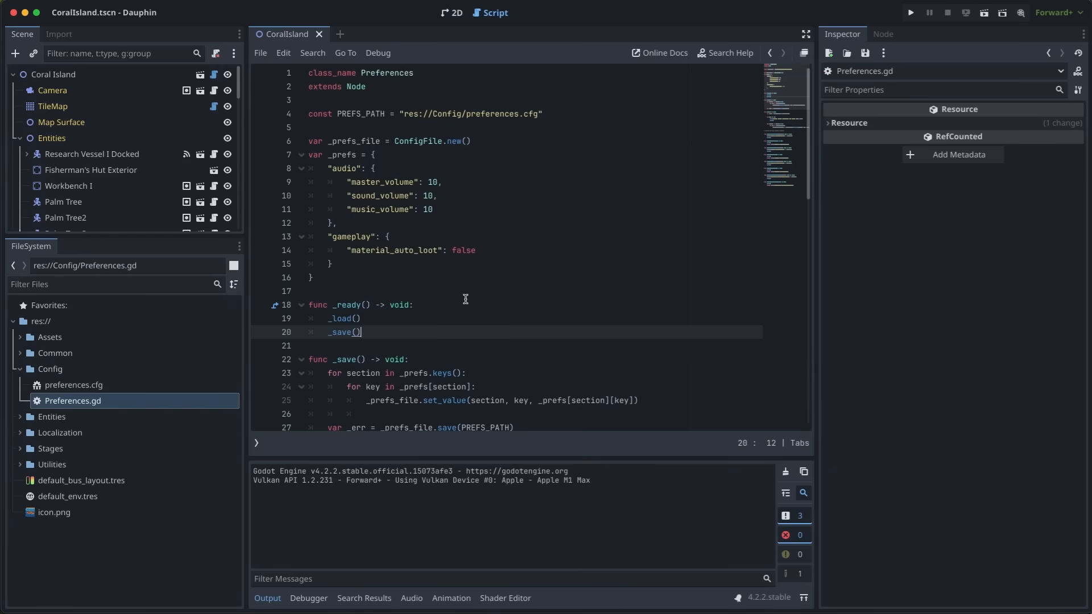
pyautogui.moveTo(506, 251)
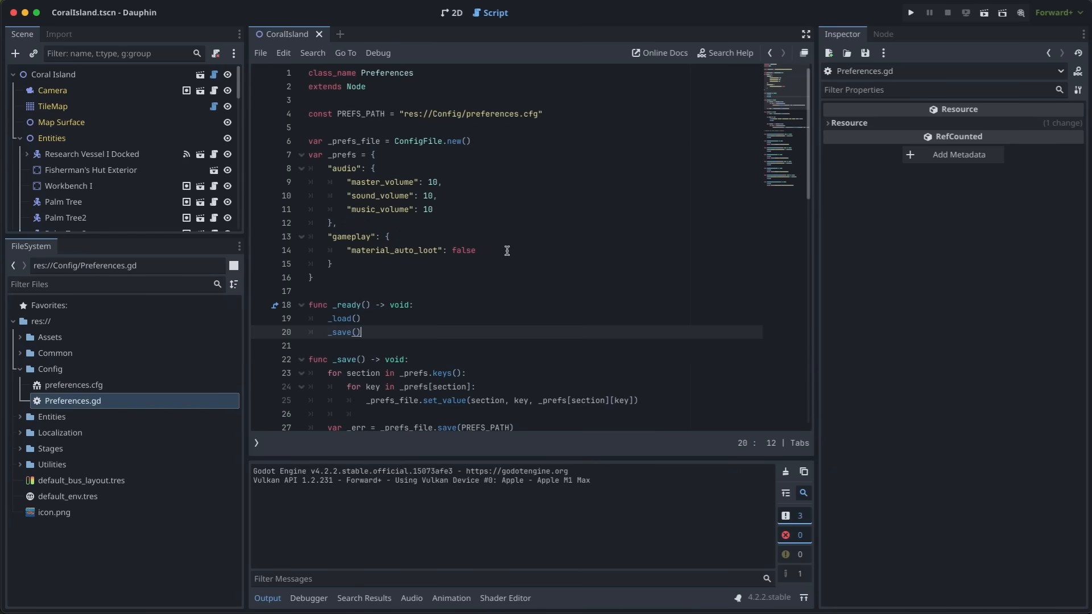
pyautogui.click(341, 168)
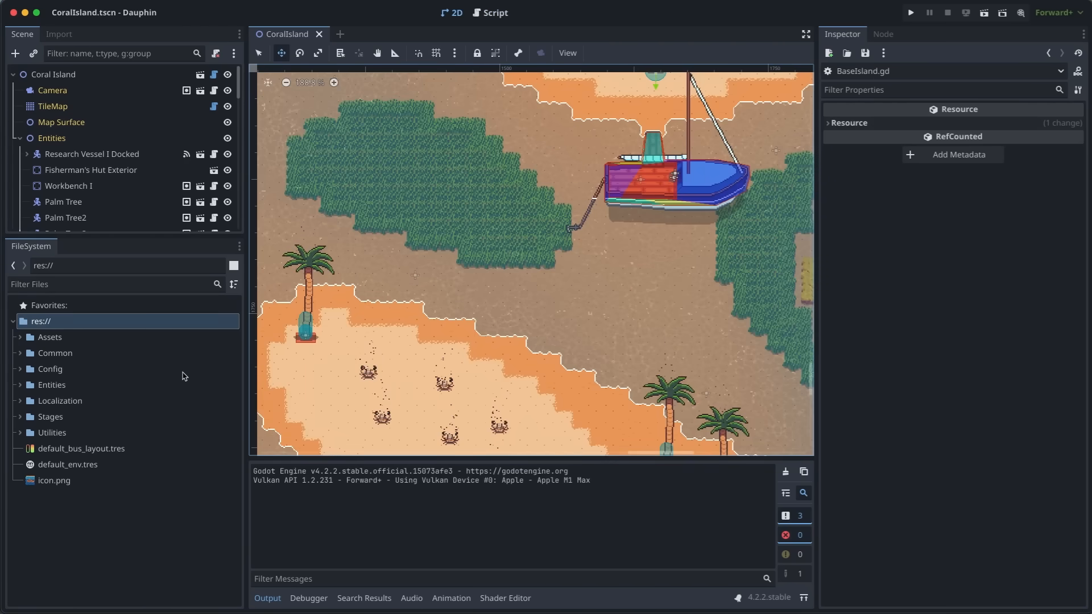
pyautogui.click(50, 384)
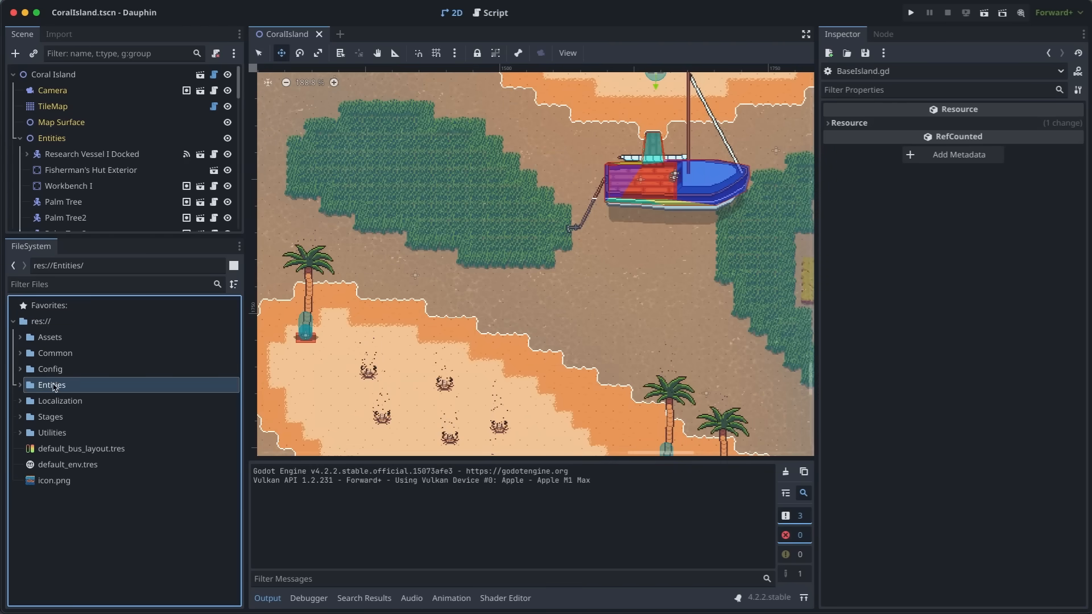
# Step: Expand Entities, select Player, NPCs and Weather, peek inside Climbing, then pick Items
pyautogui.click(51, 384)
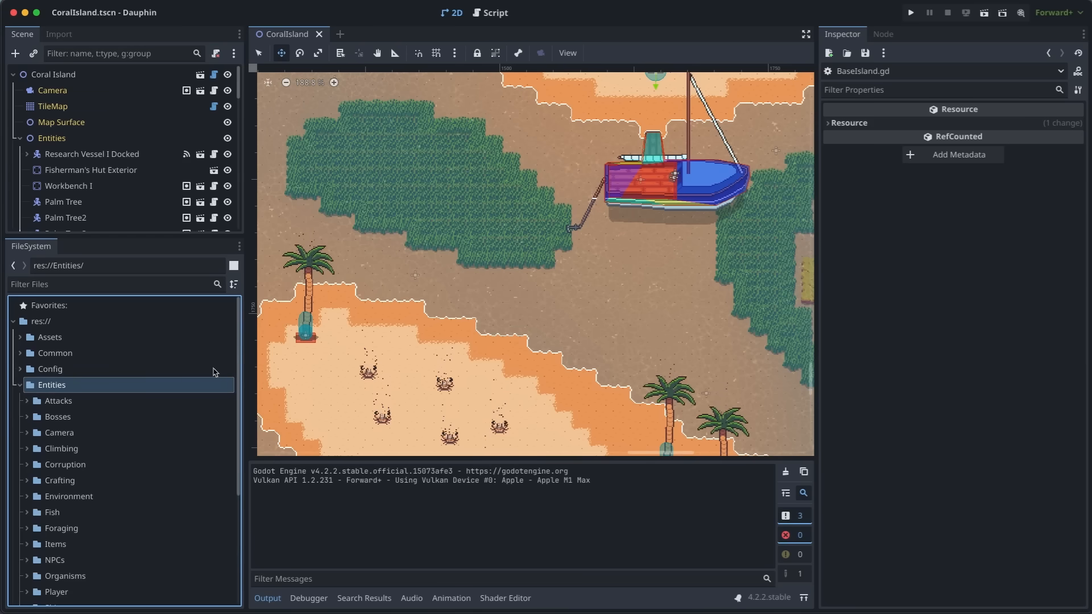
pyautogui.scroll(-3)
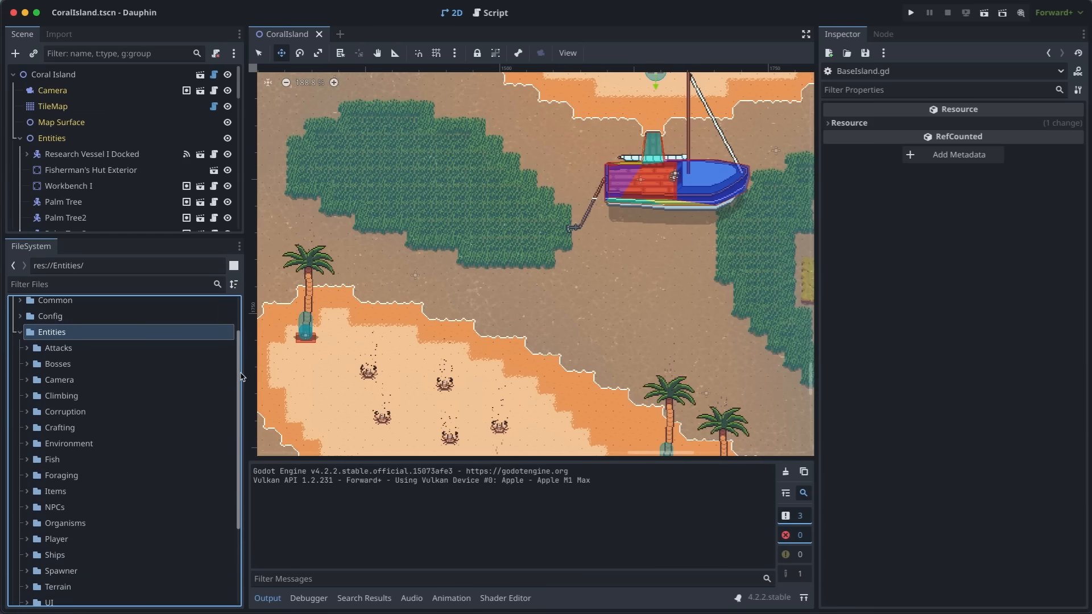
pyautogui.scroll(-3)
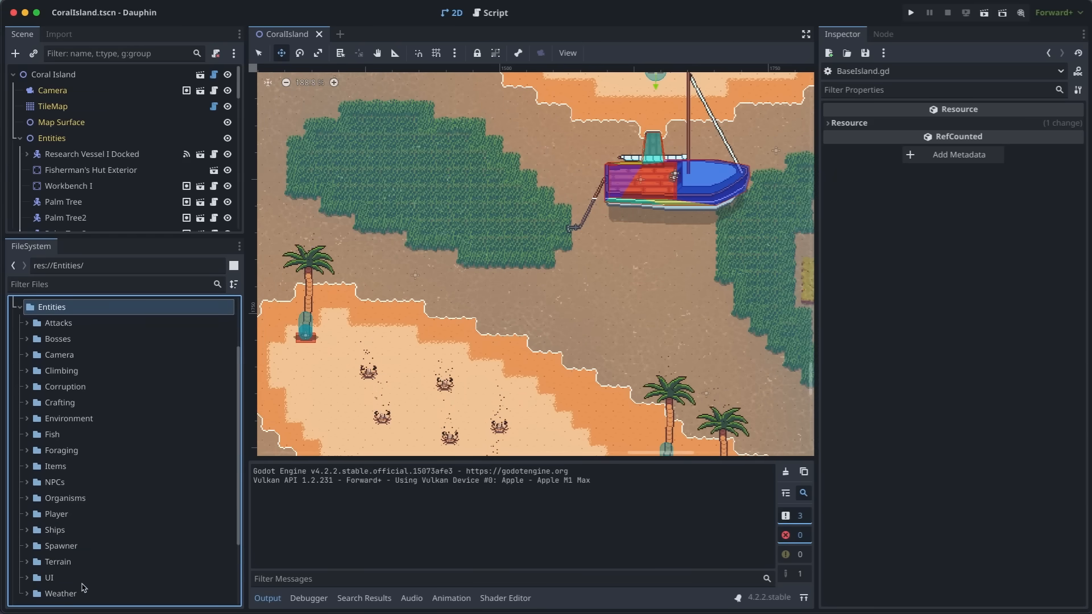
pyautogui.moveTo(64, 498)
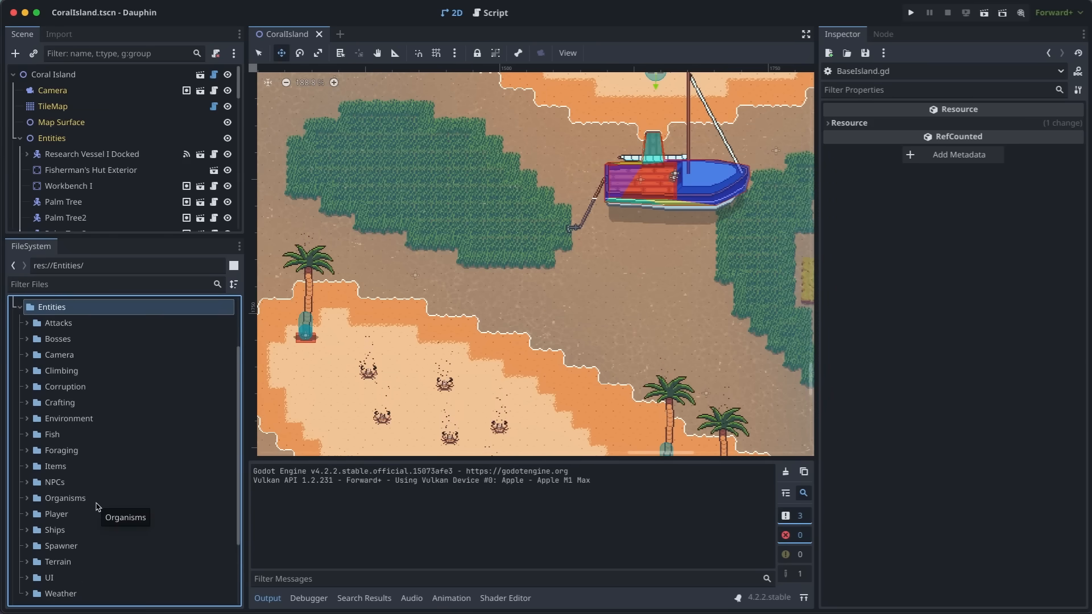
pyautogui.click(55, 514)
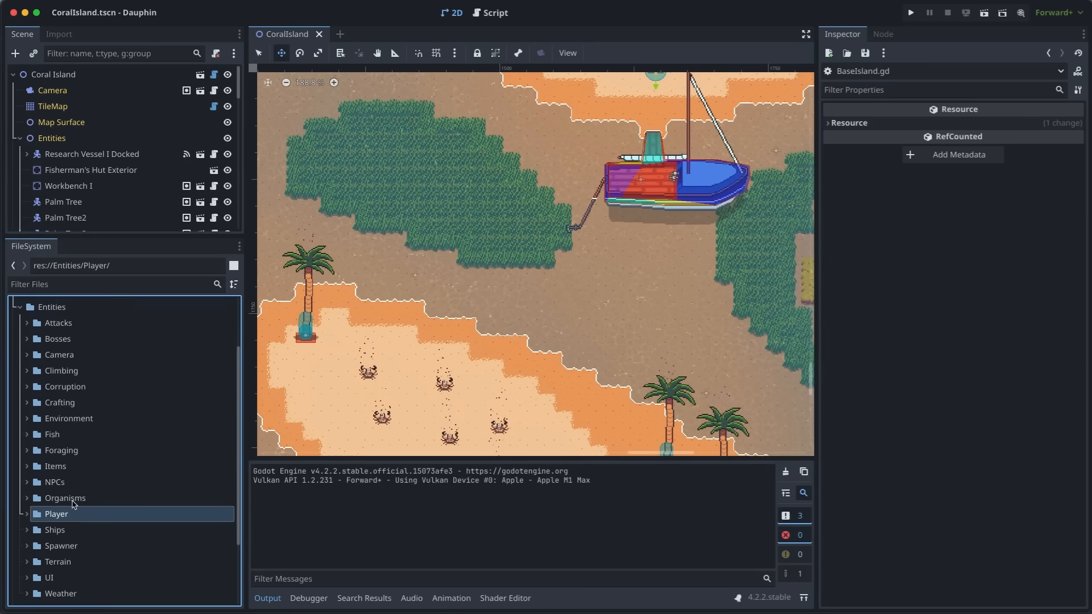
pyautogui.click(55, 482)
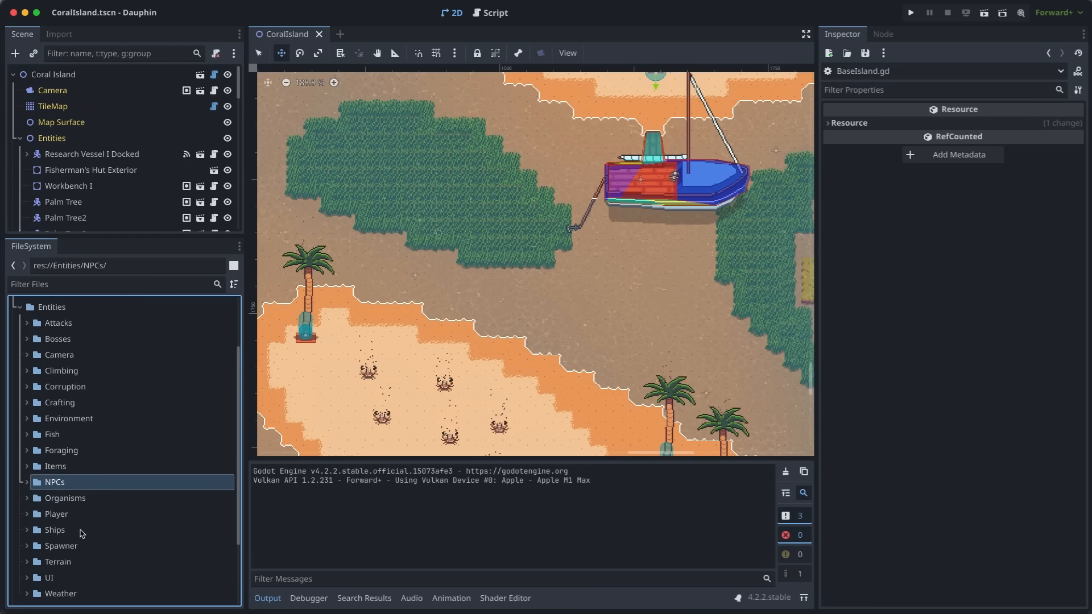
pyautogui.click(61, 593)
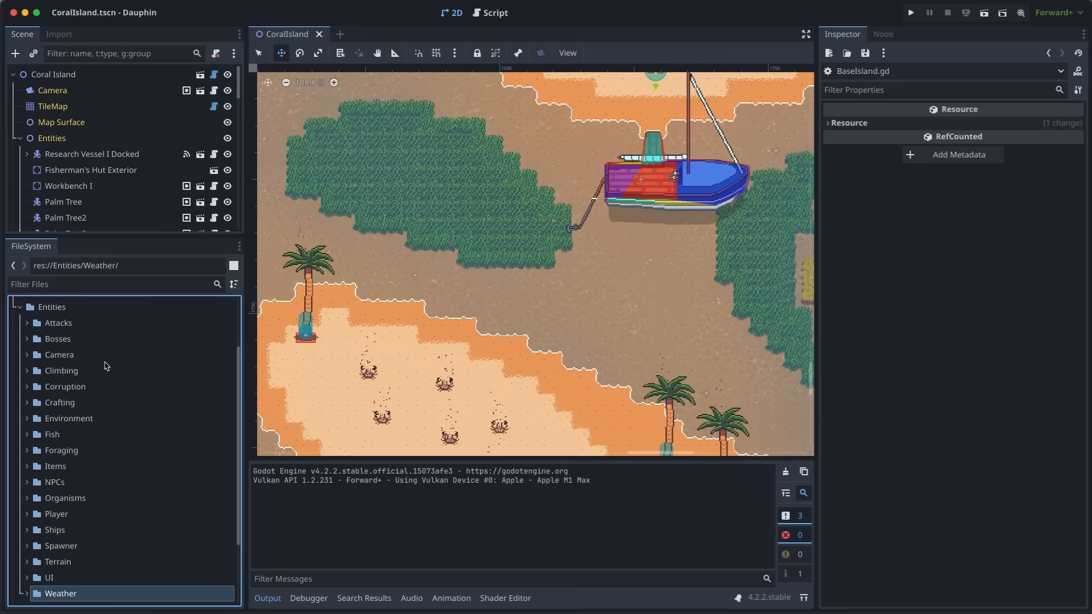
pyautogui.click(28, 371)
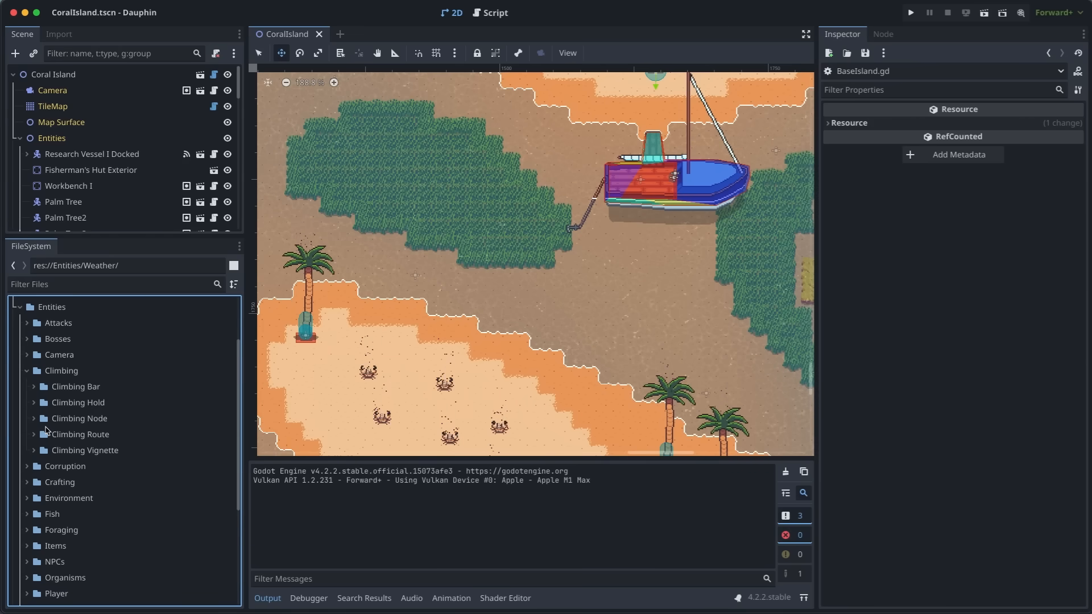
pyautogui.click(80, 434)
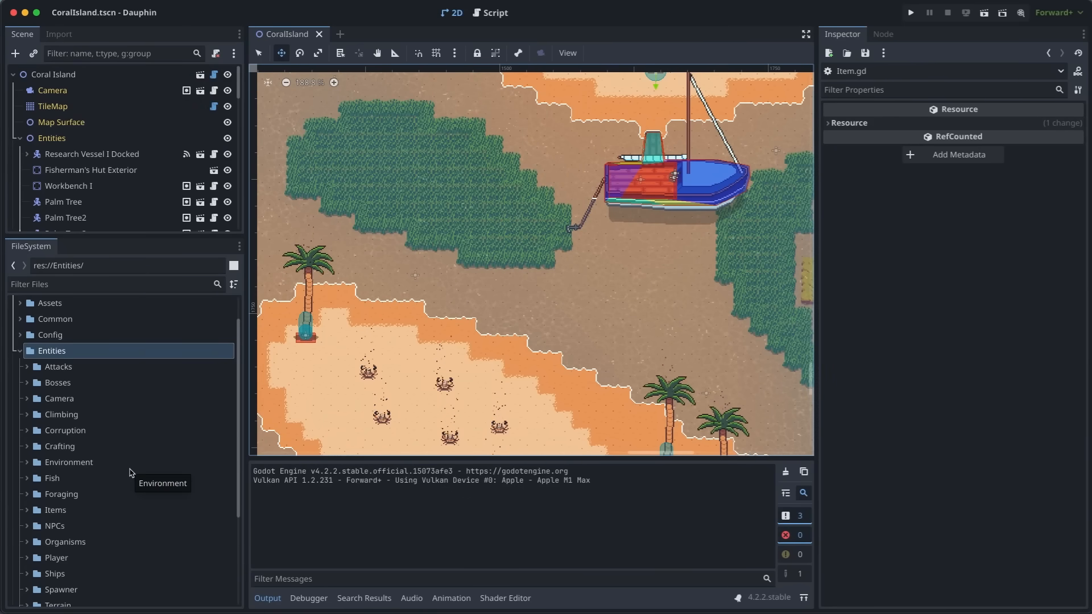
pyautogui.moveTo(121, 515)
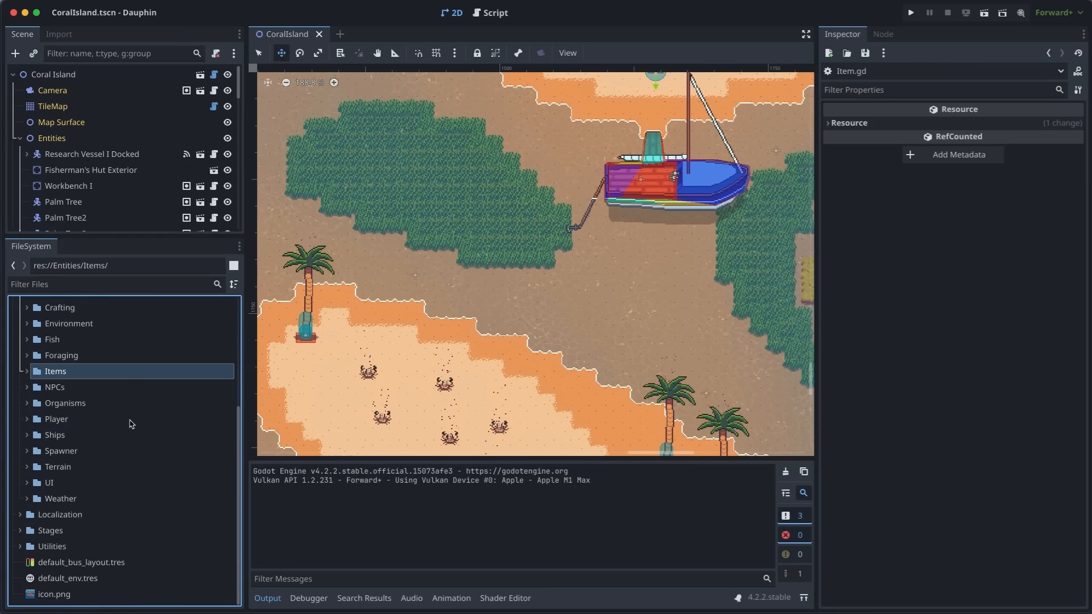
# Step: Expand Items, view the Item.gd script, then select the Forageable and Tools subfolders
pyautogui.click(27, 372)
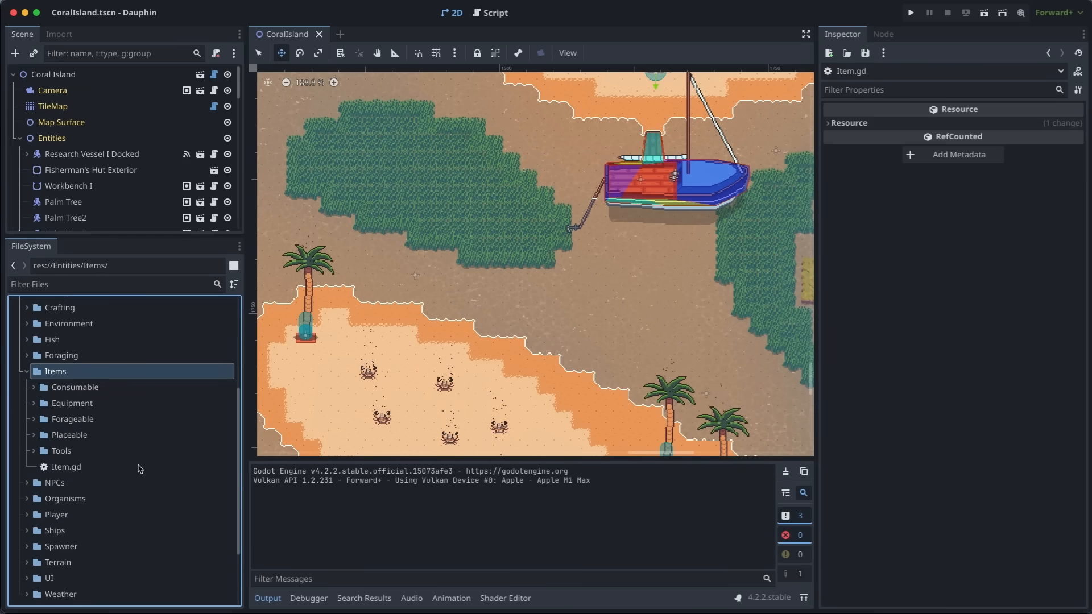
pyautogui.doubleClick(66, 466)
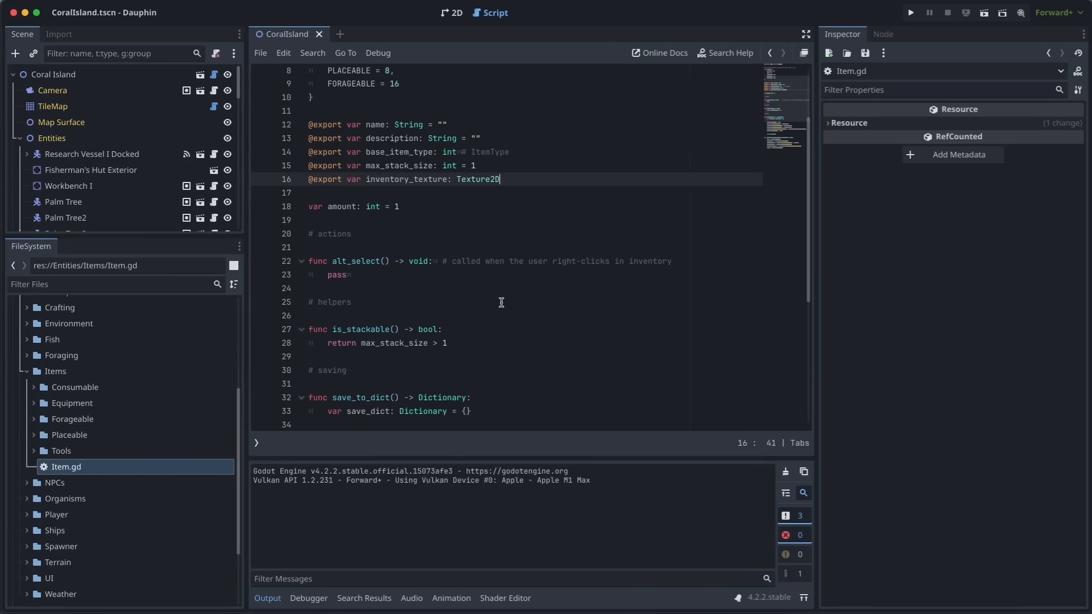
pyautogui.scroll(-3)
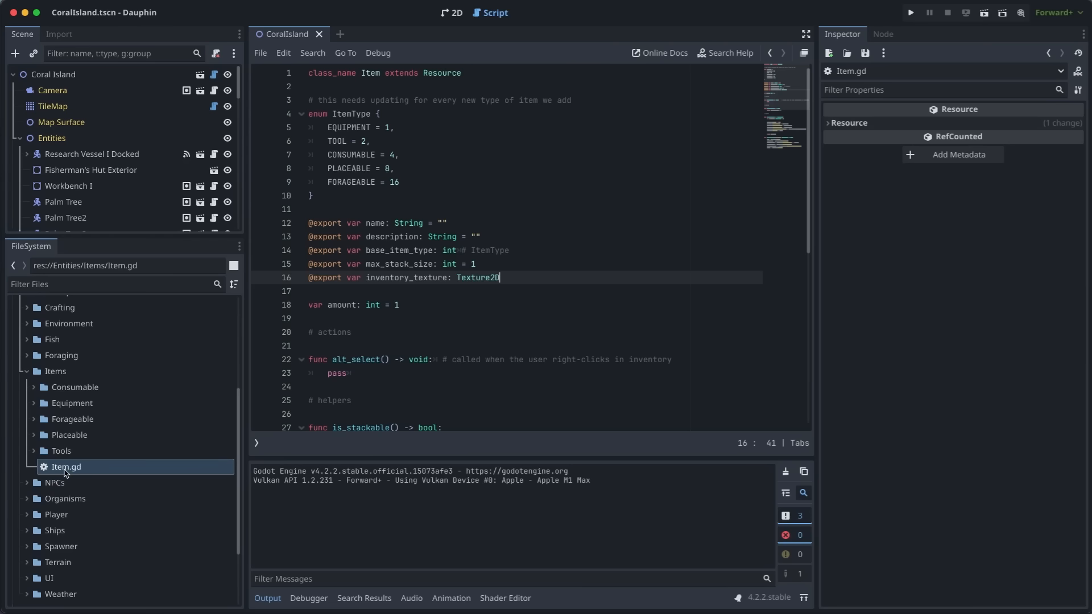
pyautogui.moveTo(105, 425)
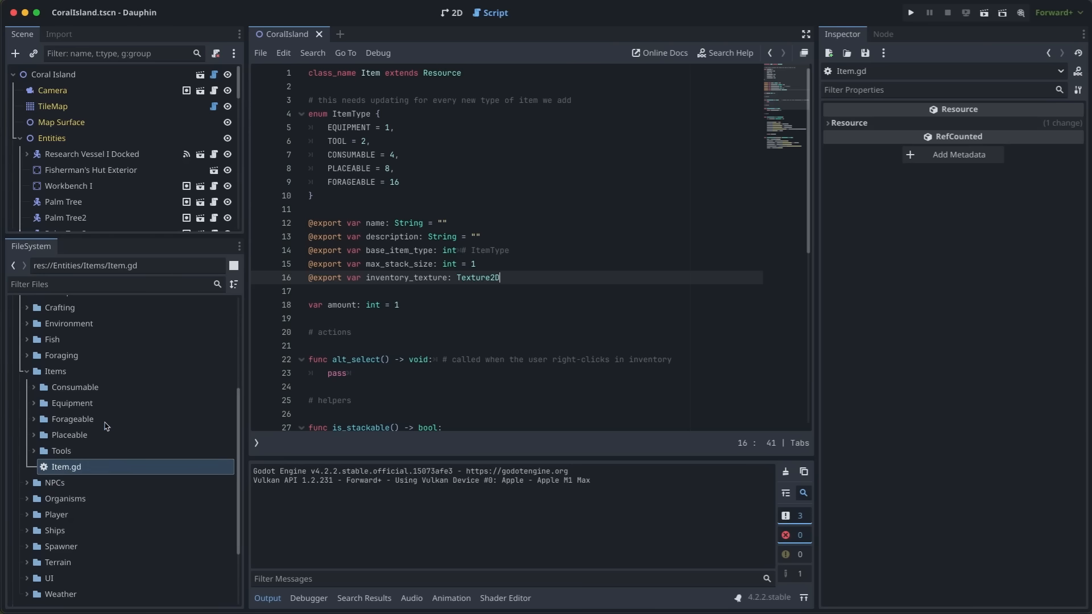
pyautogui.click(72, 418)
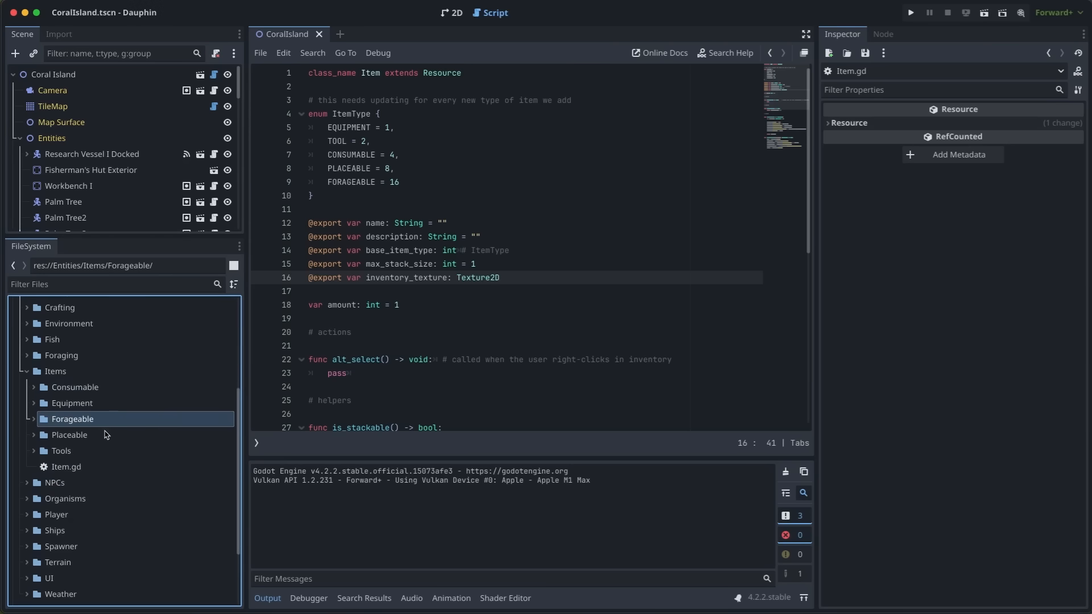
pyautogui.click(62, 451)
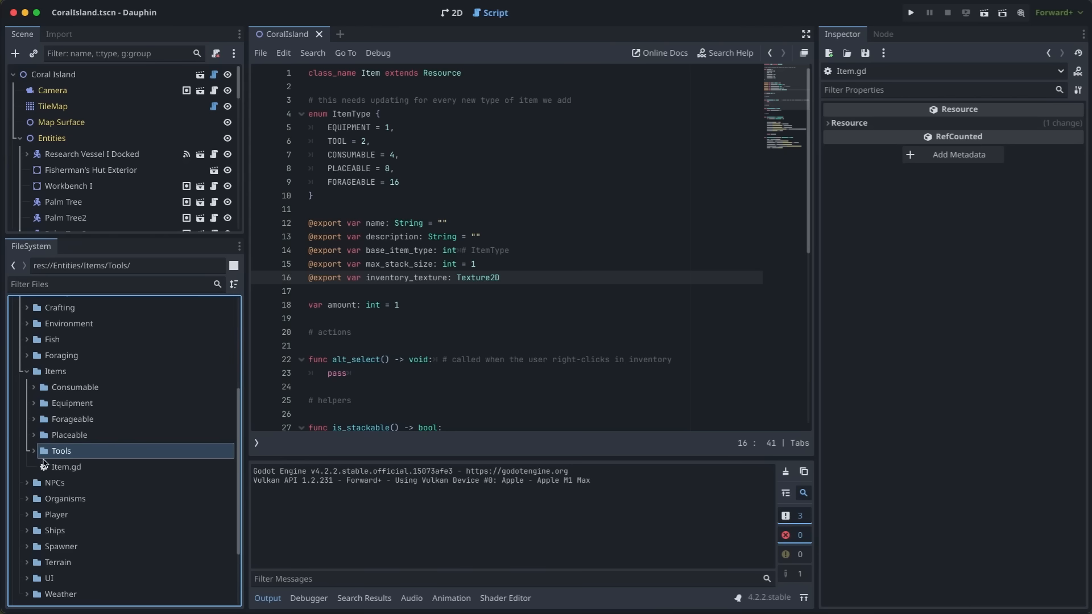
# Step: Expand Tools and Foraging, open ForagingToolItem.gd, then collapse the item folders back to Entities
pyautogui.click(61, 450)
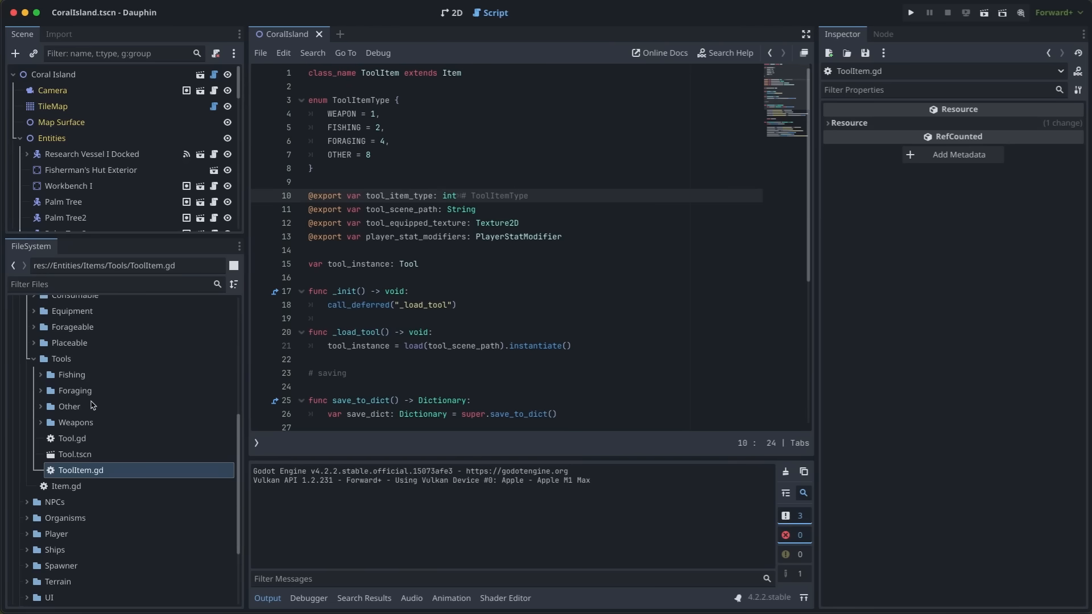
pyautogui.click(75, 391)
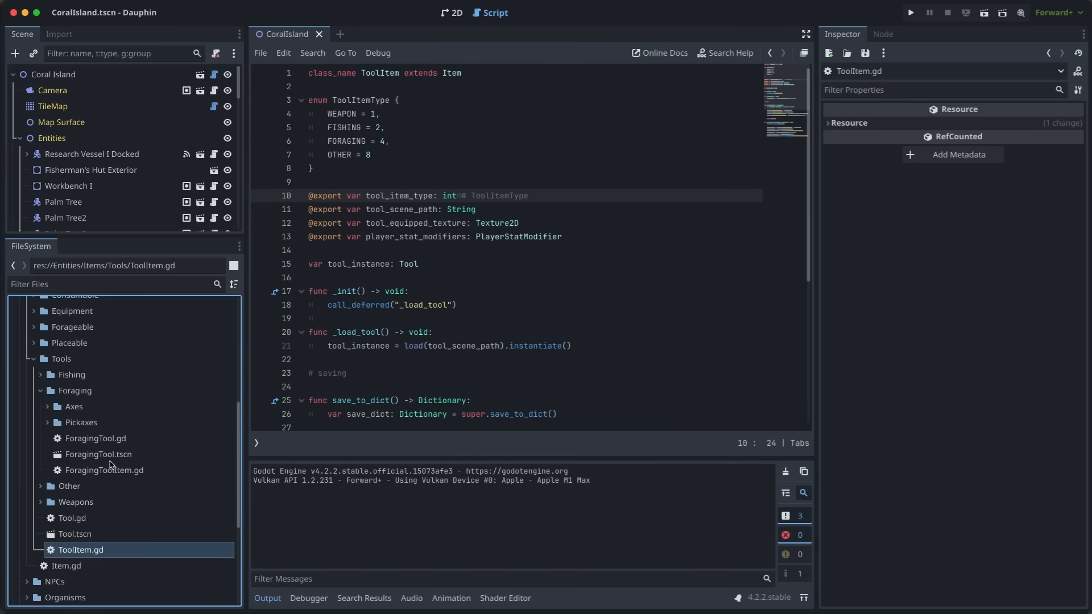
pyautogui.click(104, 470)
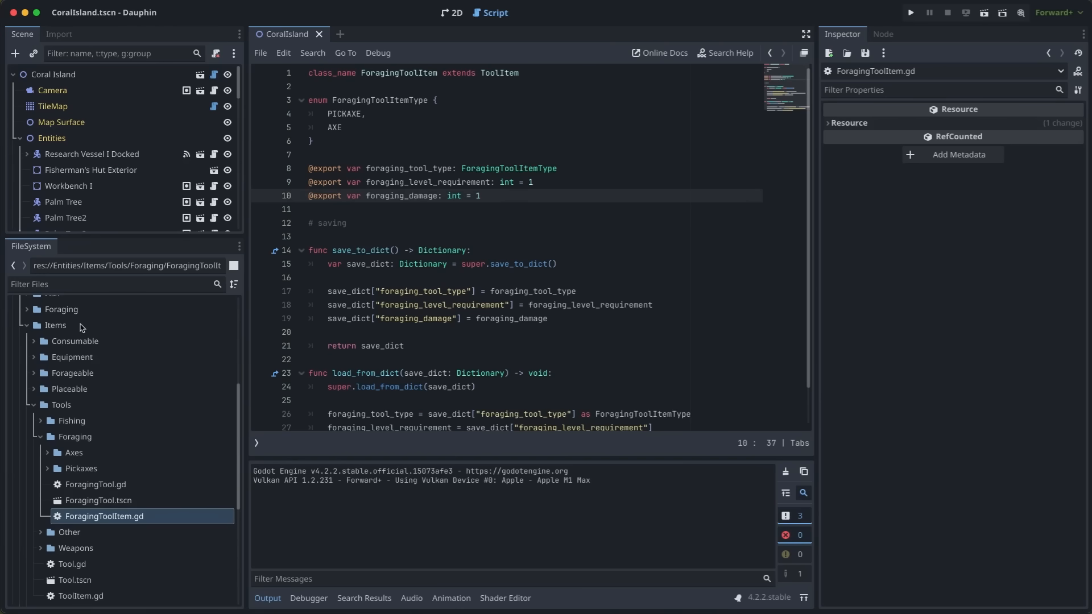
pyautogui.click(61, 404)
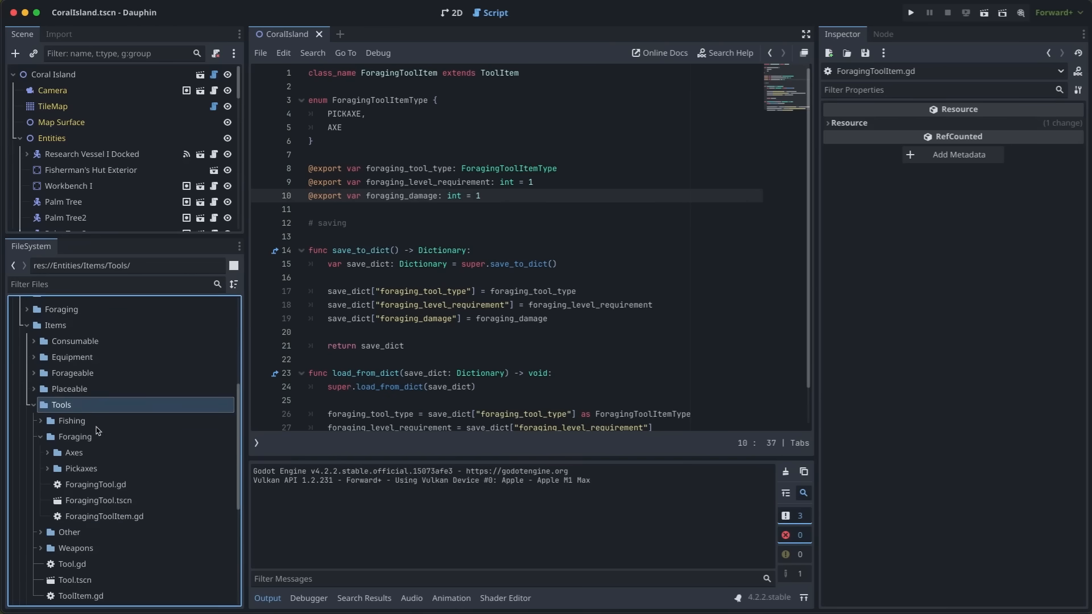
pyautogui.click(74, 437)
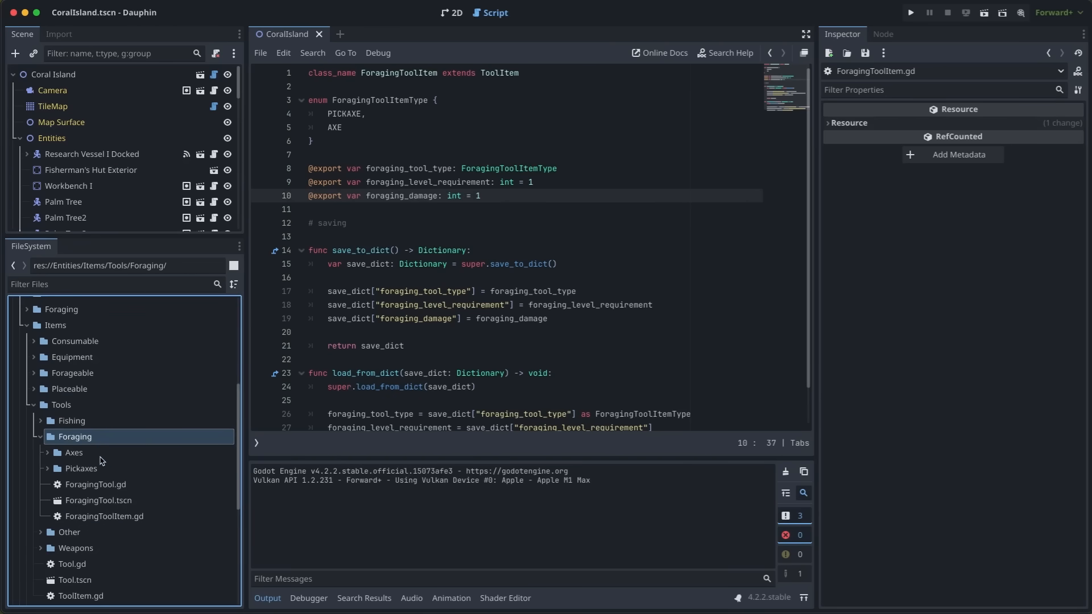
pyautogui.click(81, 468)
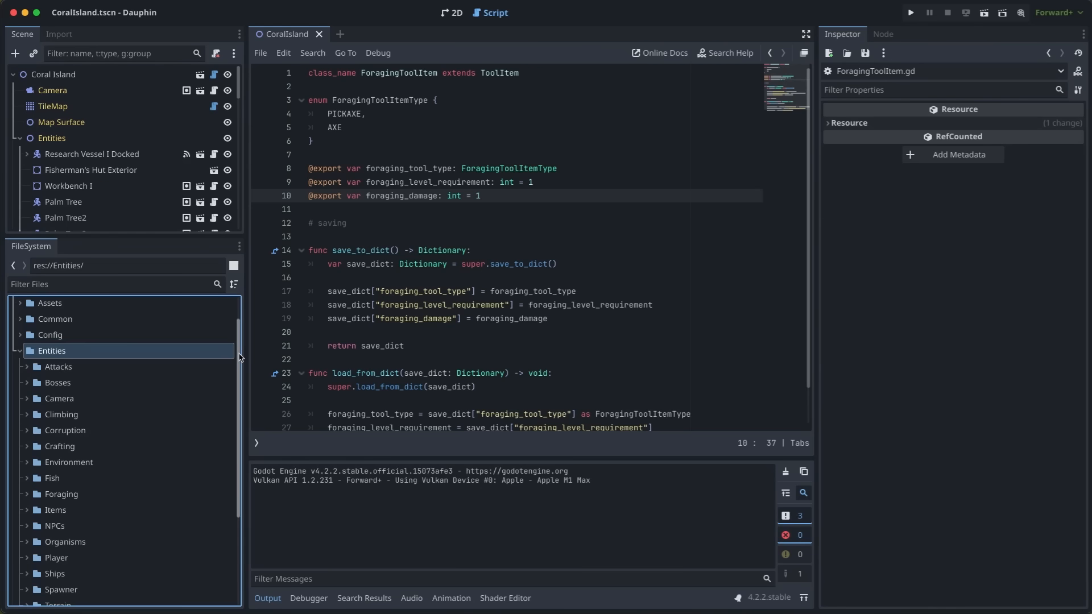
# Step: Expand UI plus its Field Notes, Fishing Gear Interface and HUD subfolders, then return to the map
pyautogui.scroll(-3)
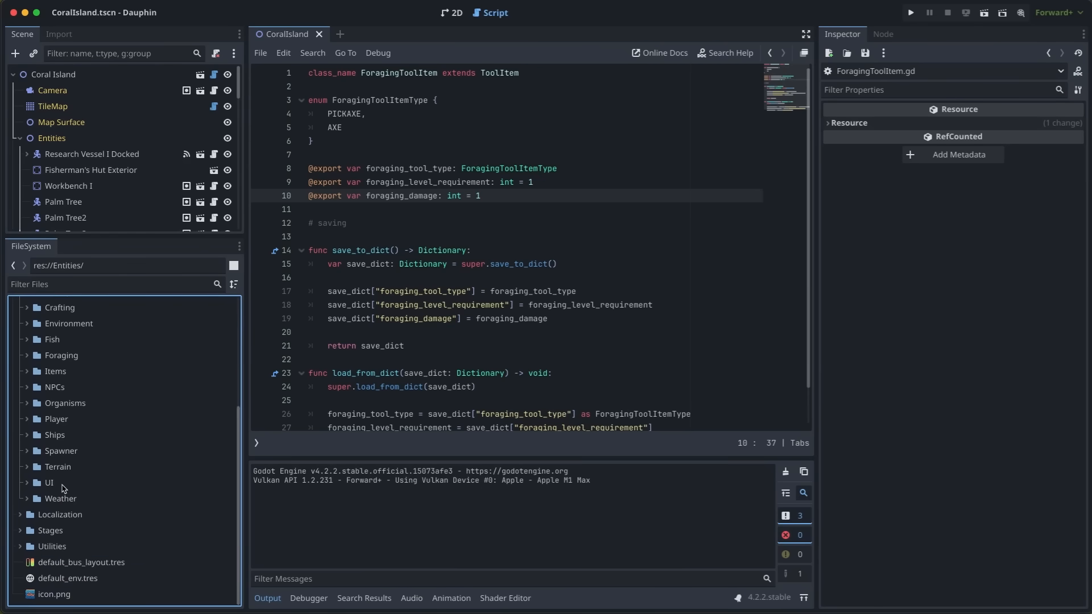
pyautogui.click(48, 481)
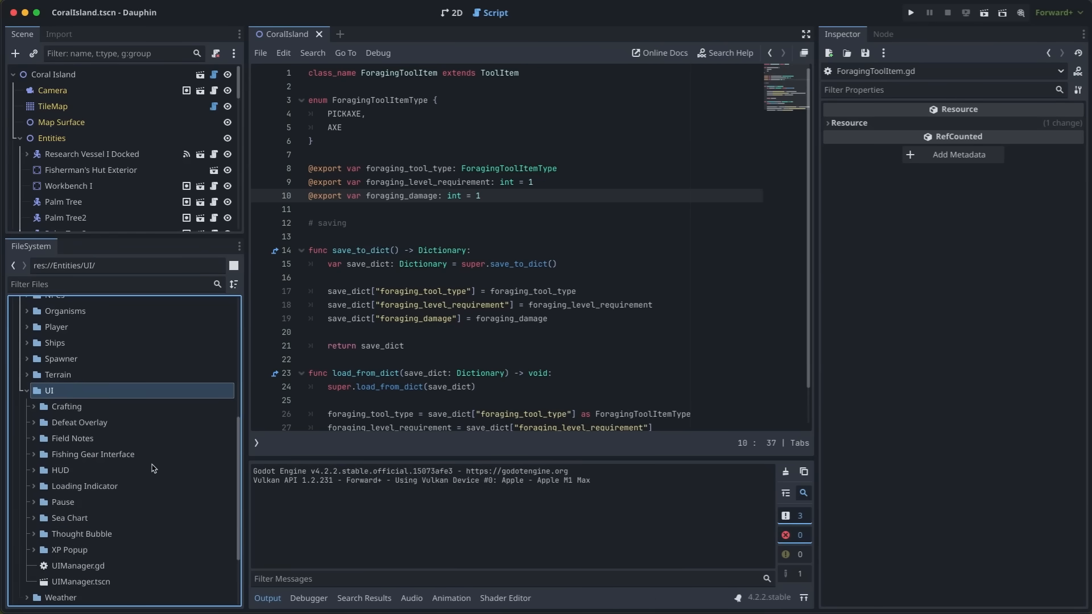
pyautogui.scroll(-3)
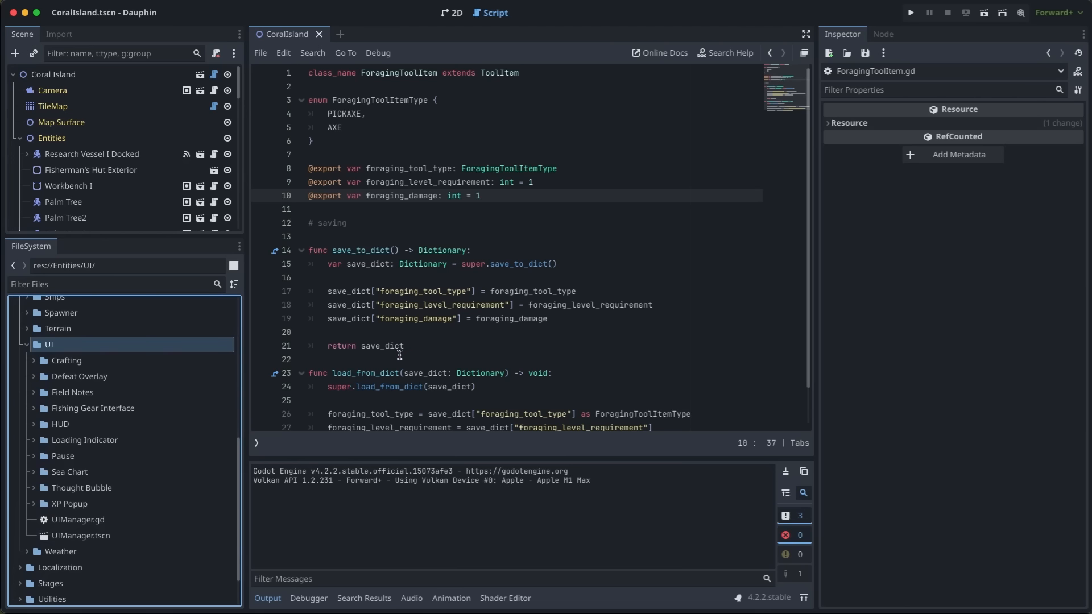
pyautogui.moveTo(103, 434)
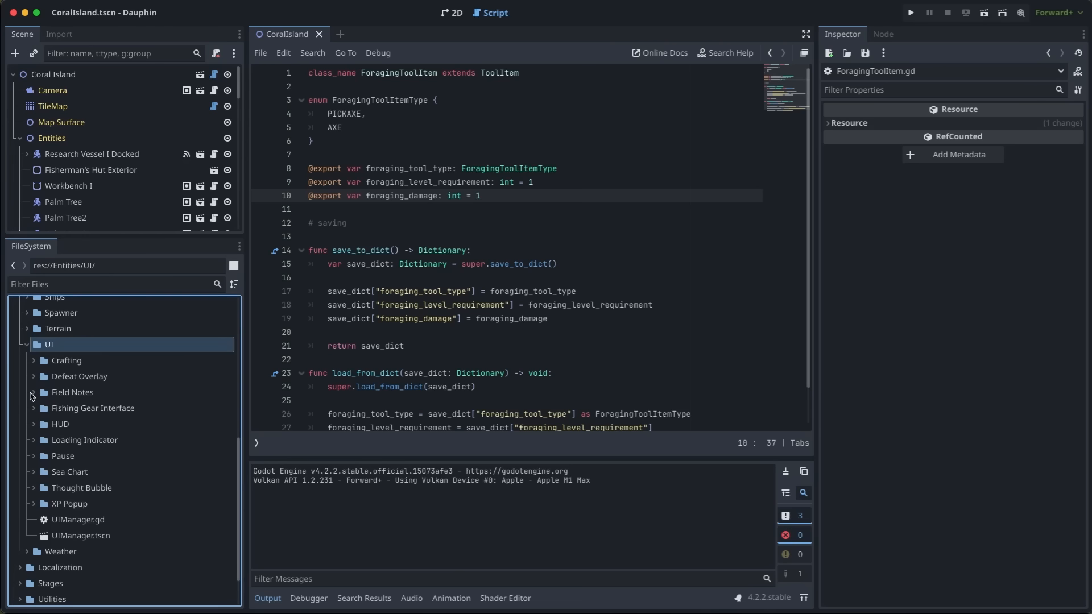
pyautogui.click(31, 392)
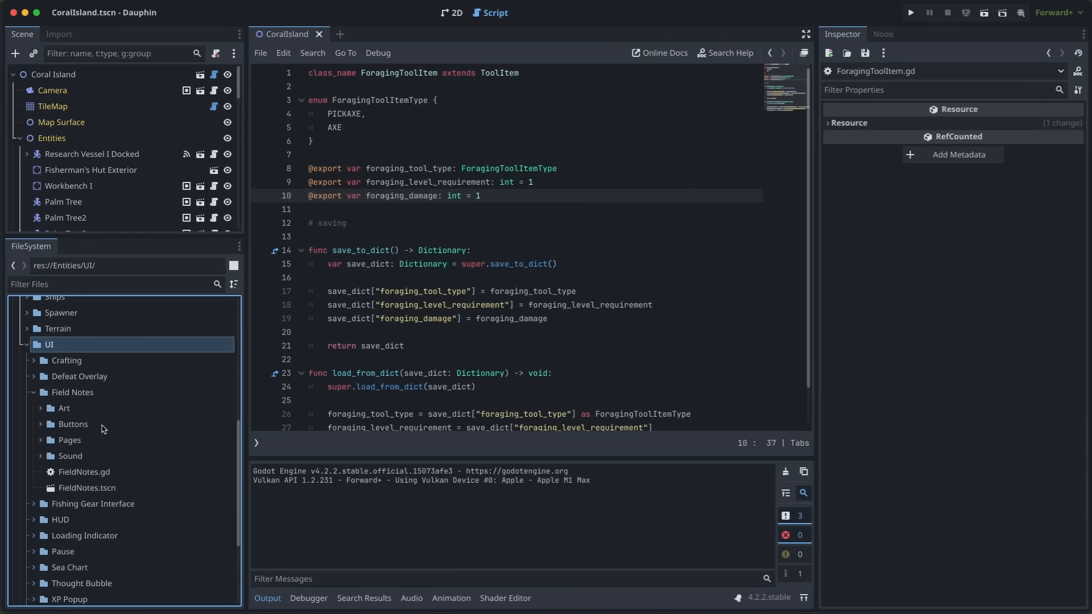
pyautogui.click(69, 439)
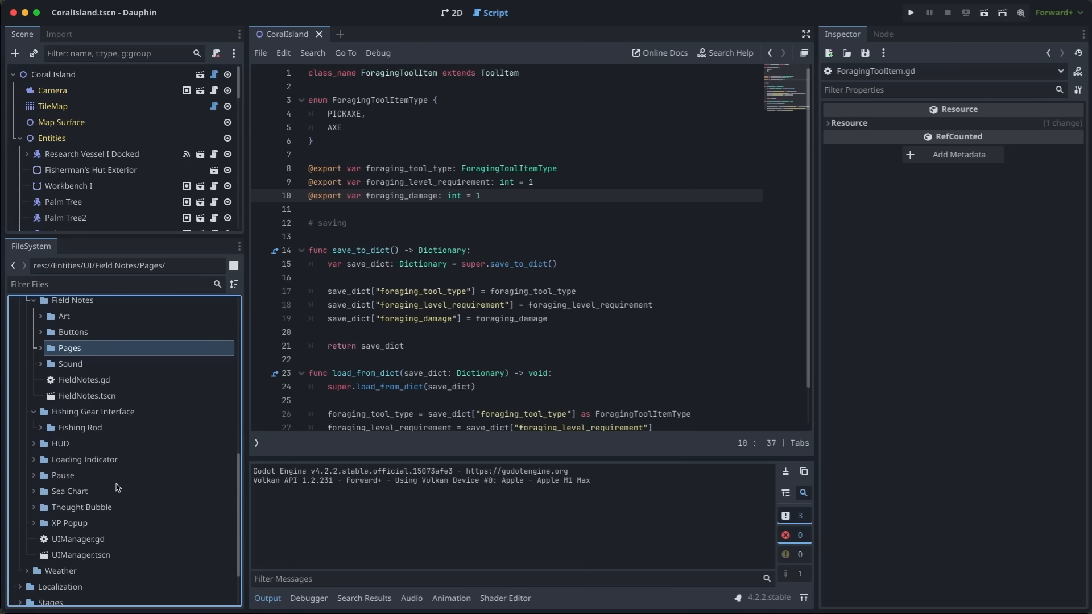
pyautogui.click(33, 443)
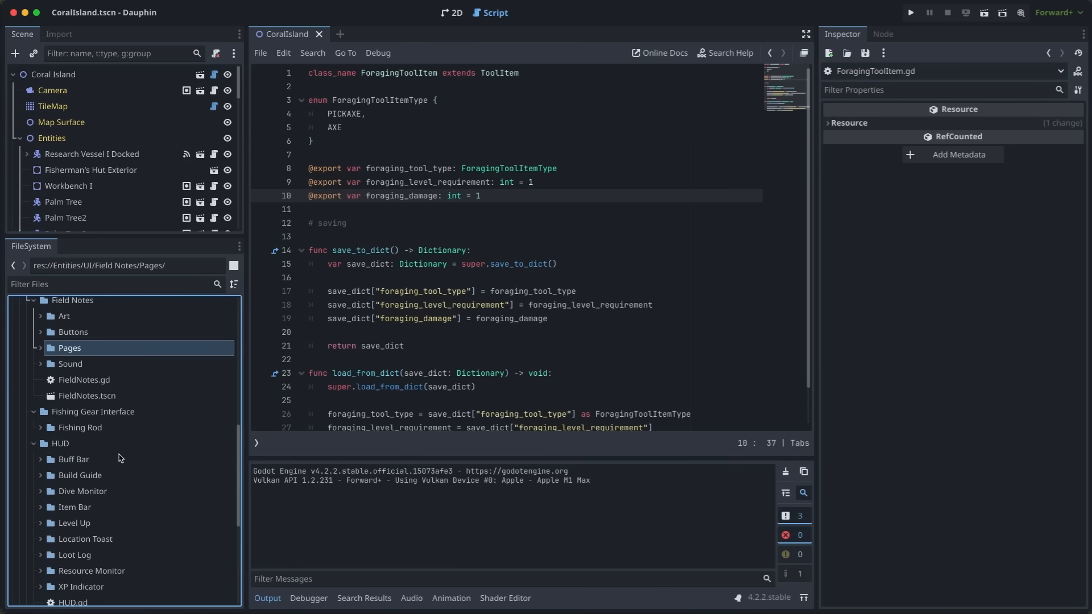
pyautogui.scroll(-3)
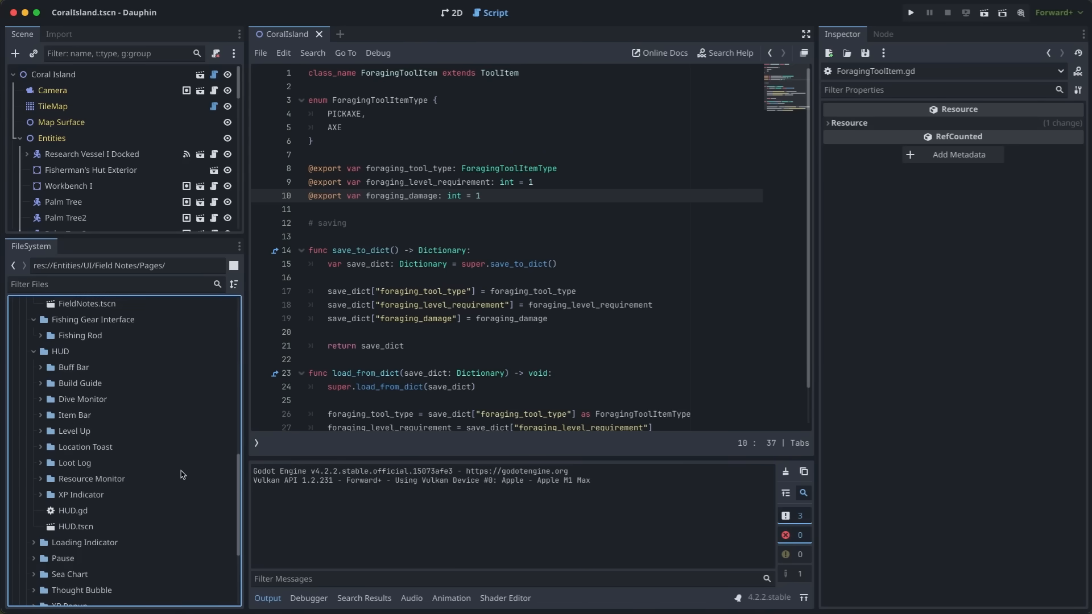
pyautogui.click(449, 12)
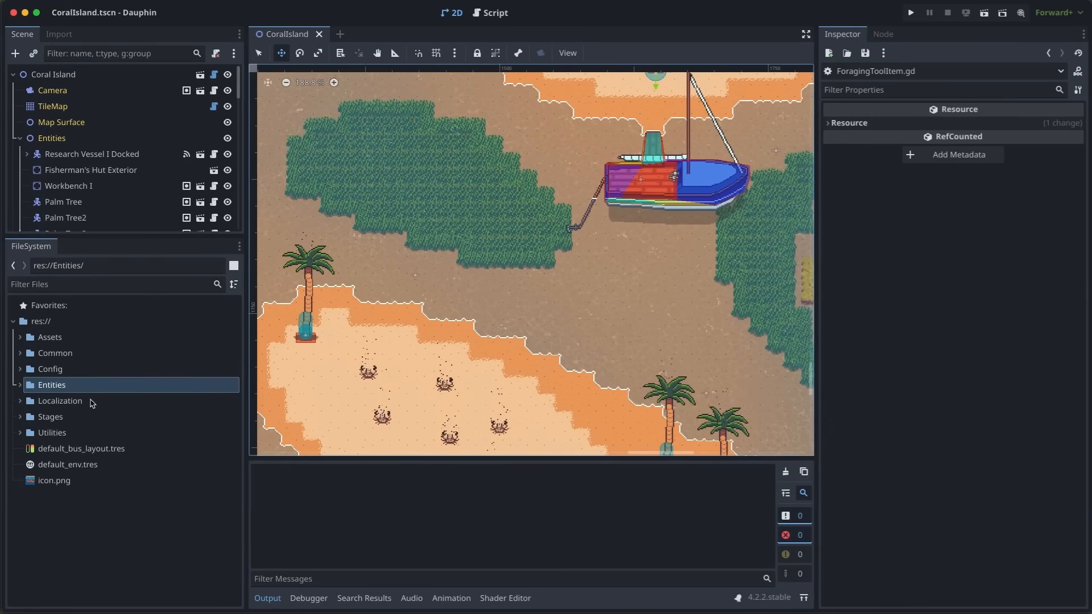
# Step: Open Localization to view its translation files, then collapse it again
pyautogui.click(60, 401)
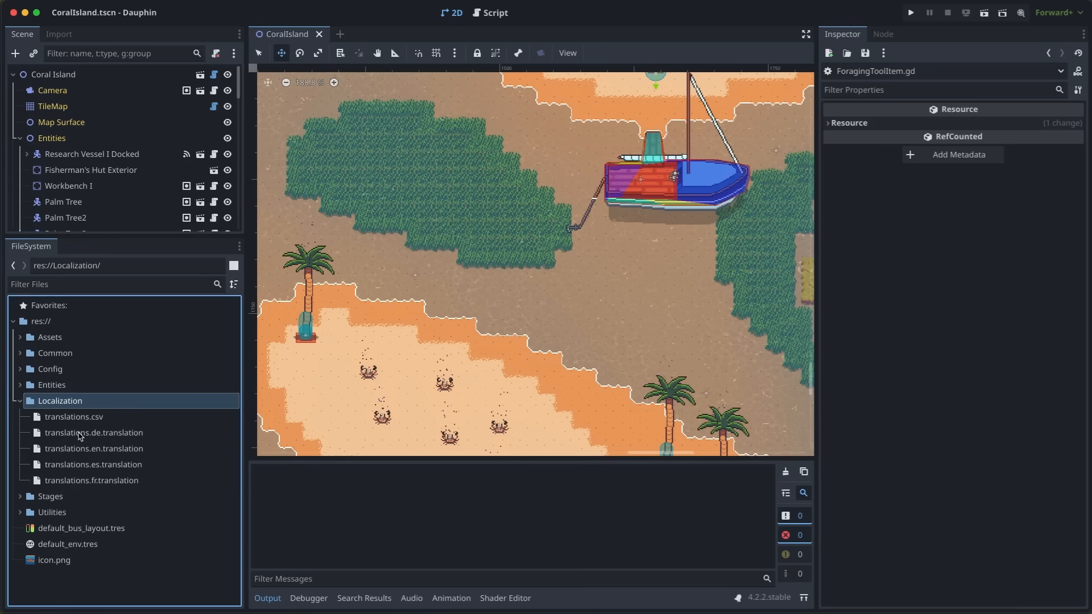
pyautogui.click(94, 449)
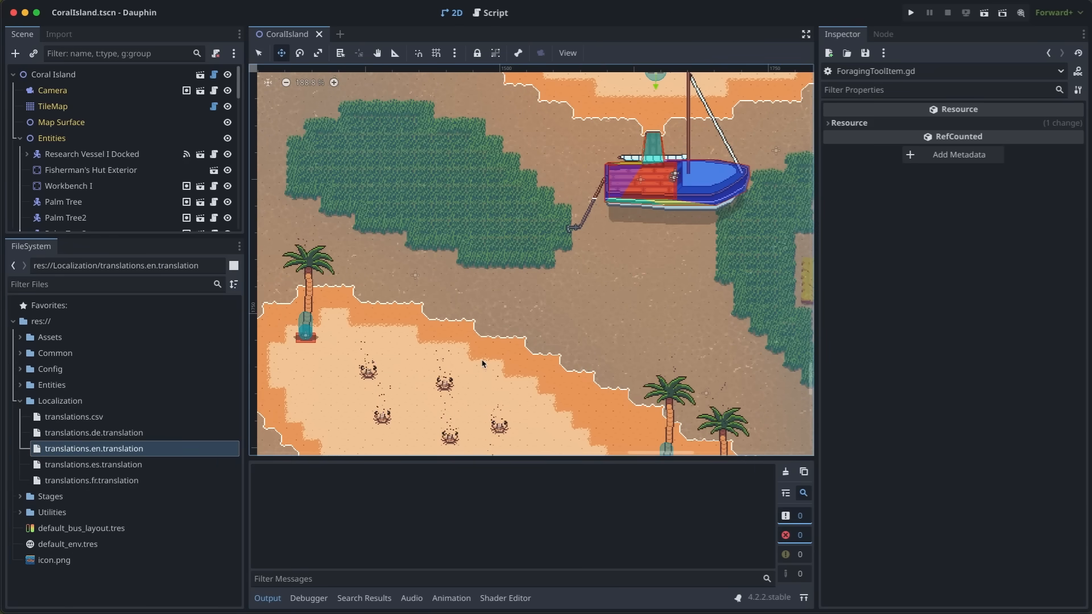
pyautogui.click(59, 401)
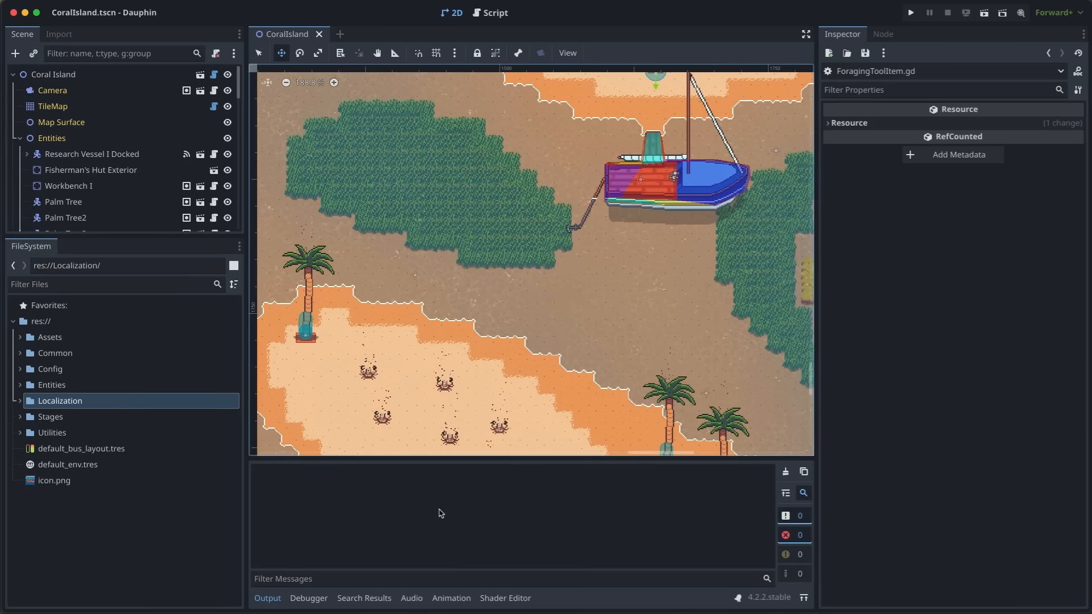
# Step: Expand the Stages folder and view the BaseStage.gd and BaseIsland.gd scripts
pyautogui.click(50, 416)
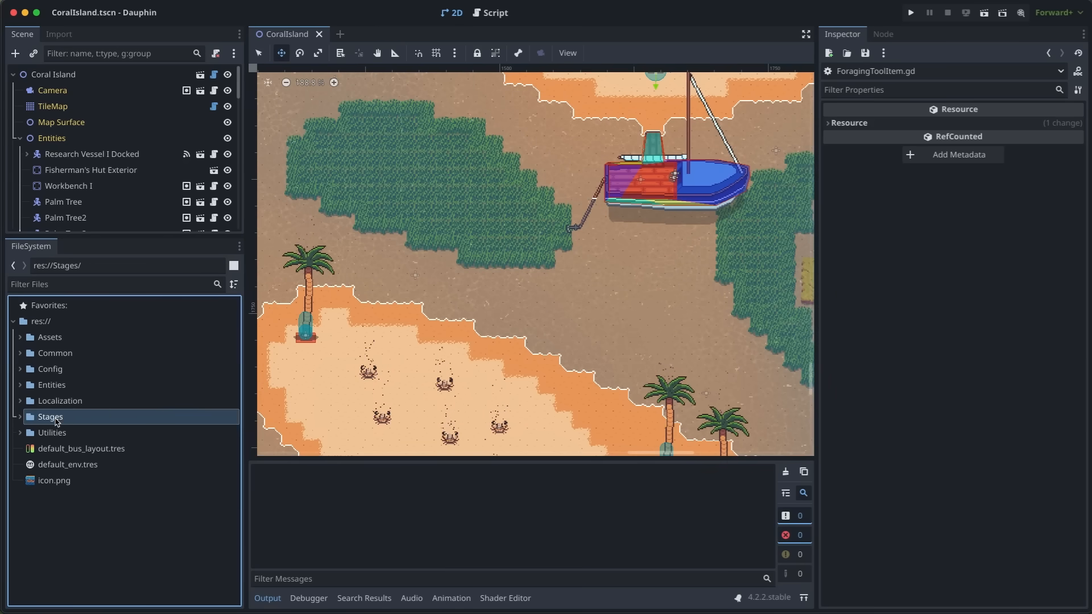
pyautogui.moveTo(49, 417)
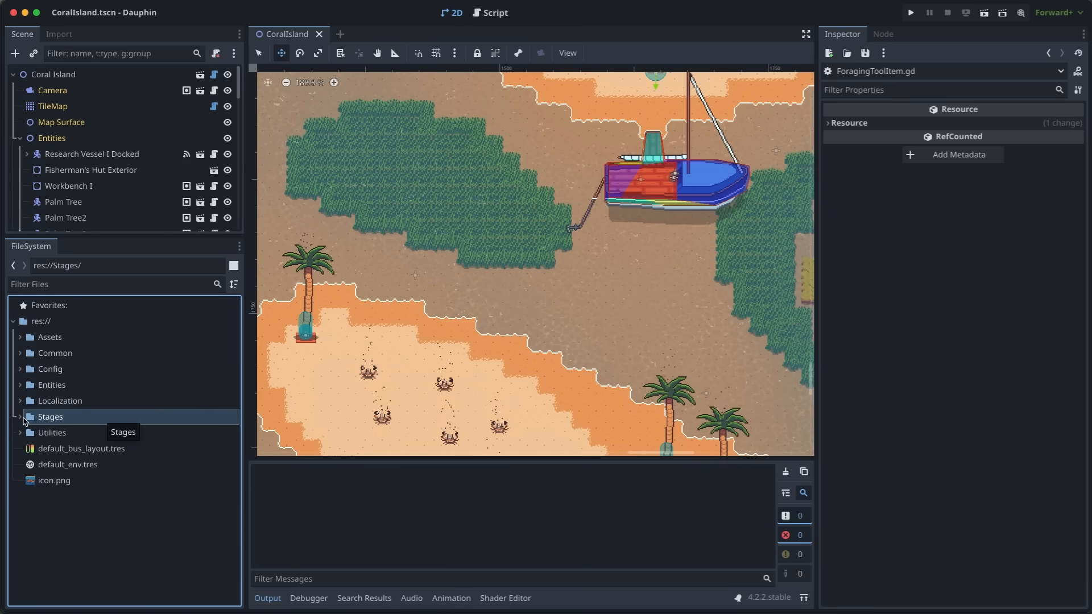
pyautogui.click(21, 417)
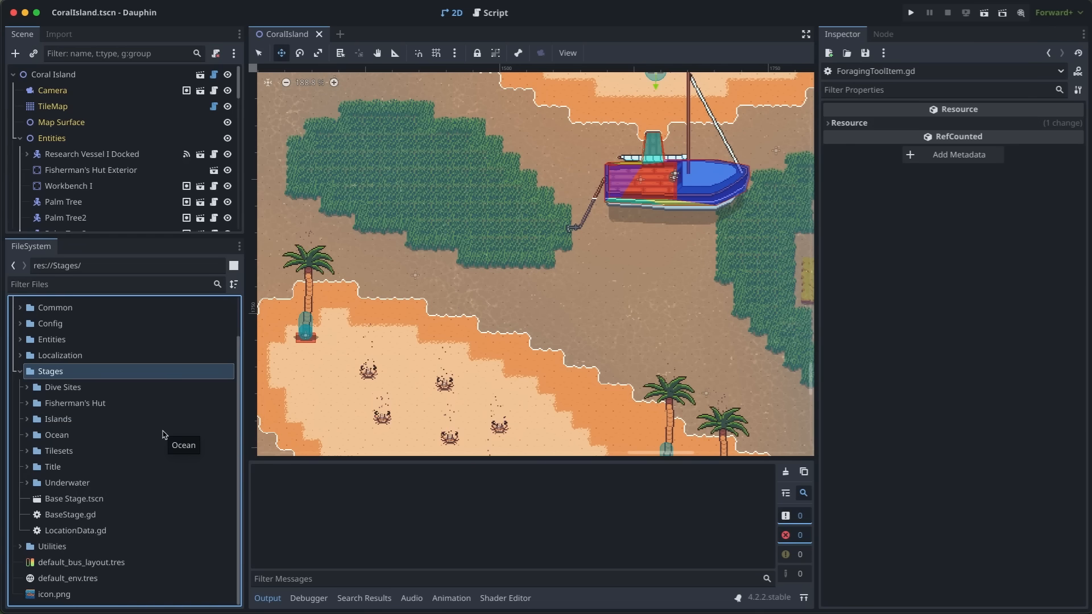
pyautogui.click(70, 514)
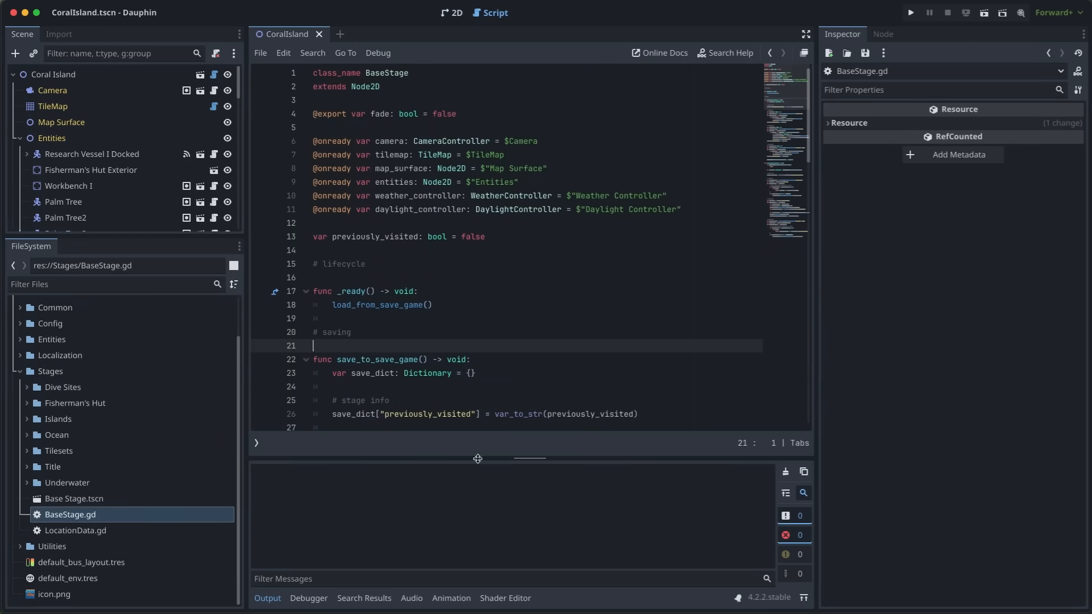
pyautogui.click(57, 418)
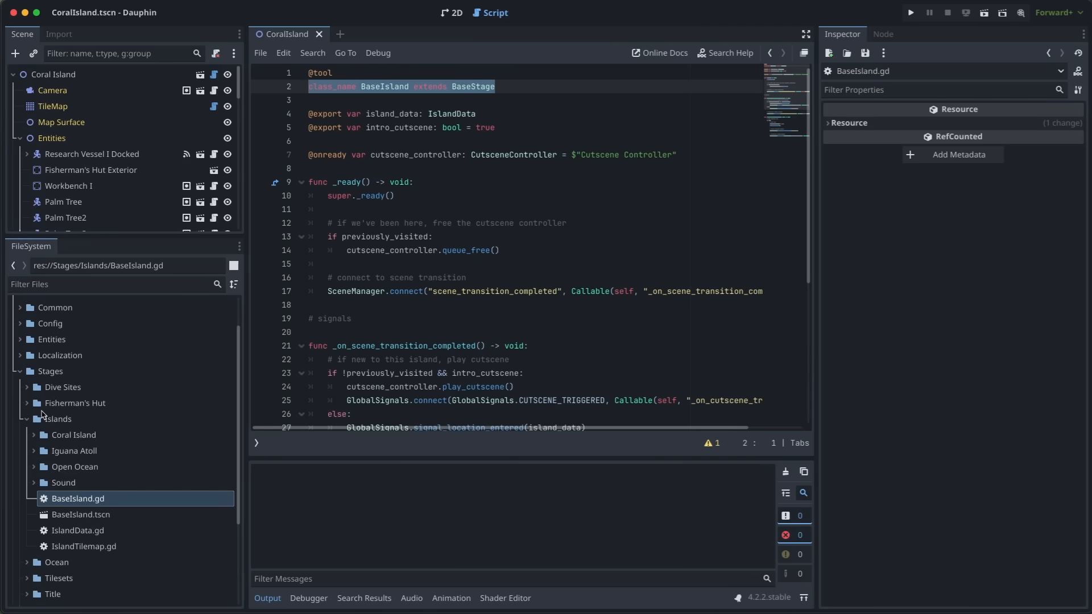
# Step: Browse Fisherman's Hut and Coral Island under Islands, returning to the 2D island view
pyautogui.click(27, 403)
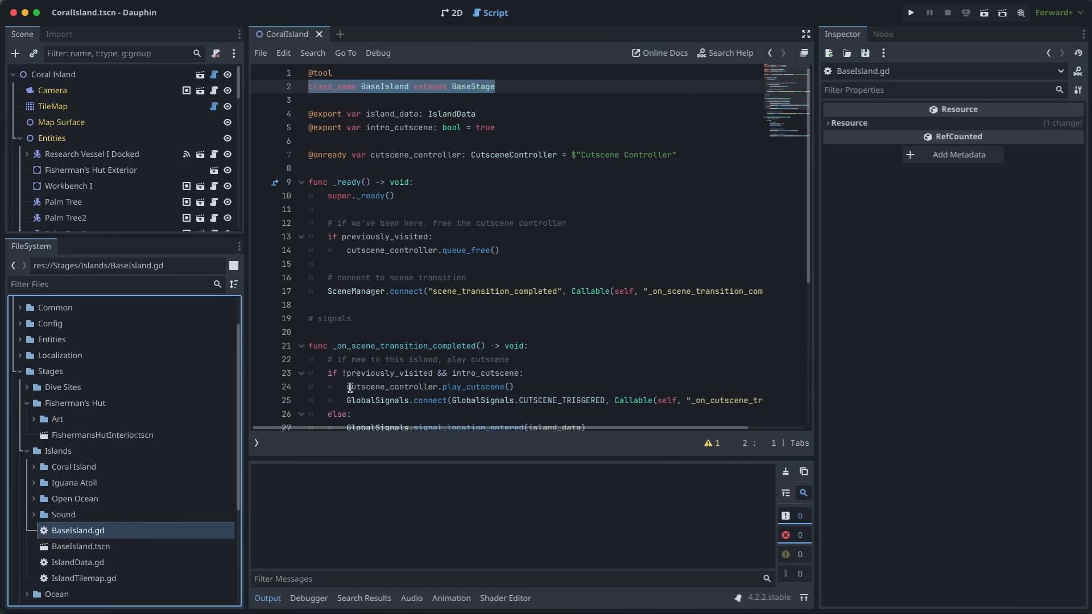
pyautogui.scroll(-3)
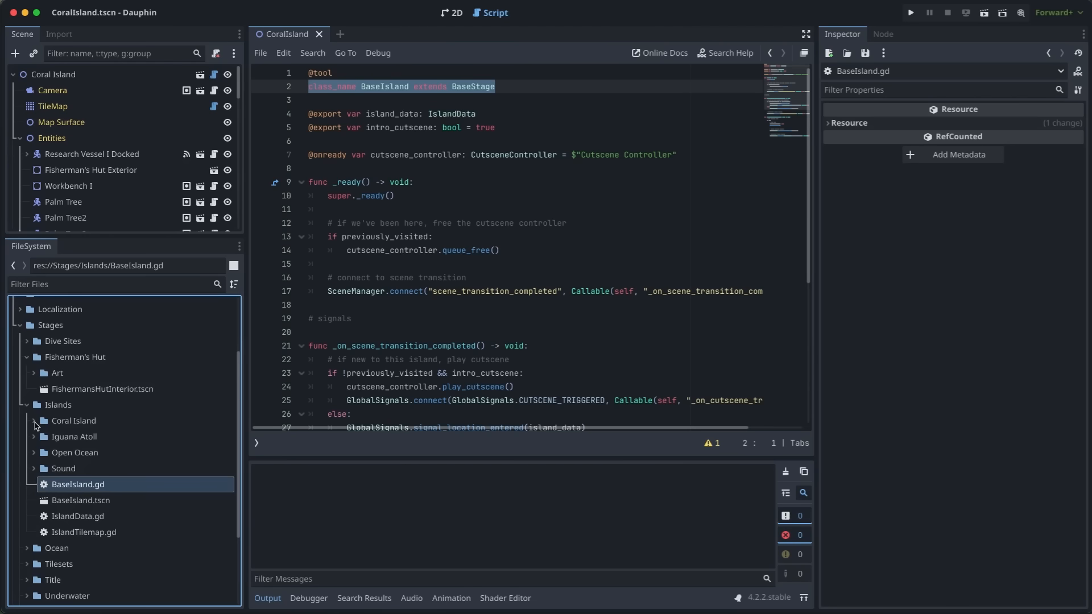
pyautogui.click(72, 419)
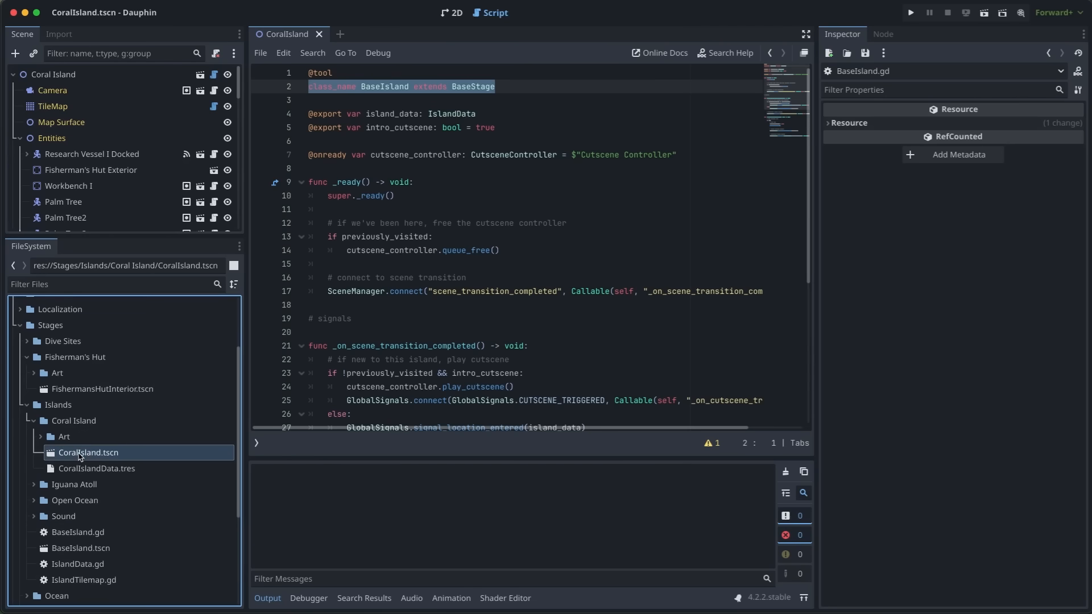
pyautogui.click(451, 12)
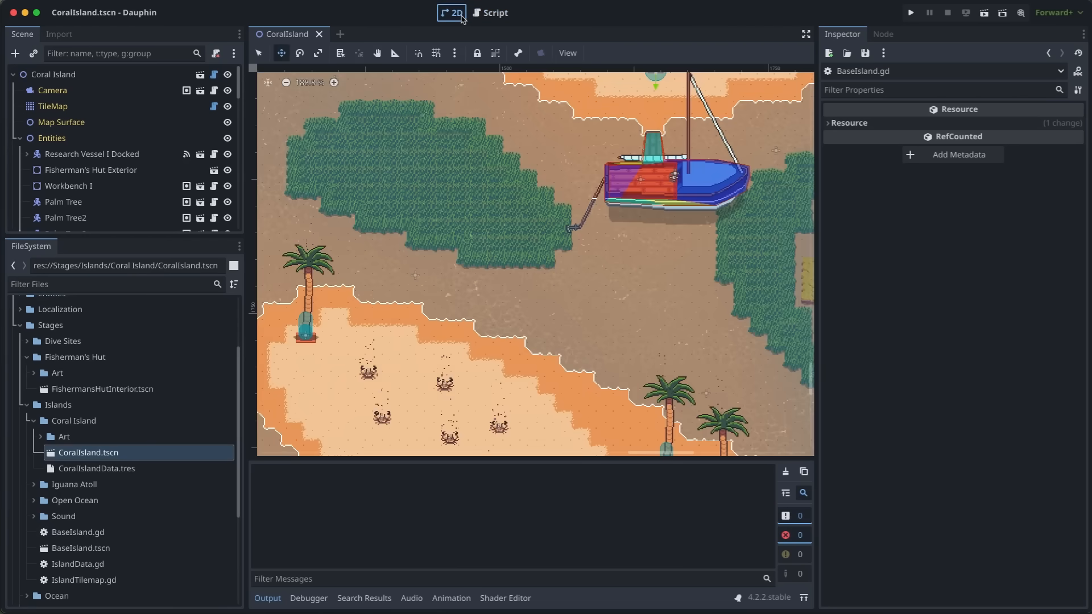
pyautogui.moveTo(515, 324)
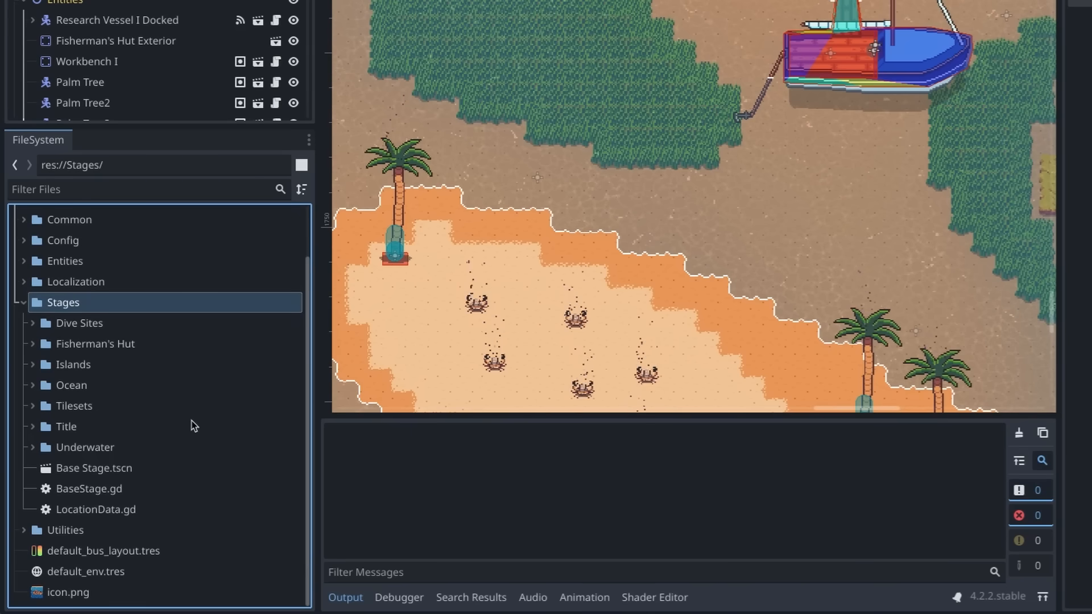
pyautogui.moveTo(108, 534)
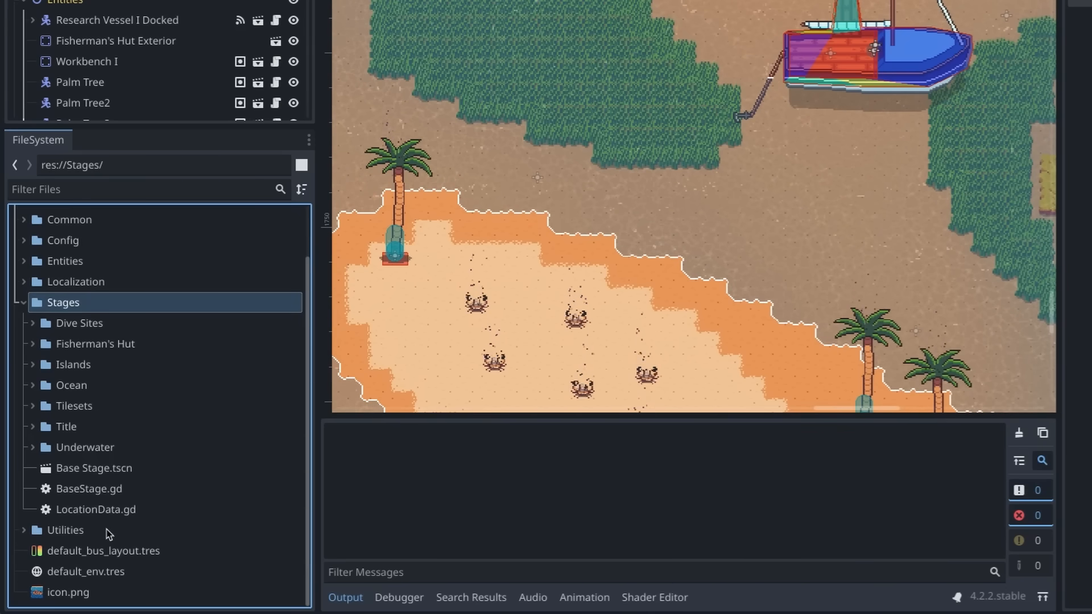
# Step: Expand Tilesets to reveal the Ocean and Underwater tilesets, then collapse Stages
pyautogui.click(73, 406)
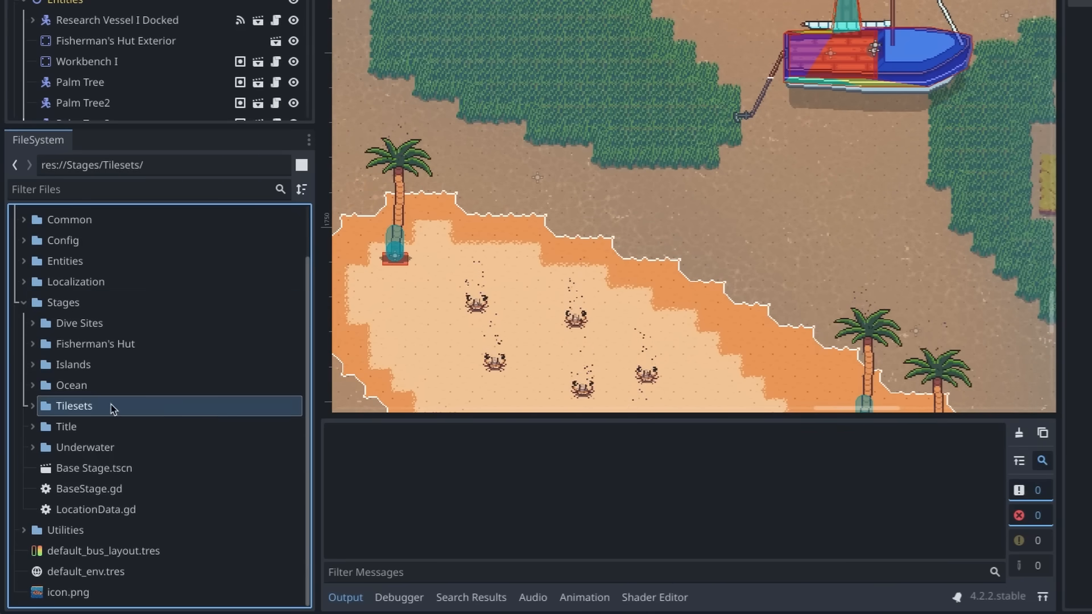
pyautogui.moveTo(98, 410)
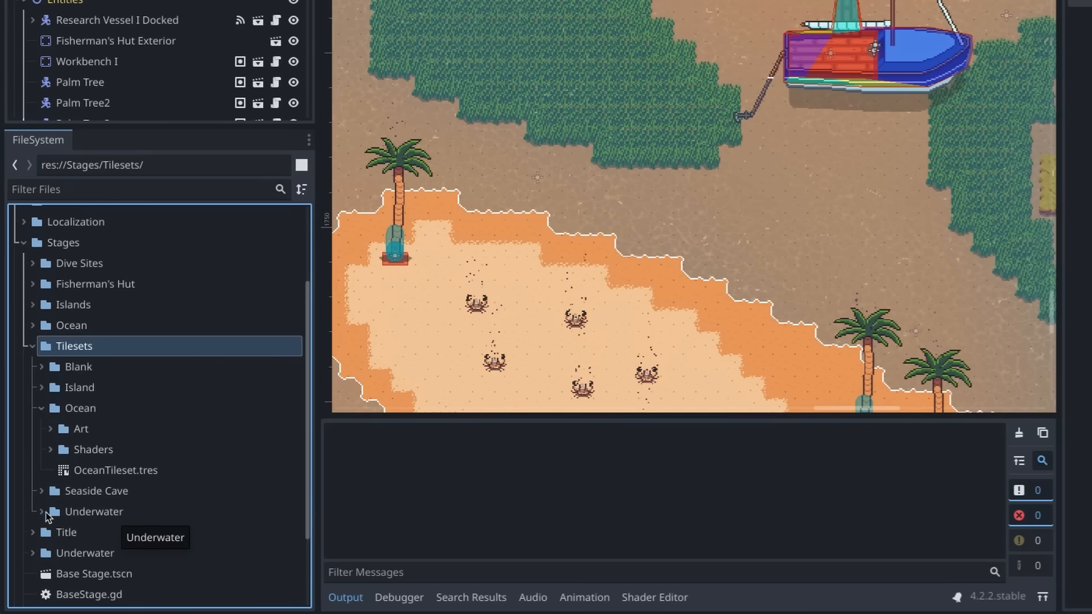
pyautogui.click(42, 511)
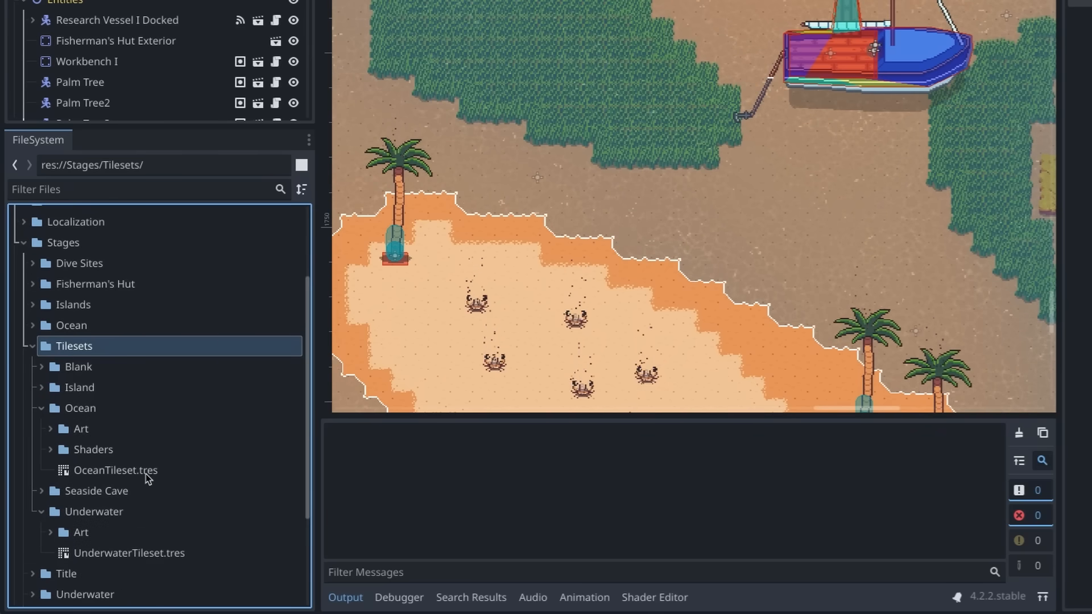
pyautogui.doubleClick(115, 471)
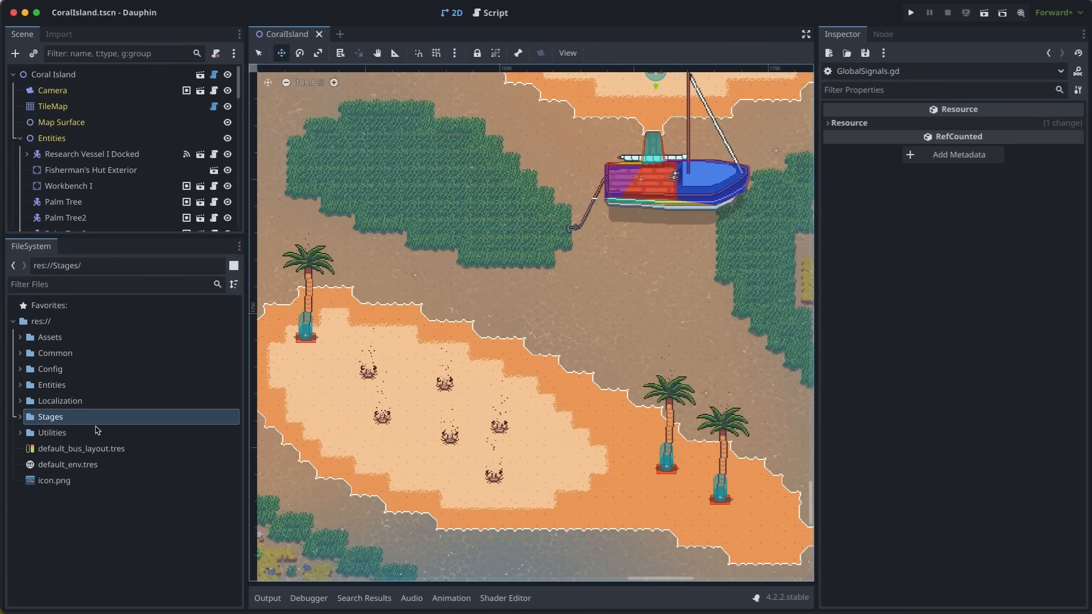
# Step: Expand Utilities > Game to reach and open GlobalSignals.gd
pyautogui.click(51, 432)
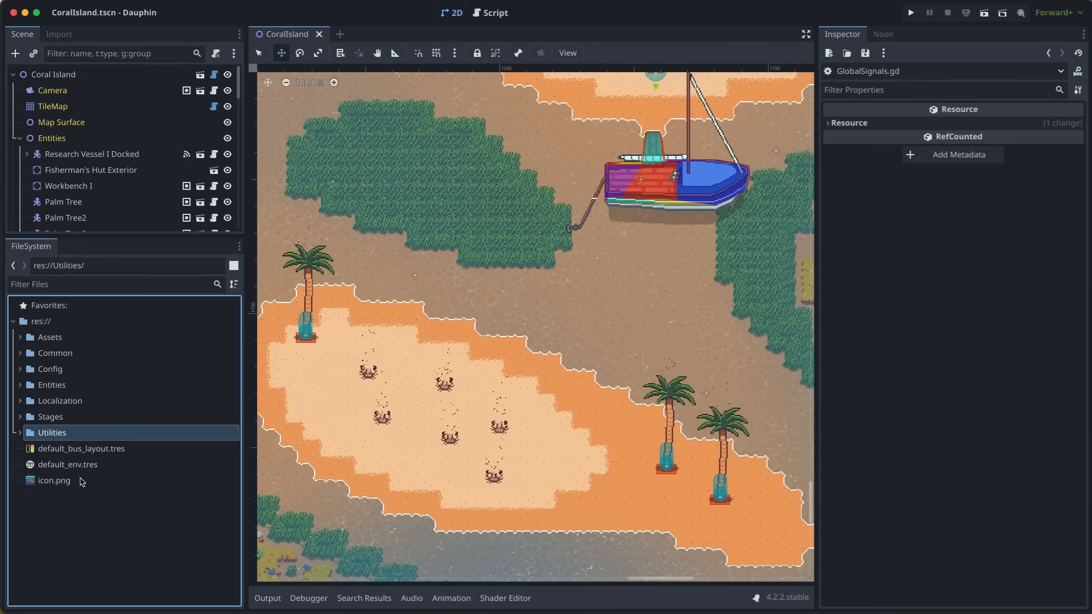
pyautogui.click(20, 432)
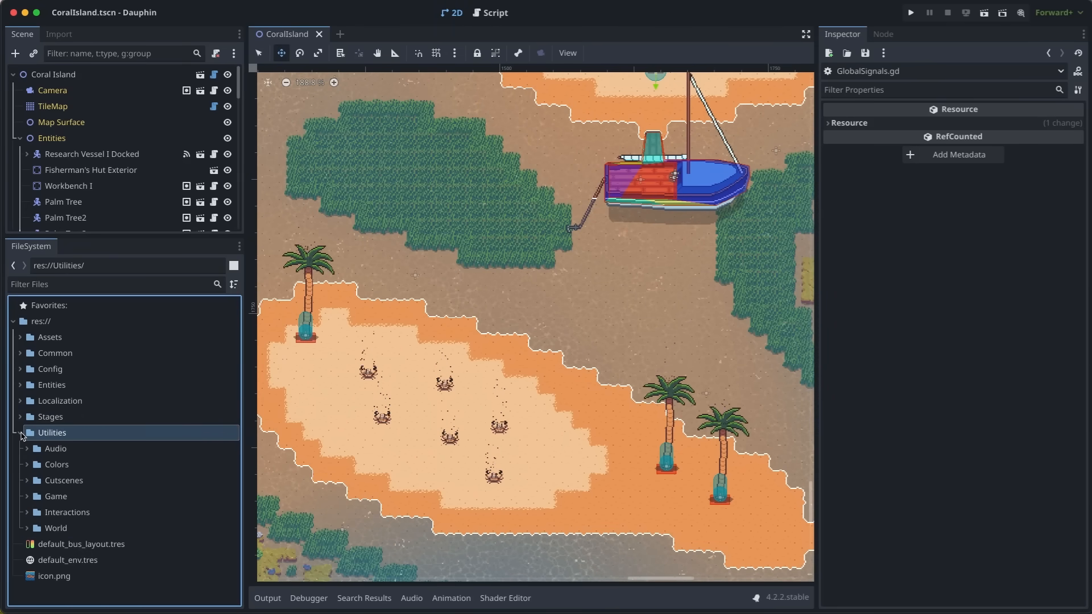
pyautogui.click(55, 496)
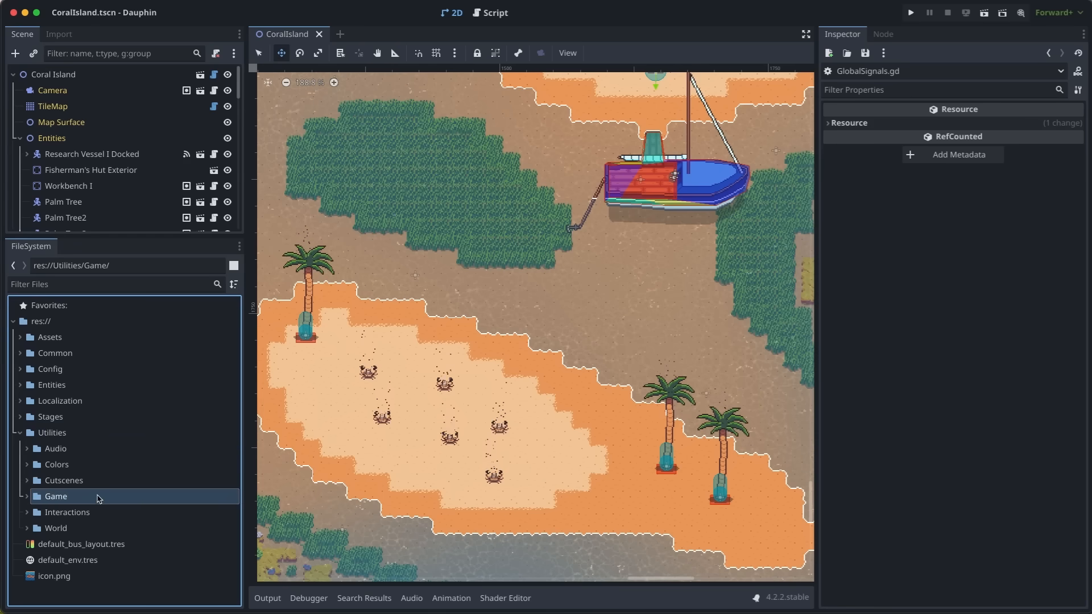
pyautogui.click(55, 528)
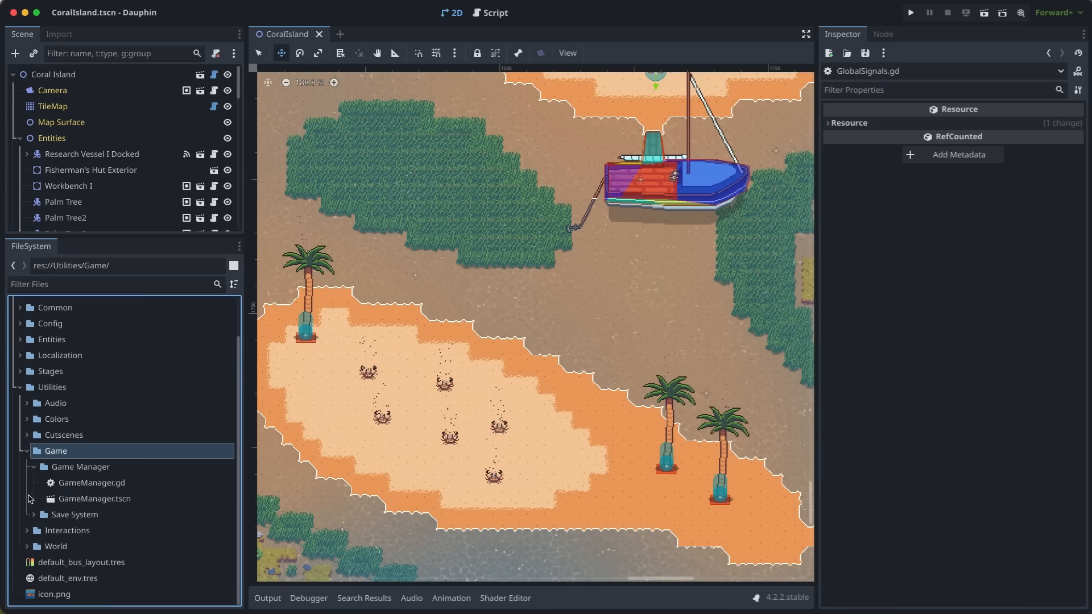
pyautogui.click(91, 483)
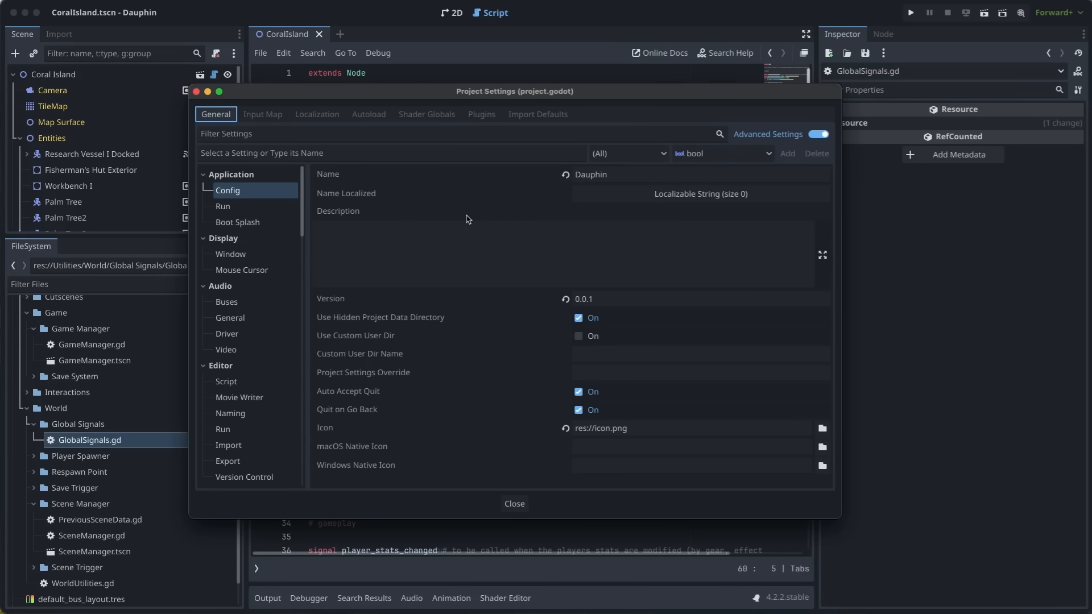
# Step: Inspect the TimeManager and GameManager autoload singletons, then run the Dauphin game
pyautogui.click(369, 114)
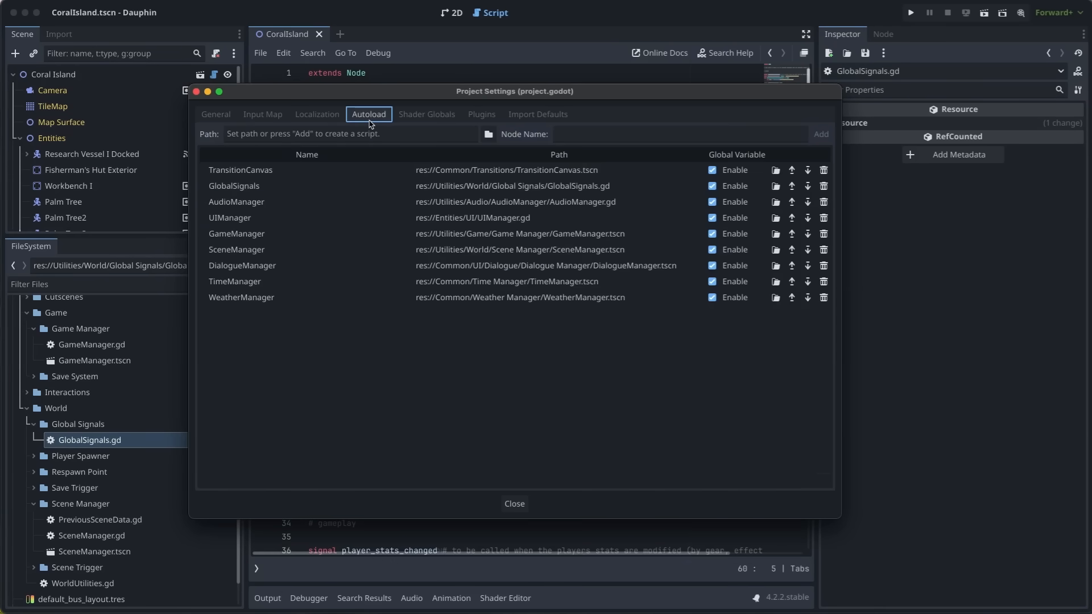
pyautogui.click(241, 297)
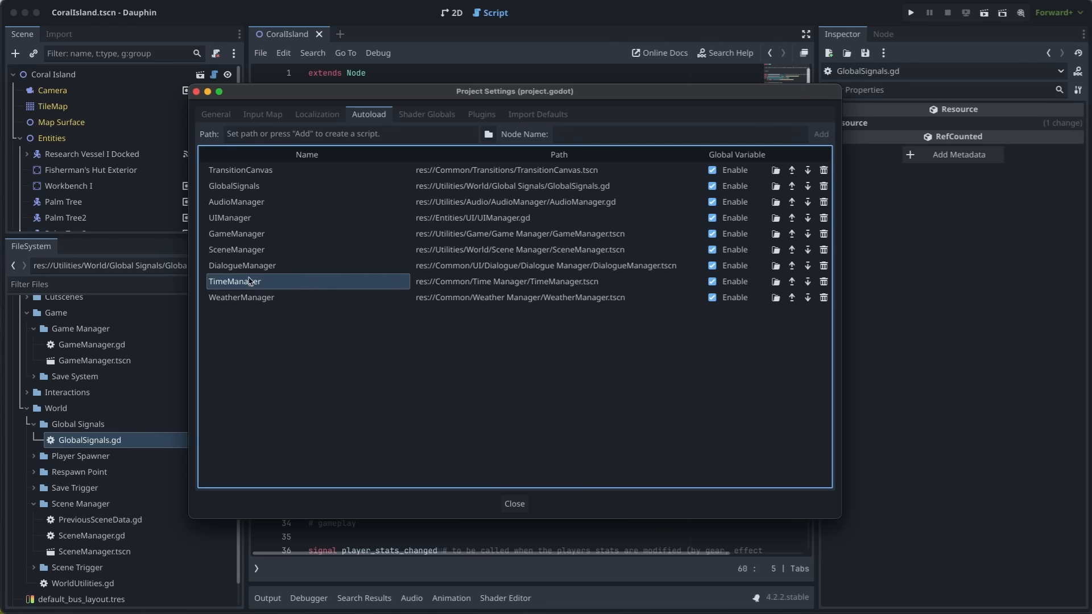
pyautogui.click(236, 233)
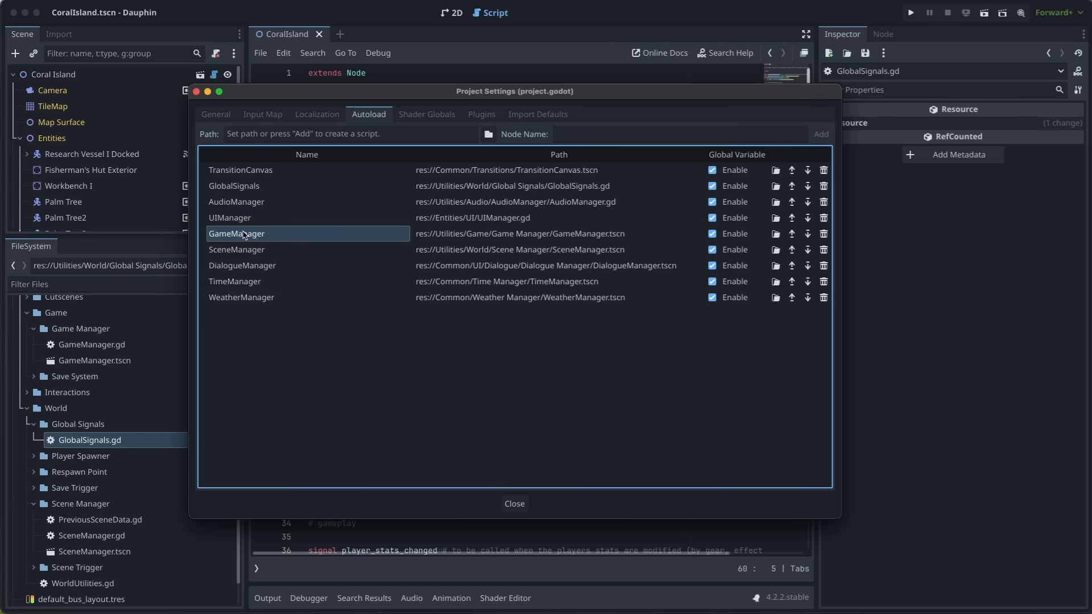
pyautogui.moveTo(348, 388)
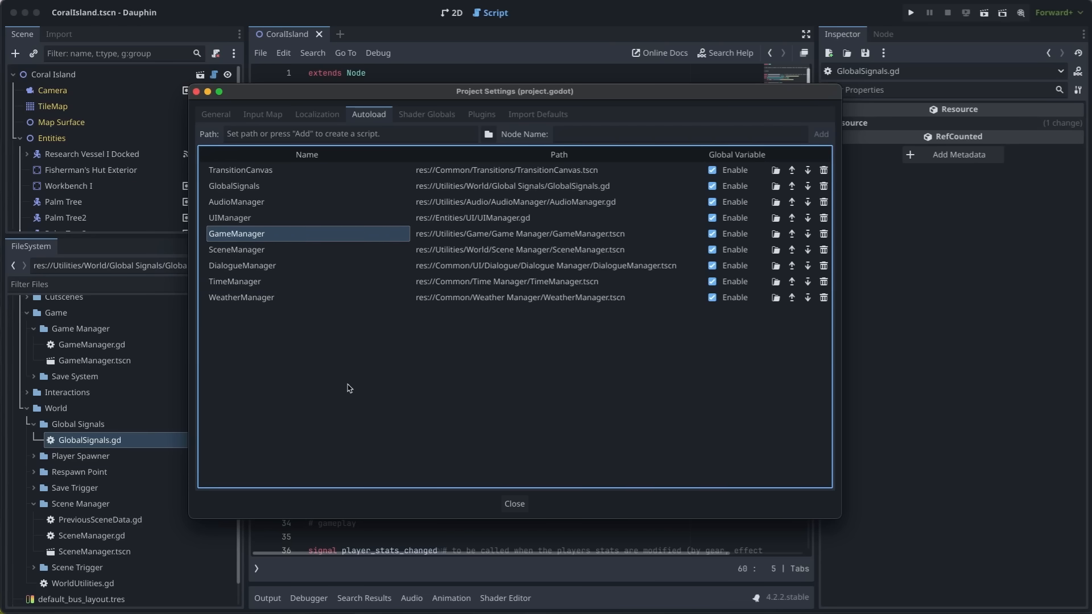
pyautogui.click(909, 12)
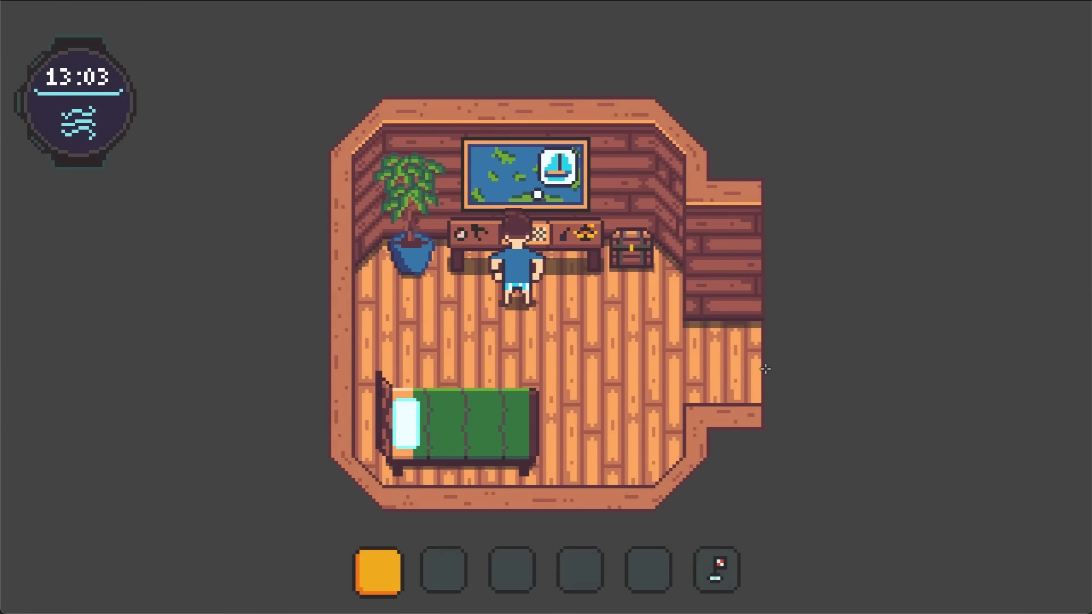